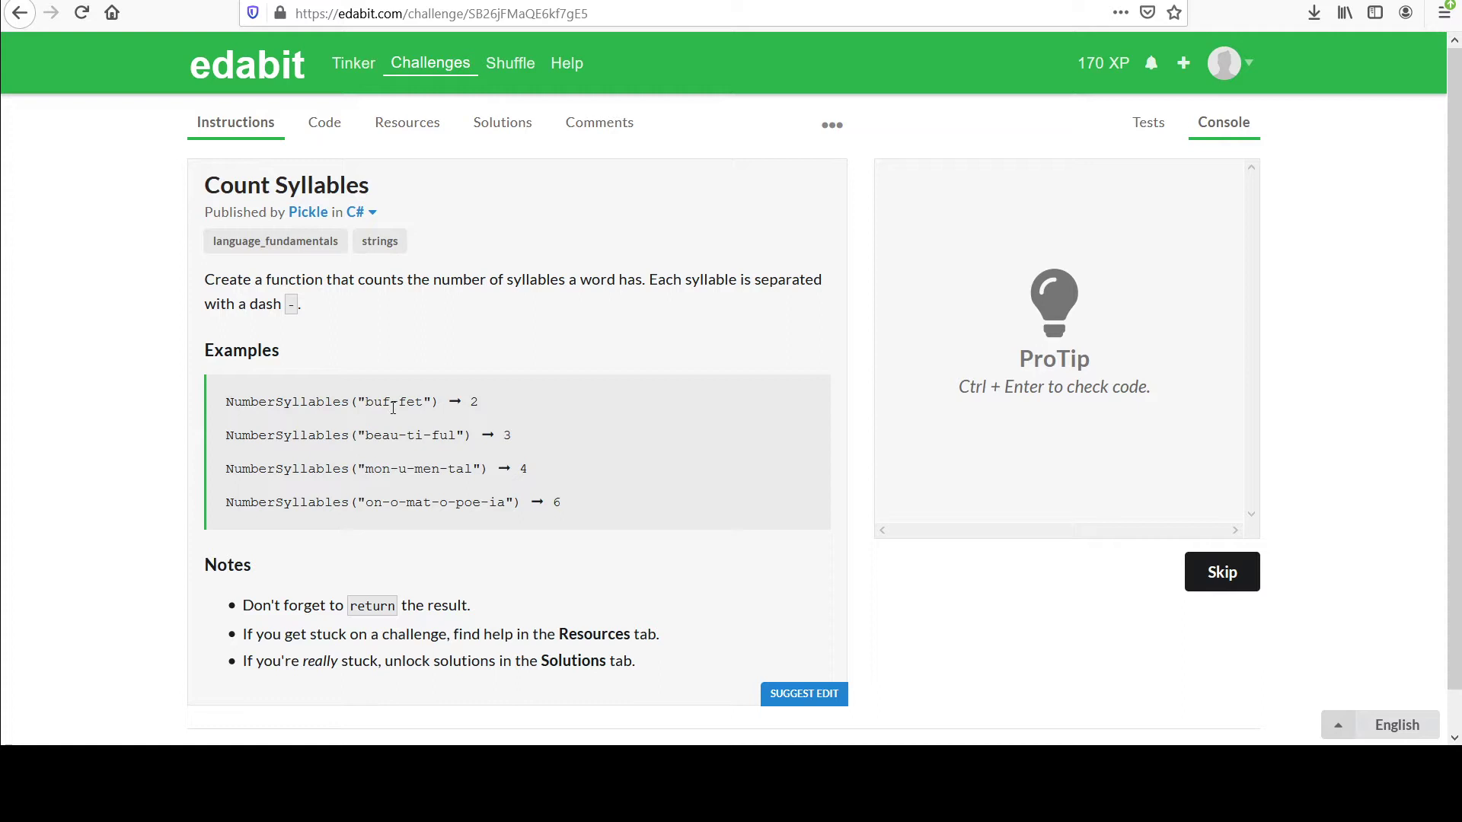
# - Show the empty NumberSyllables starter code, then bring up the String.Split documentation page
pyautogui.doubleClick(392, 401)
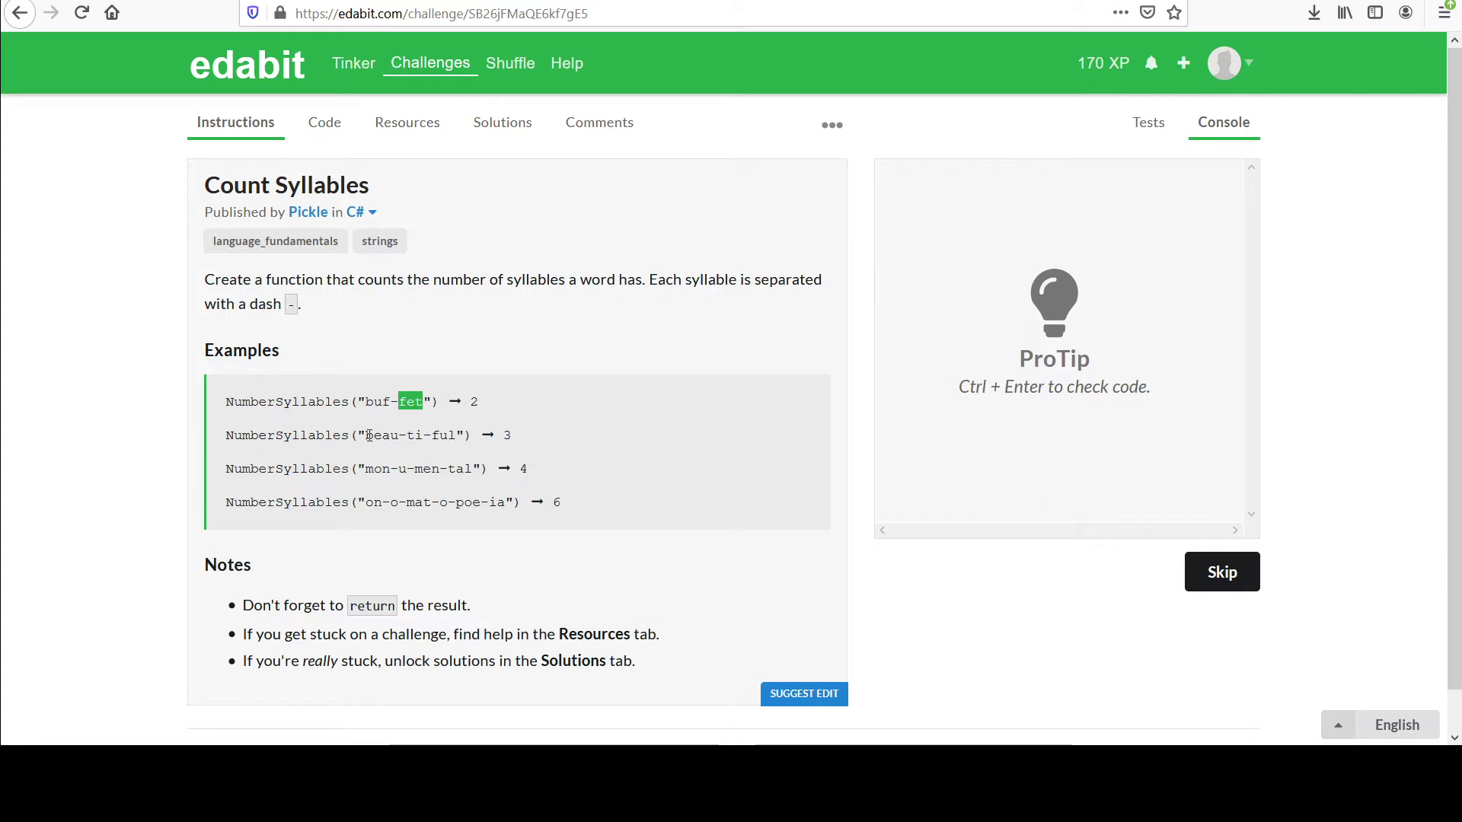
pyautogui.moveTo(392, 435)
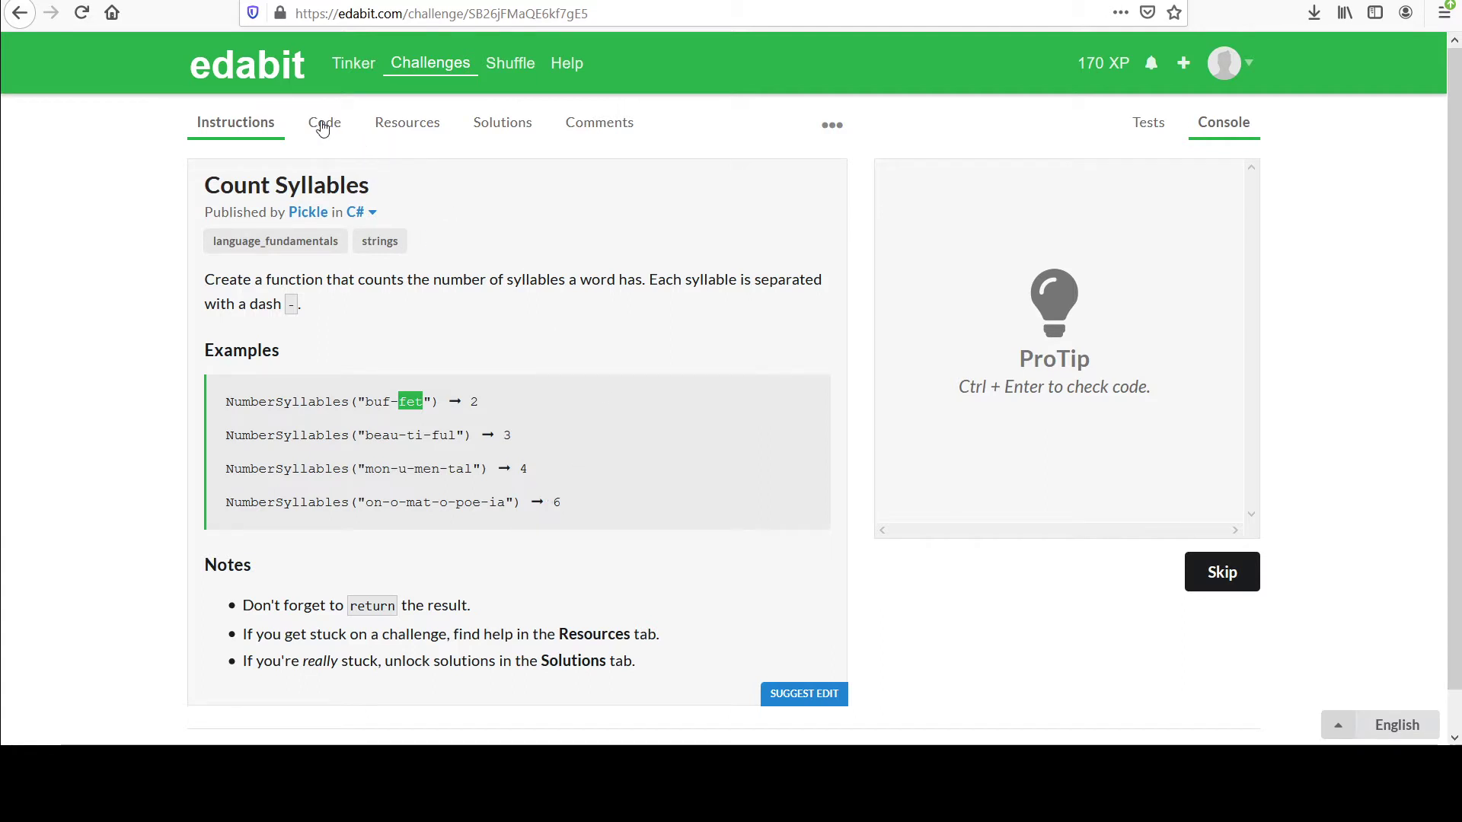
pyautogui.click(331, 122)
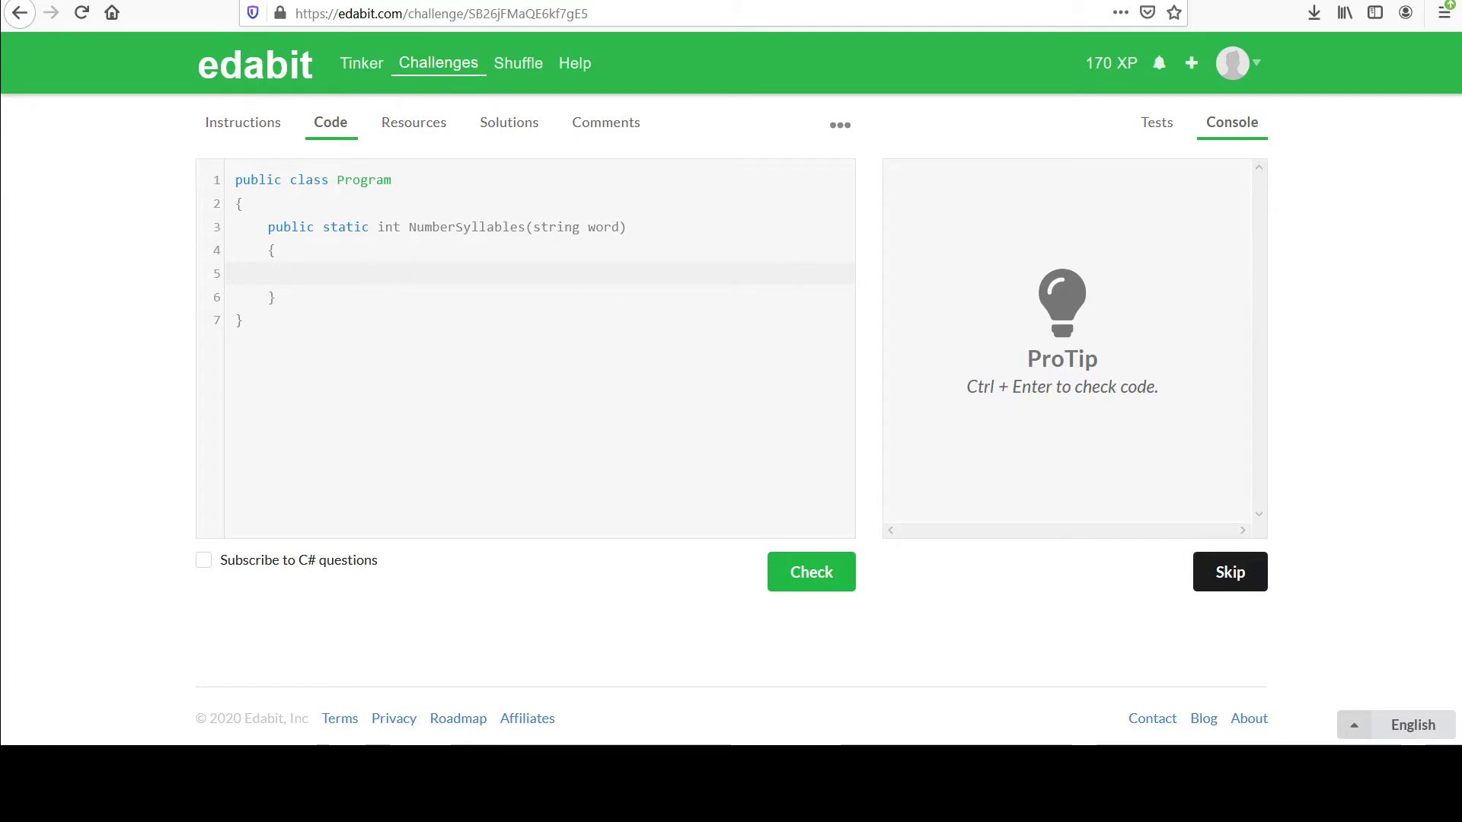
pyautogui.click(438, 14)
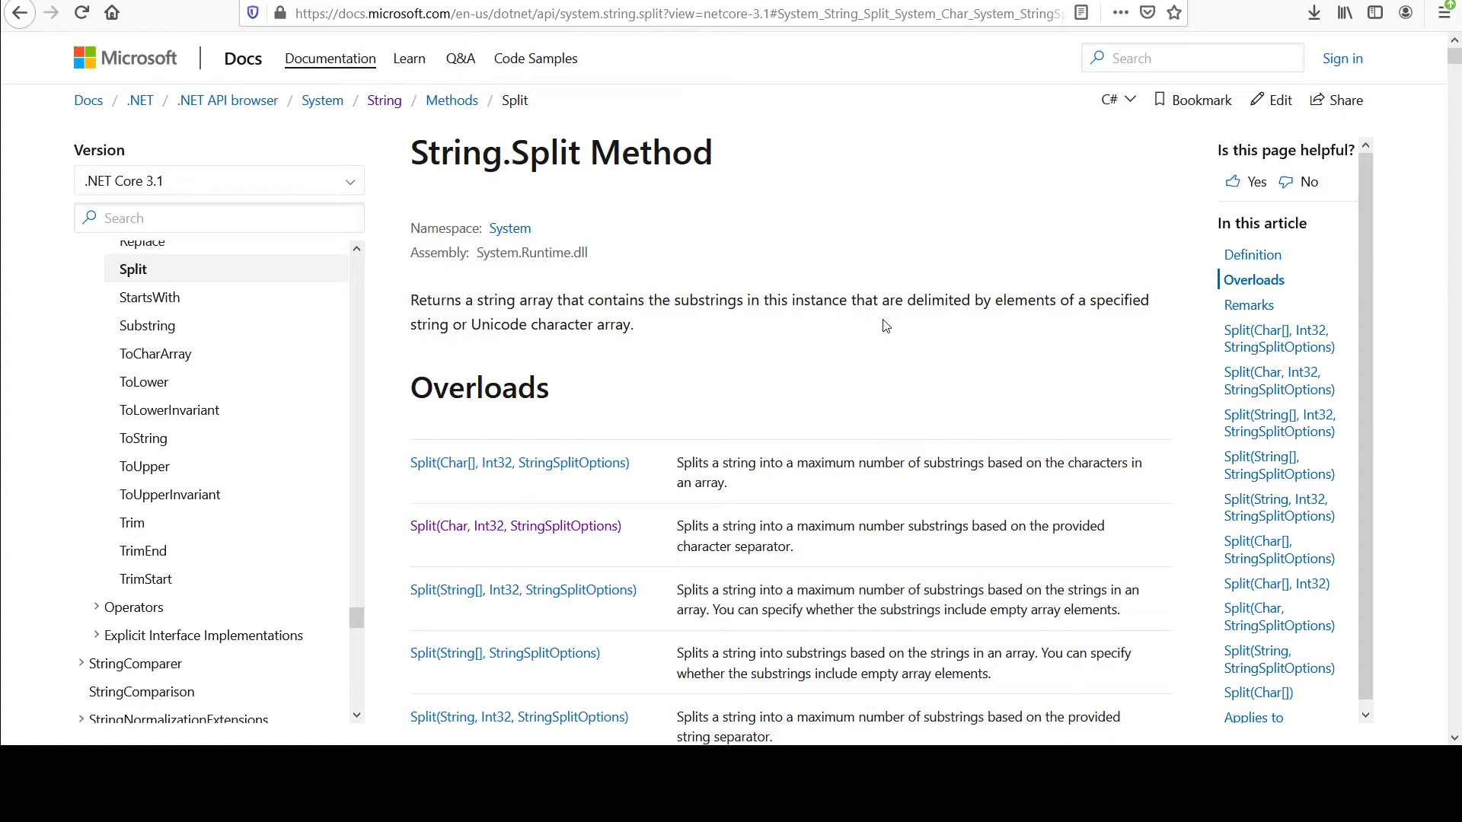
pyautogui.moveTo(962, 317)
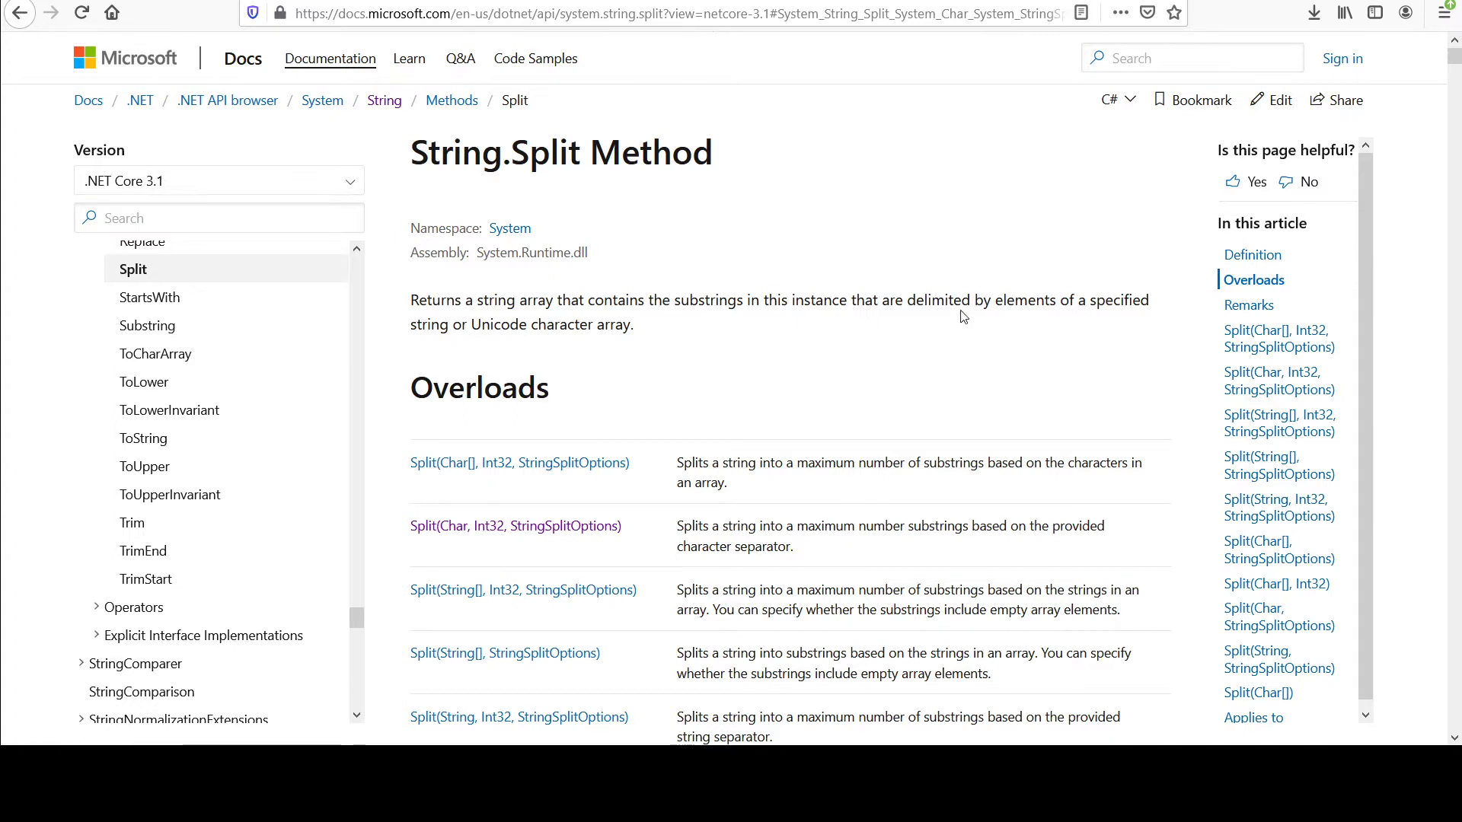
pyautogui.moveTo(947, 302)
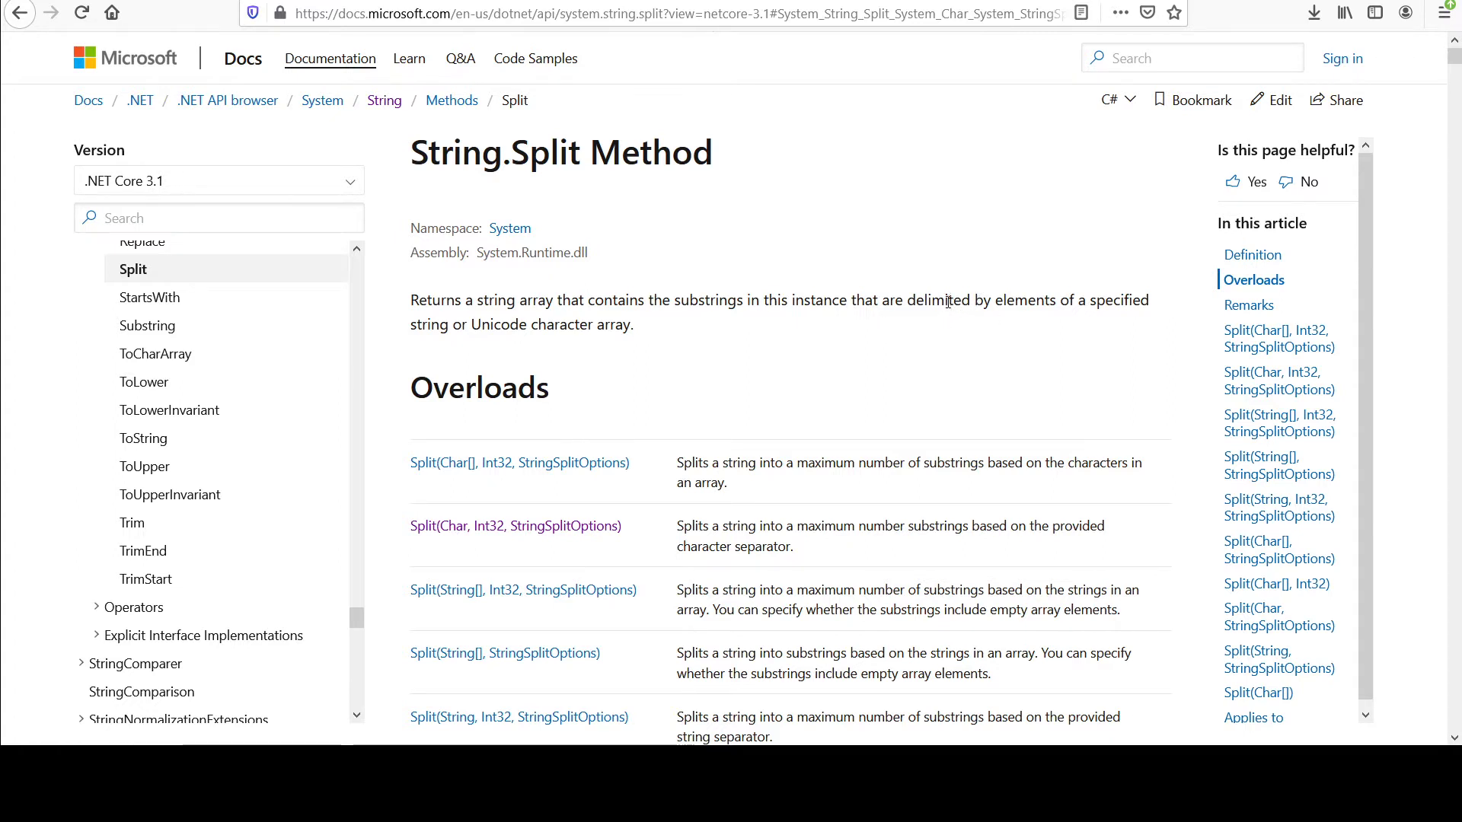
pyautogui.moveTo(848, 289)
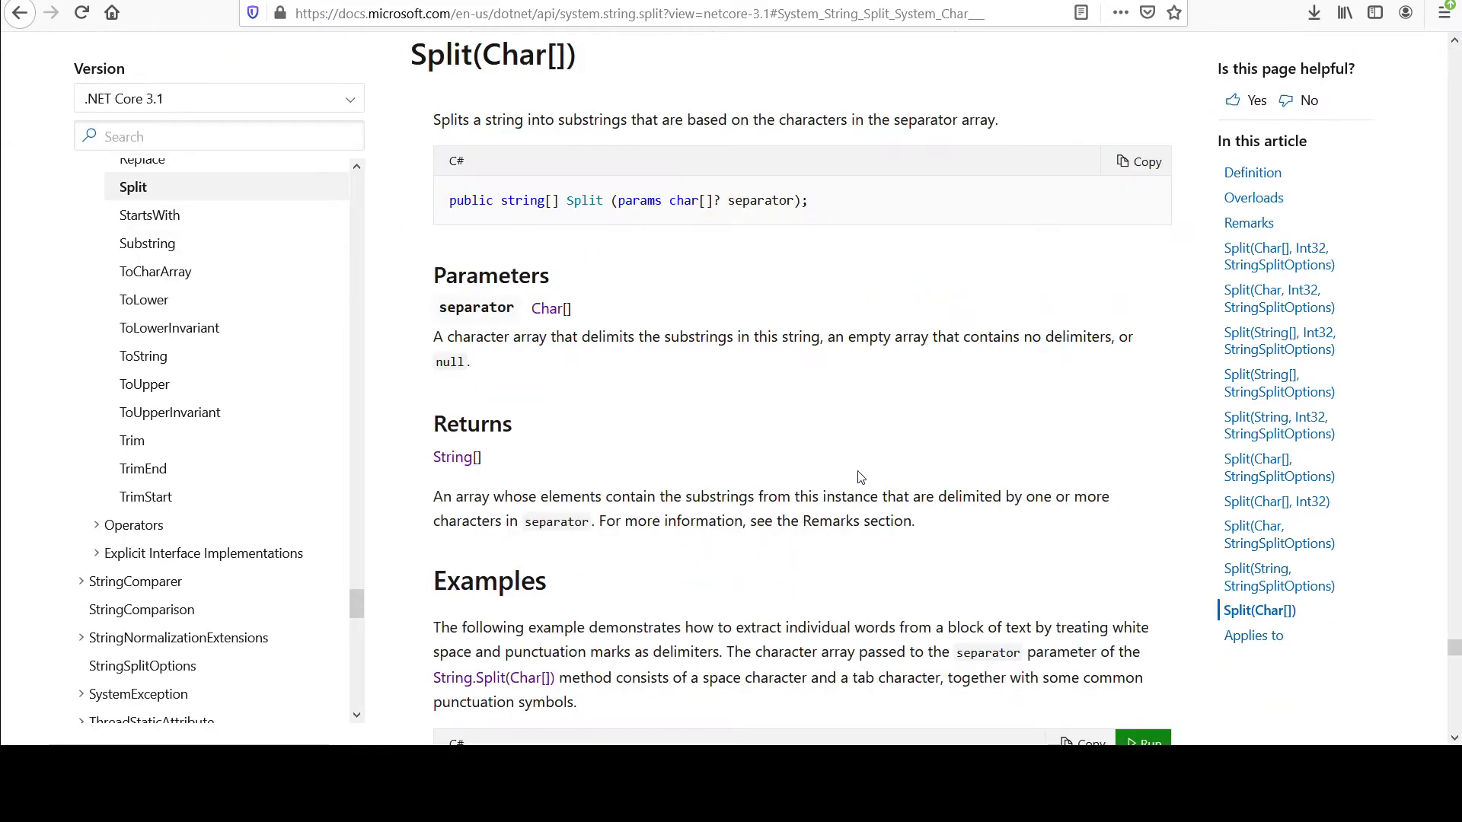
pyautogui.moveTo(867, 363)
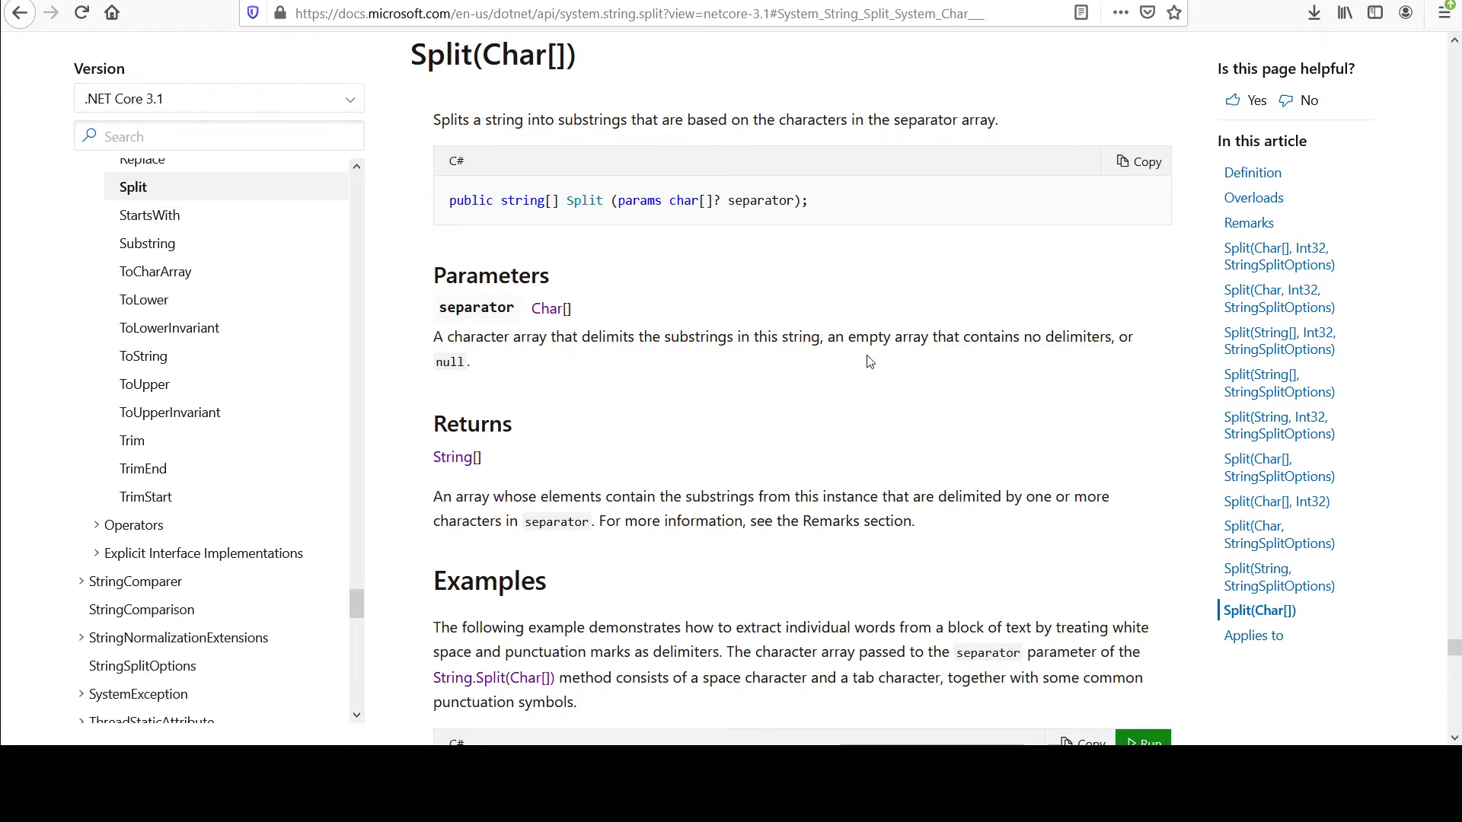
pyautogui.moveTo(725, 579)
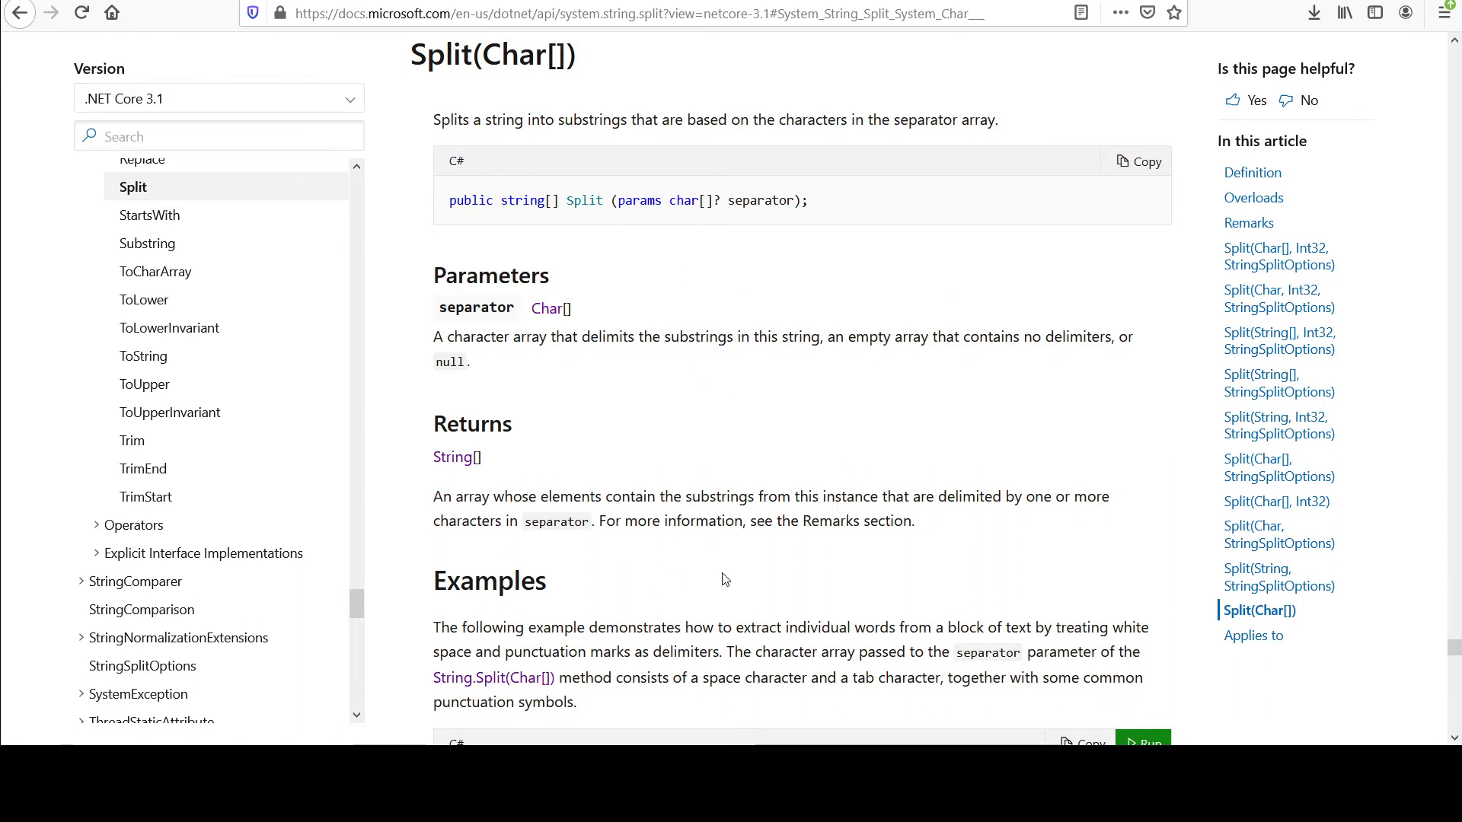
pyautogui.scroll(-3)
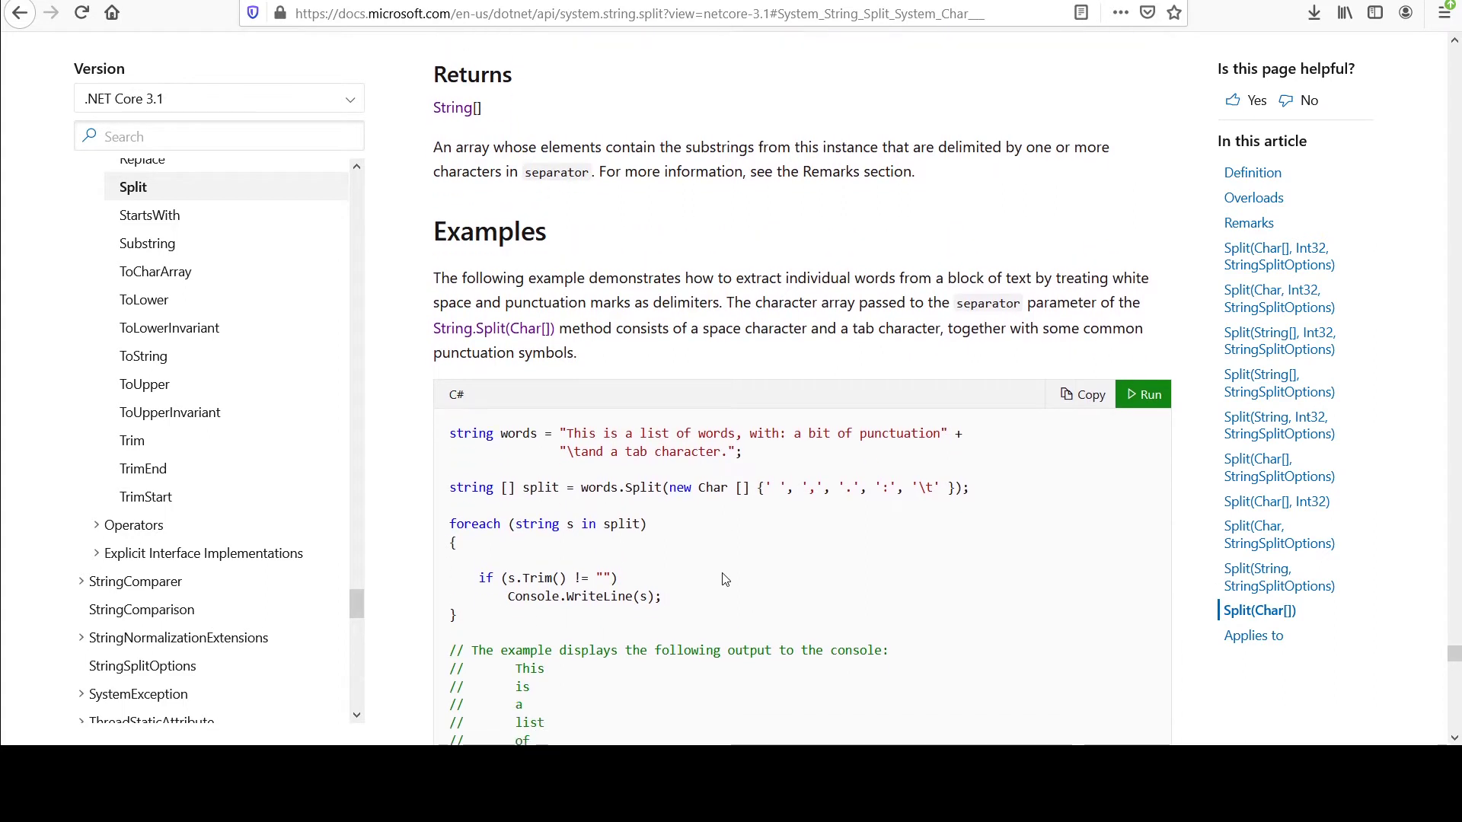
pyautogui.scroll(-3)
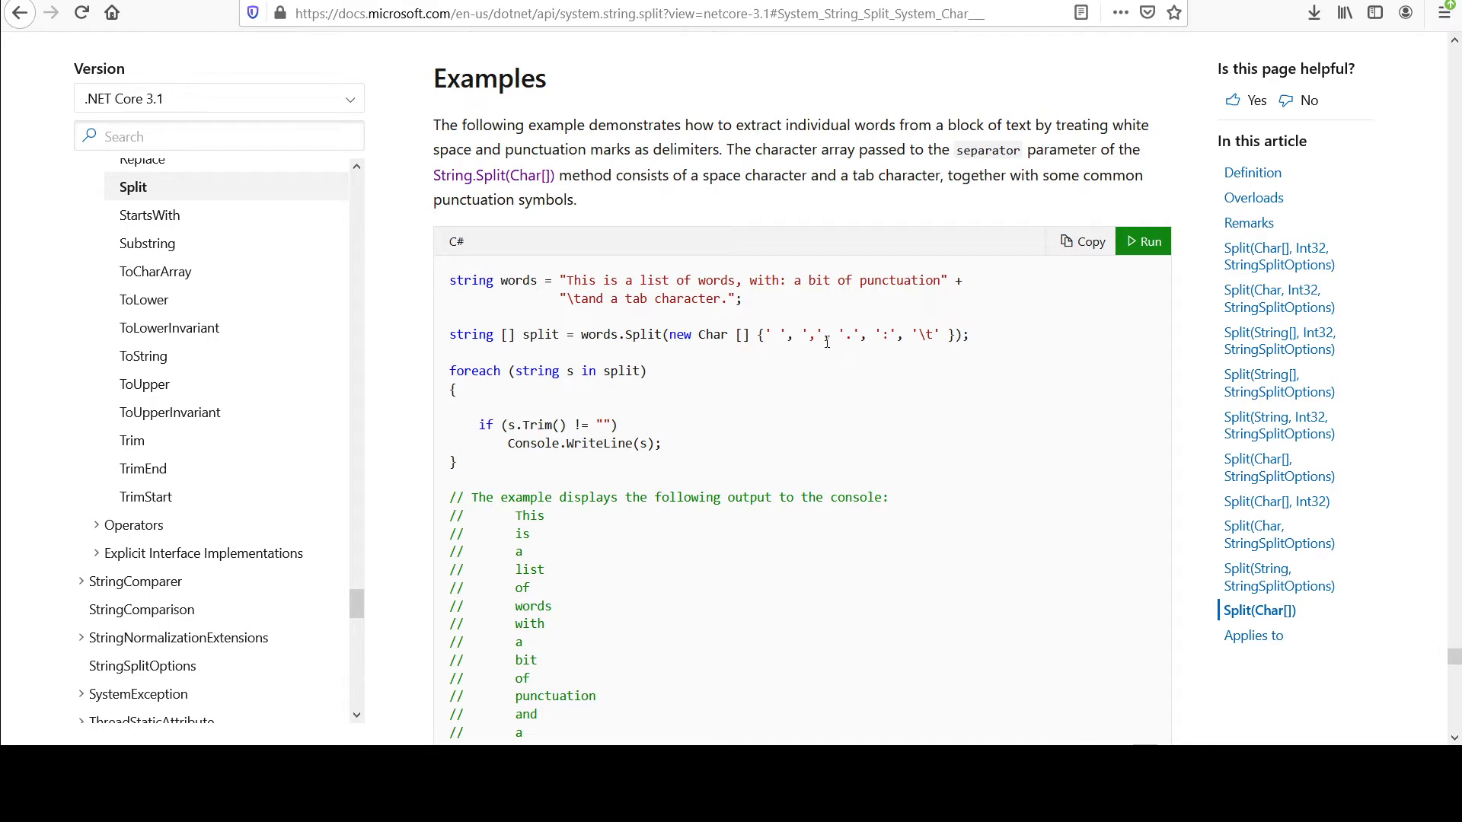
pyautogui.moveTo(844, 326)
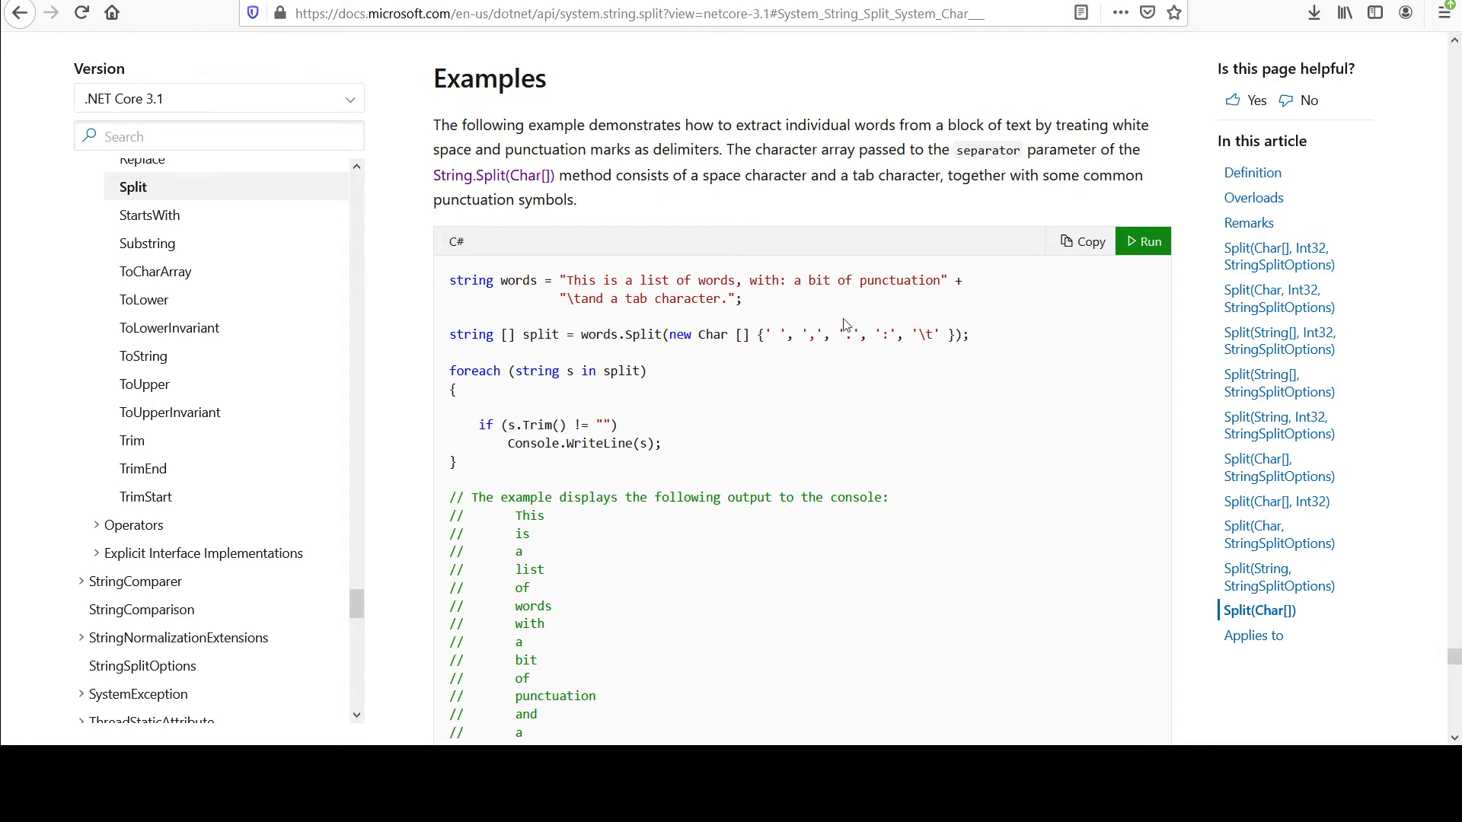
pyautogui.scroll(-3)
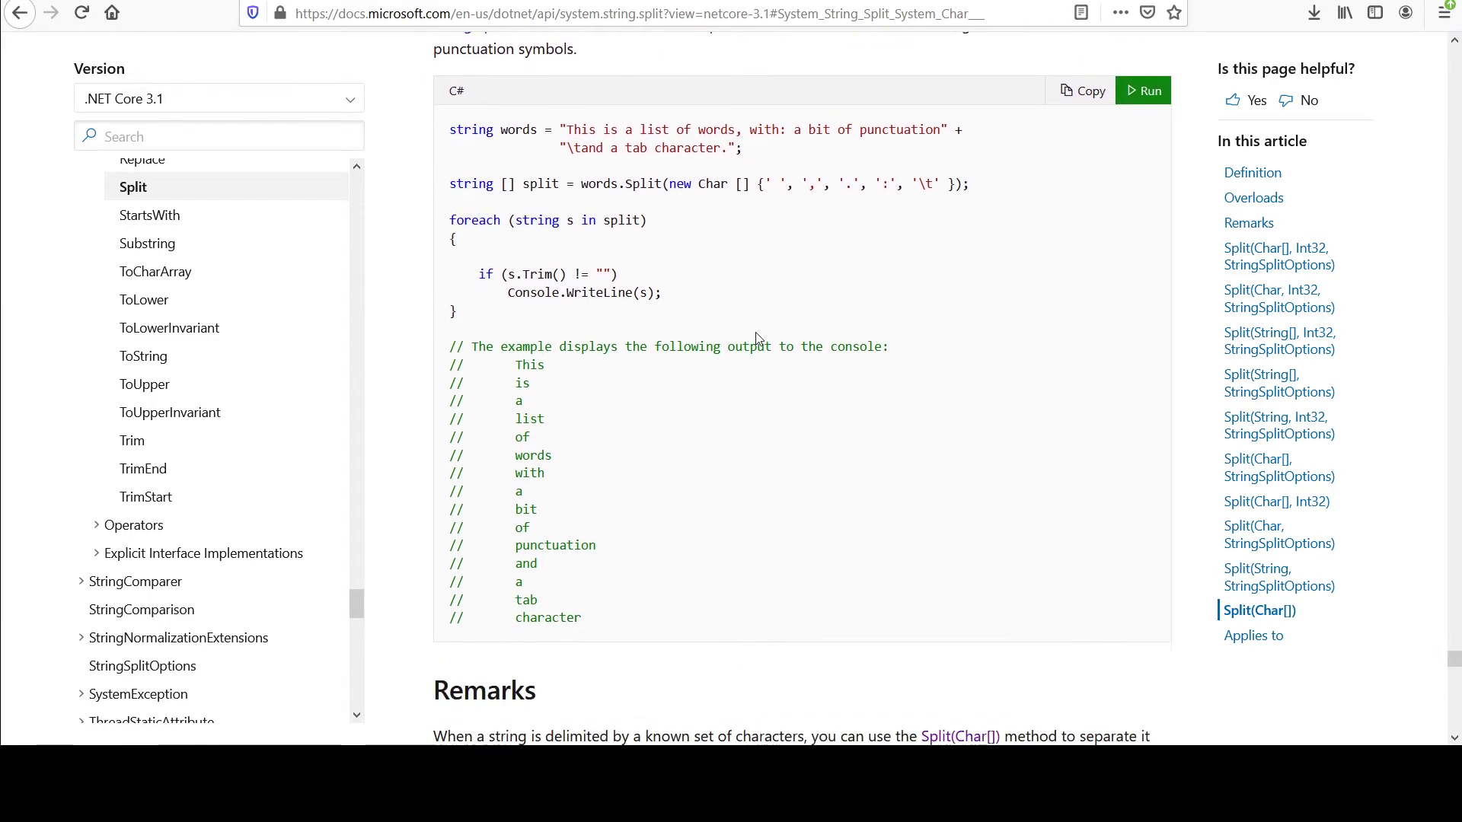
pyautogui.scroll(-3)
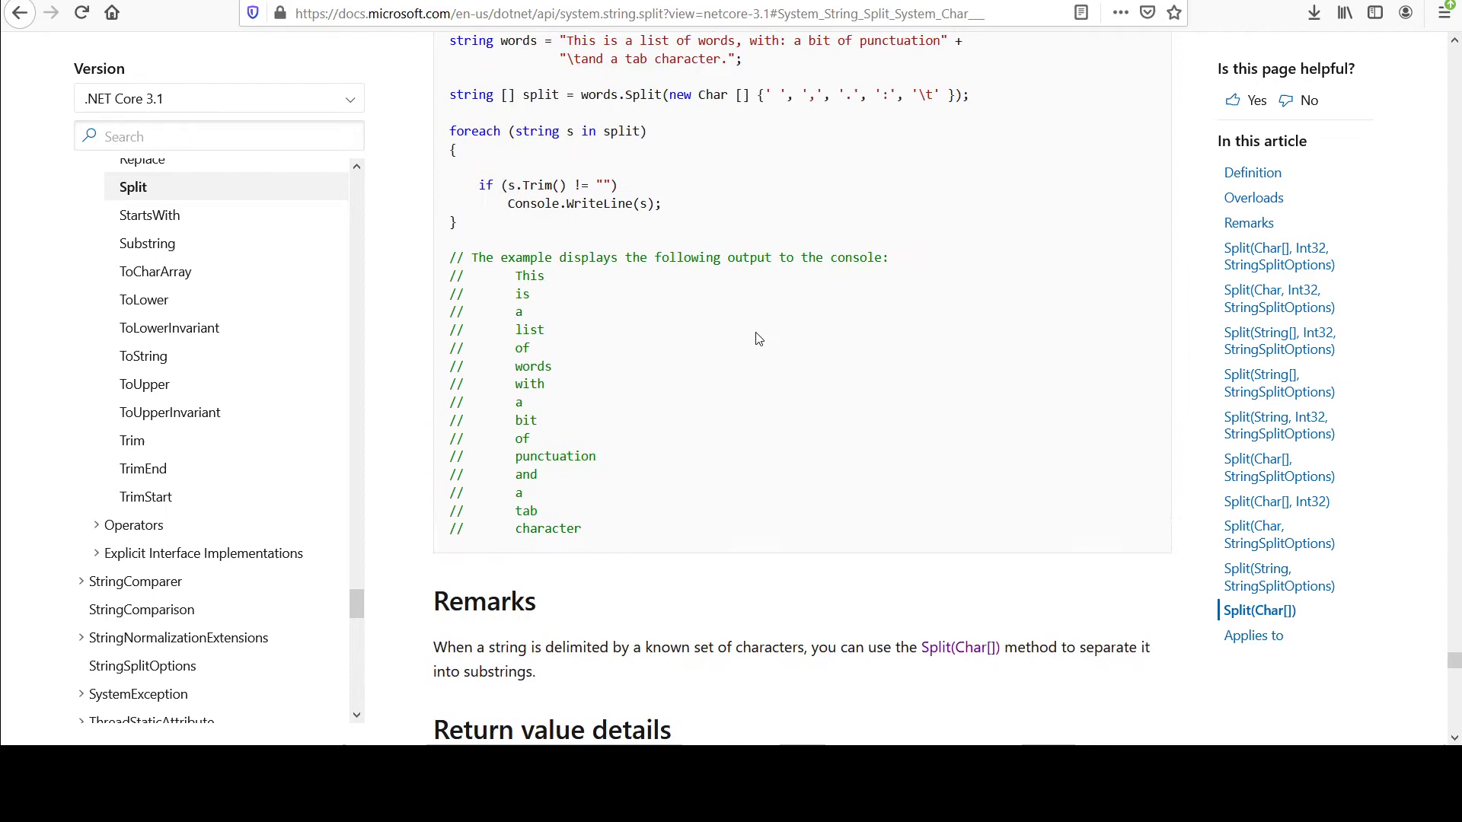
pyautogui.scroll(-3)
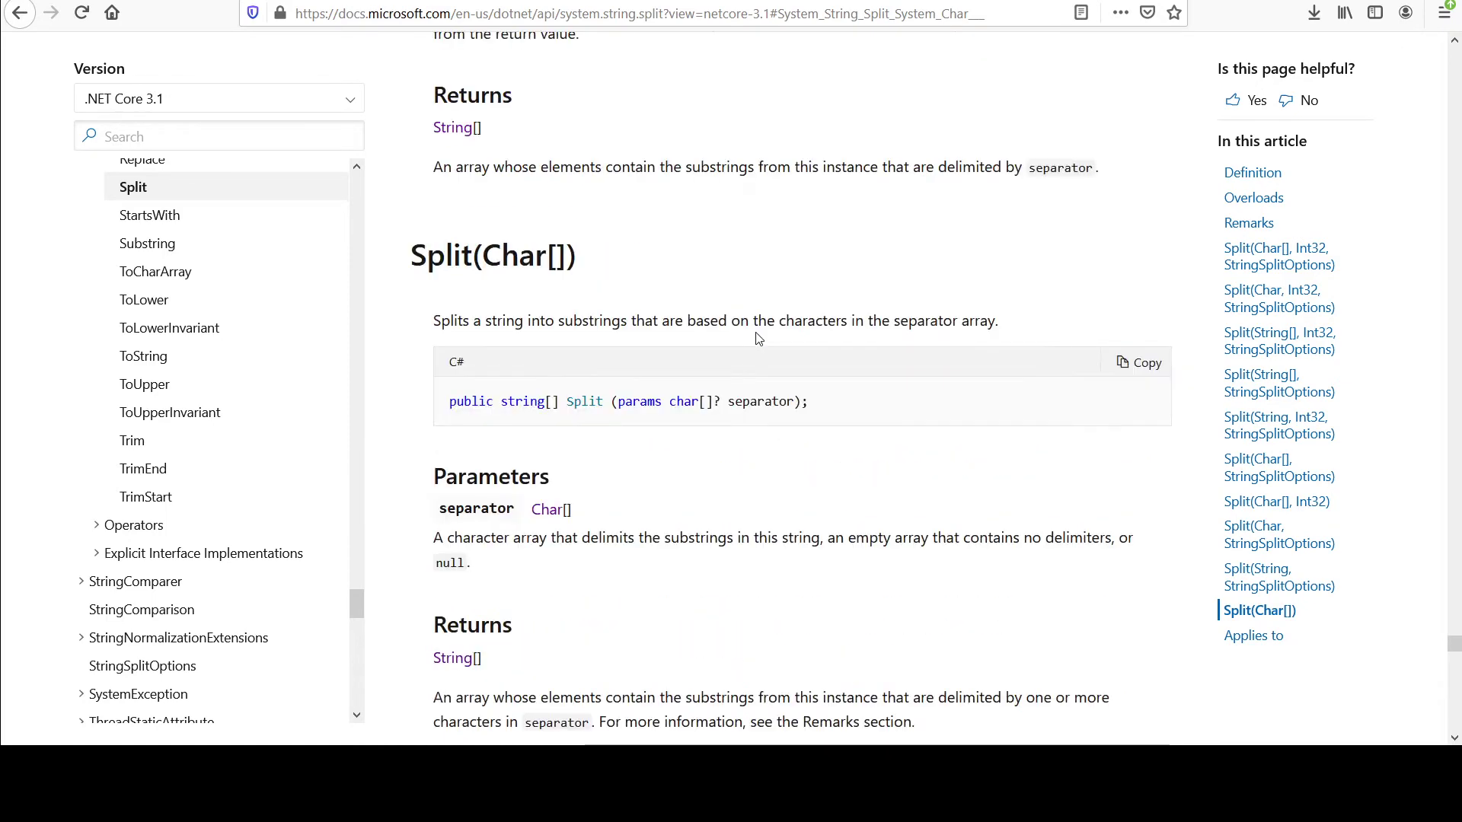
pyautogui.scroll(3)
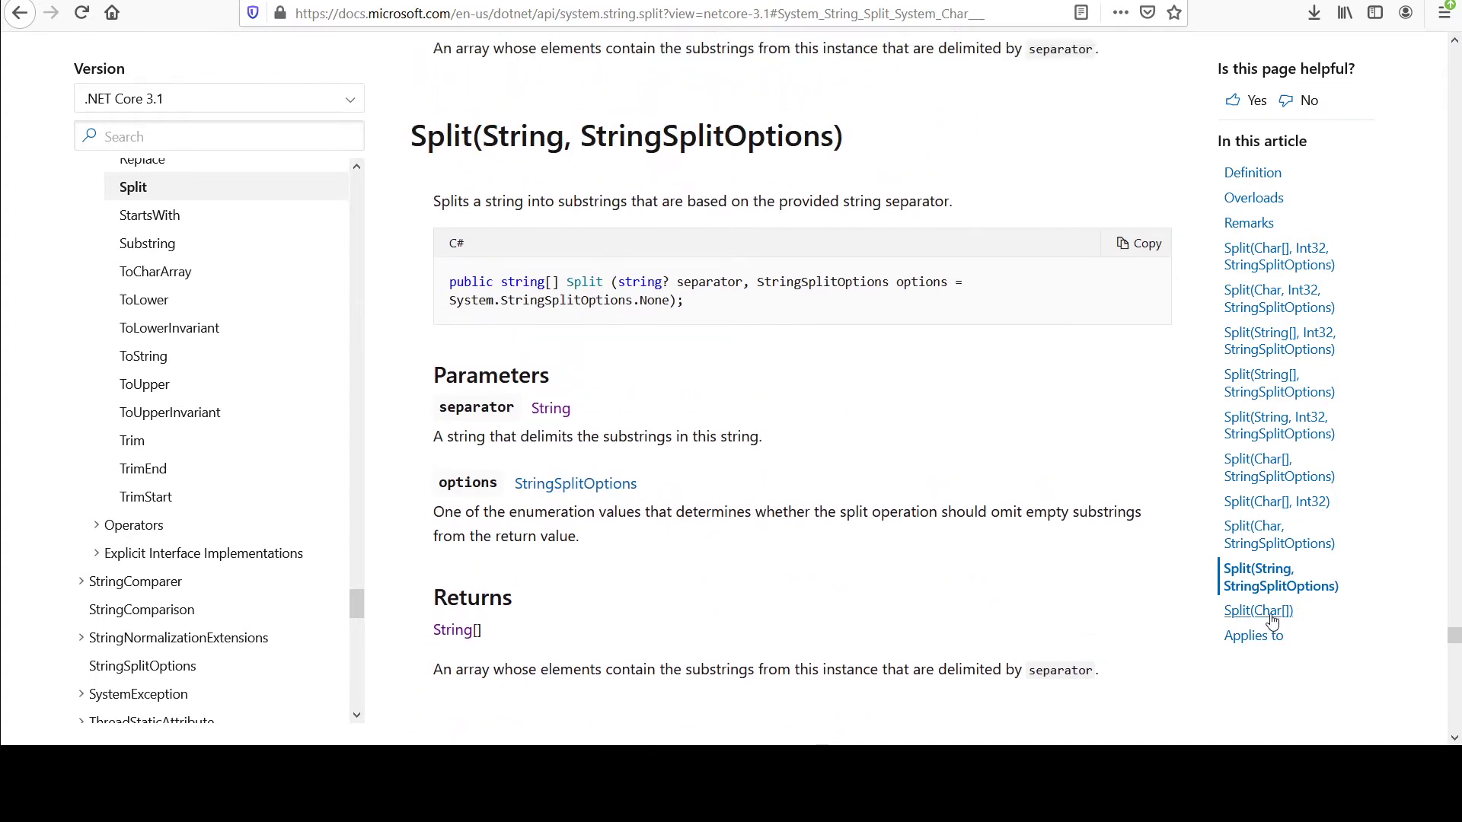
# - Jump to the Split(Char[]) overload details in the article contents
pyautogui.click(1259, 611)
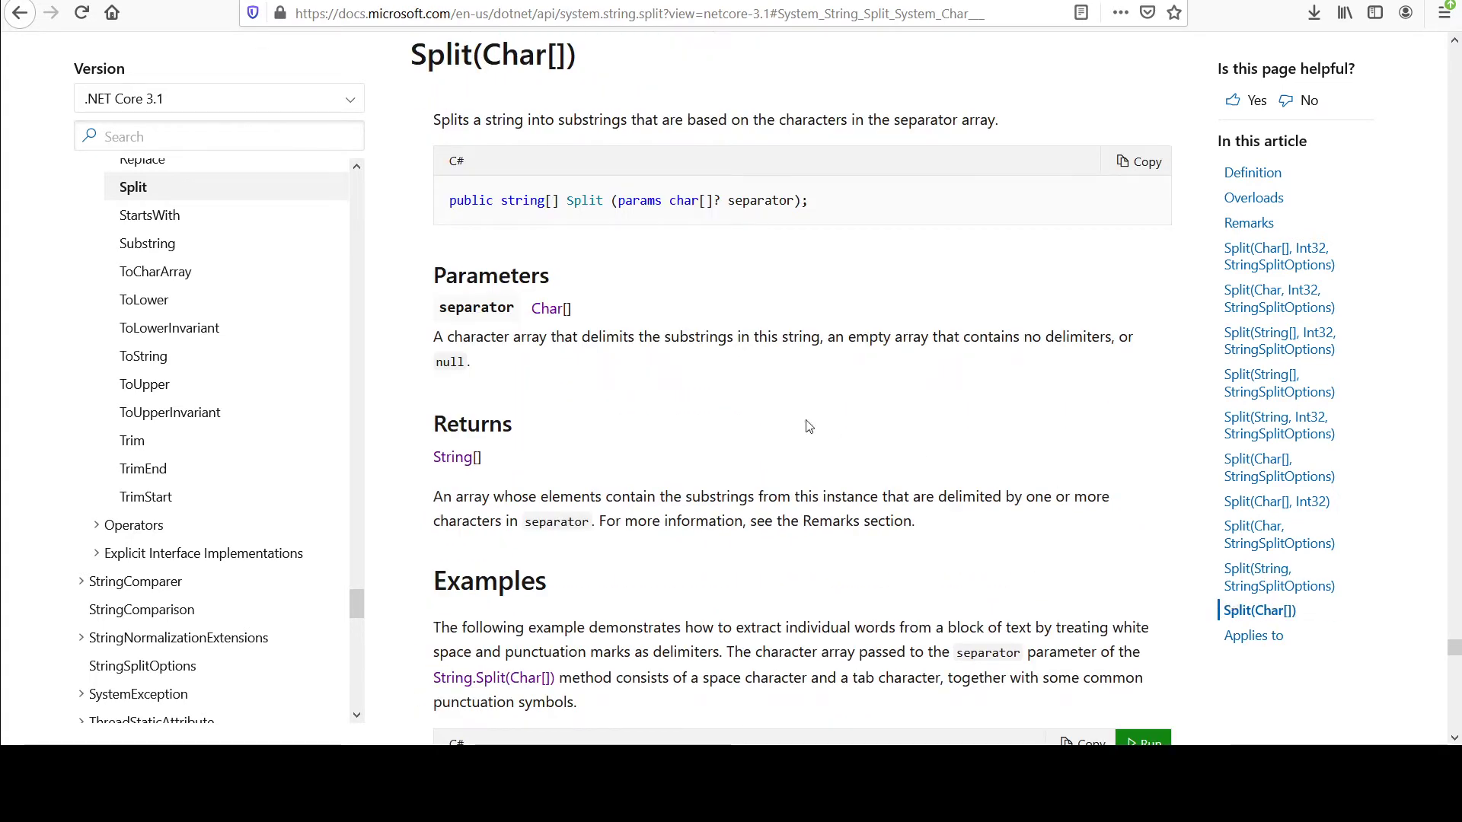
pyautogui.moveTo(639, 362)
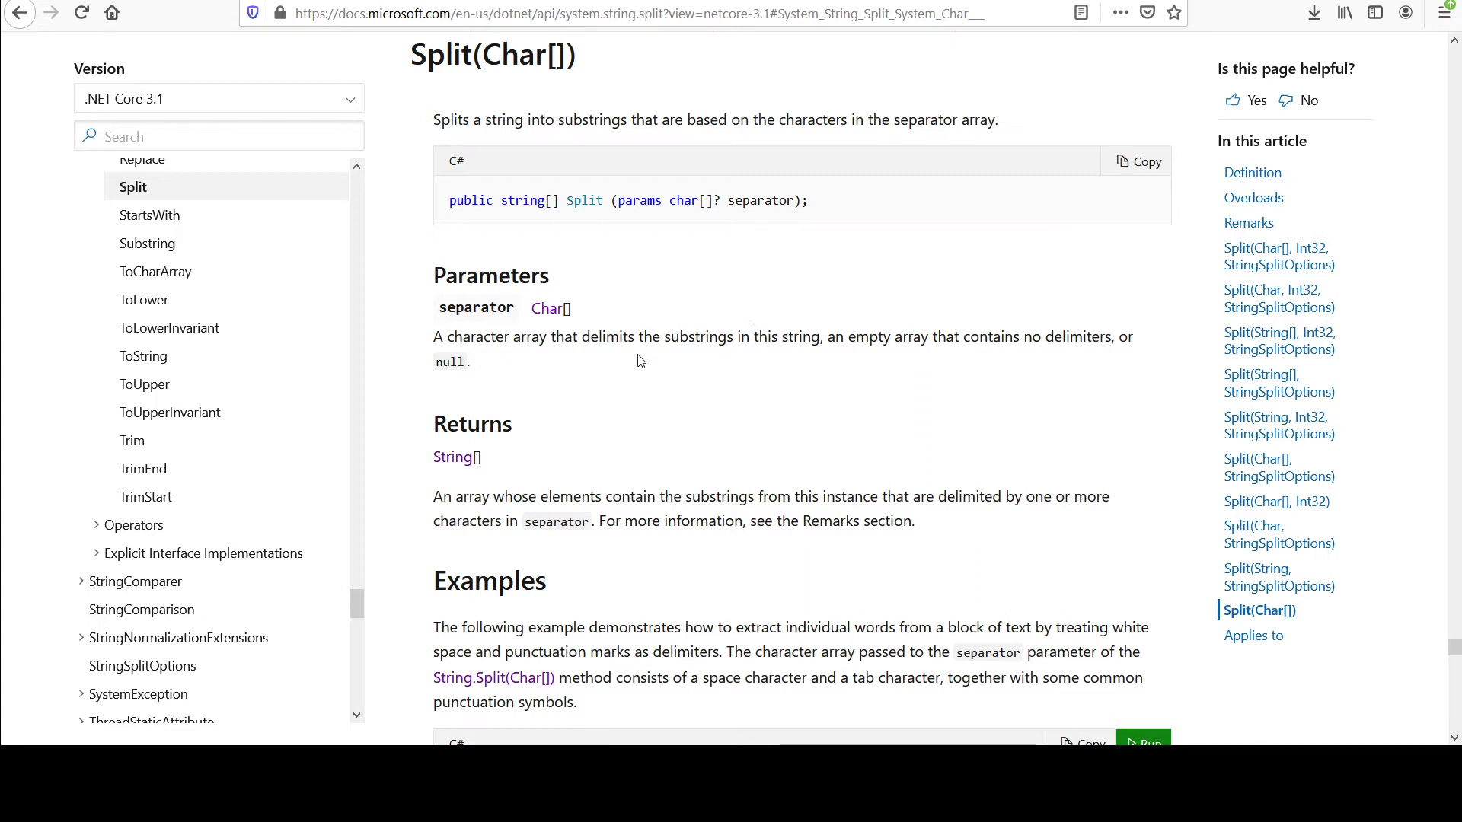
pyautogui.moveTo(597, 389)
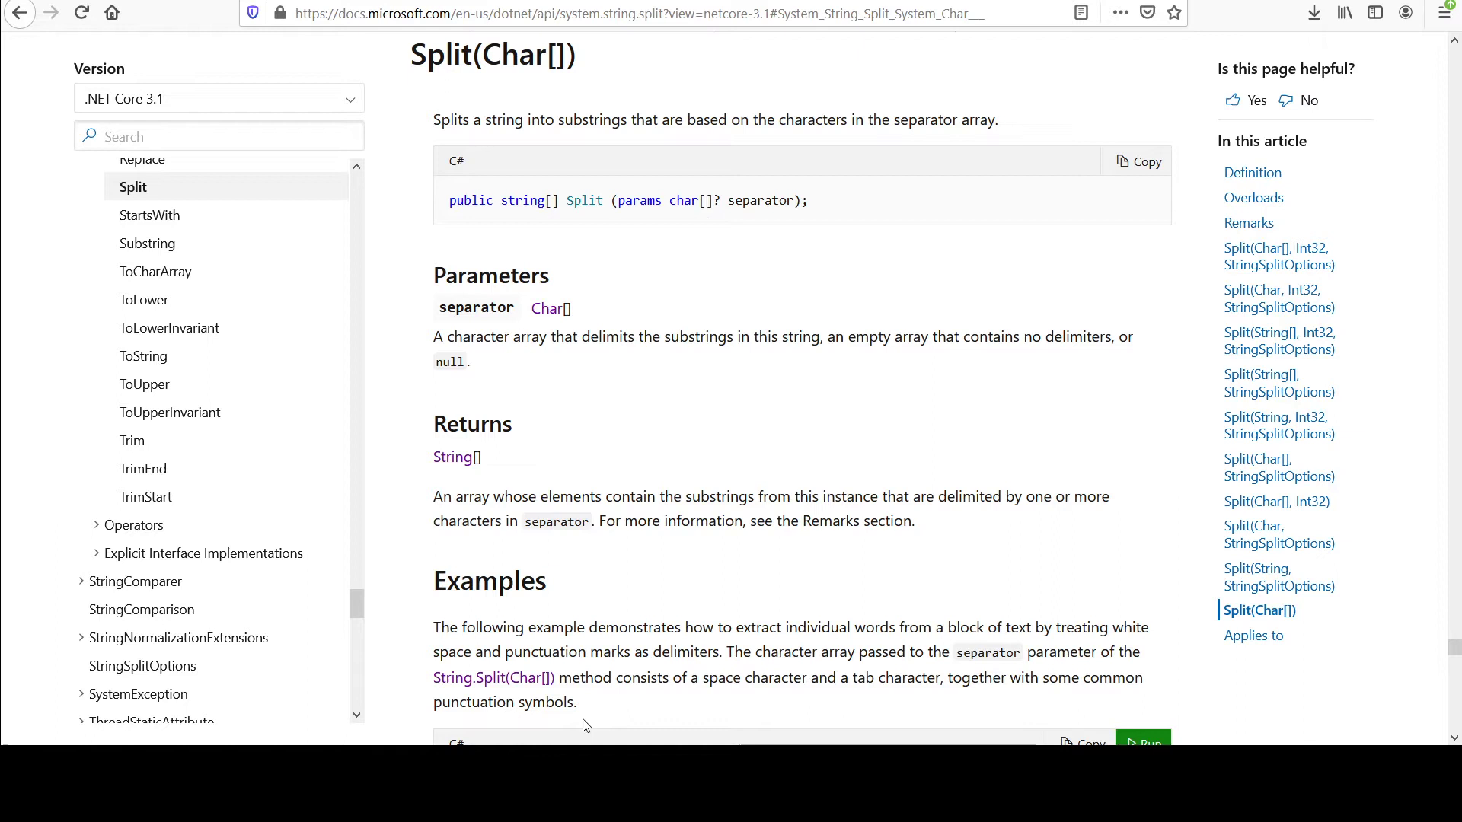
pyautogui.moveTo(522, 678)
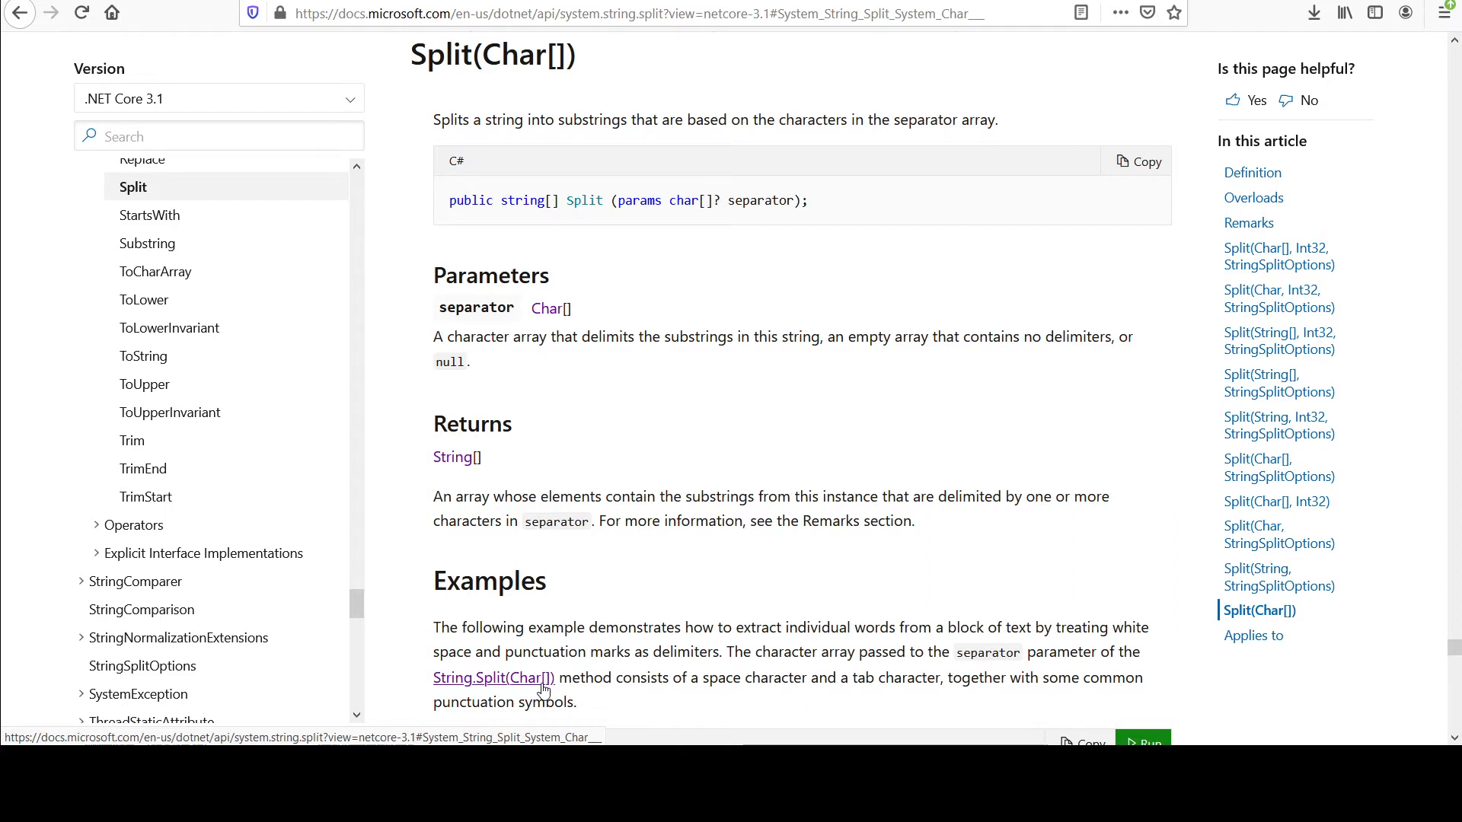
pyautogui.moveTo(921, 574)
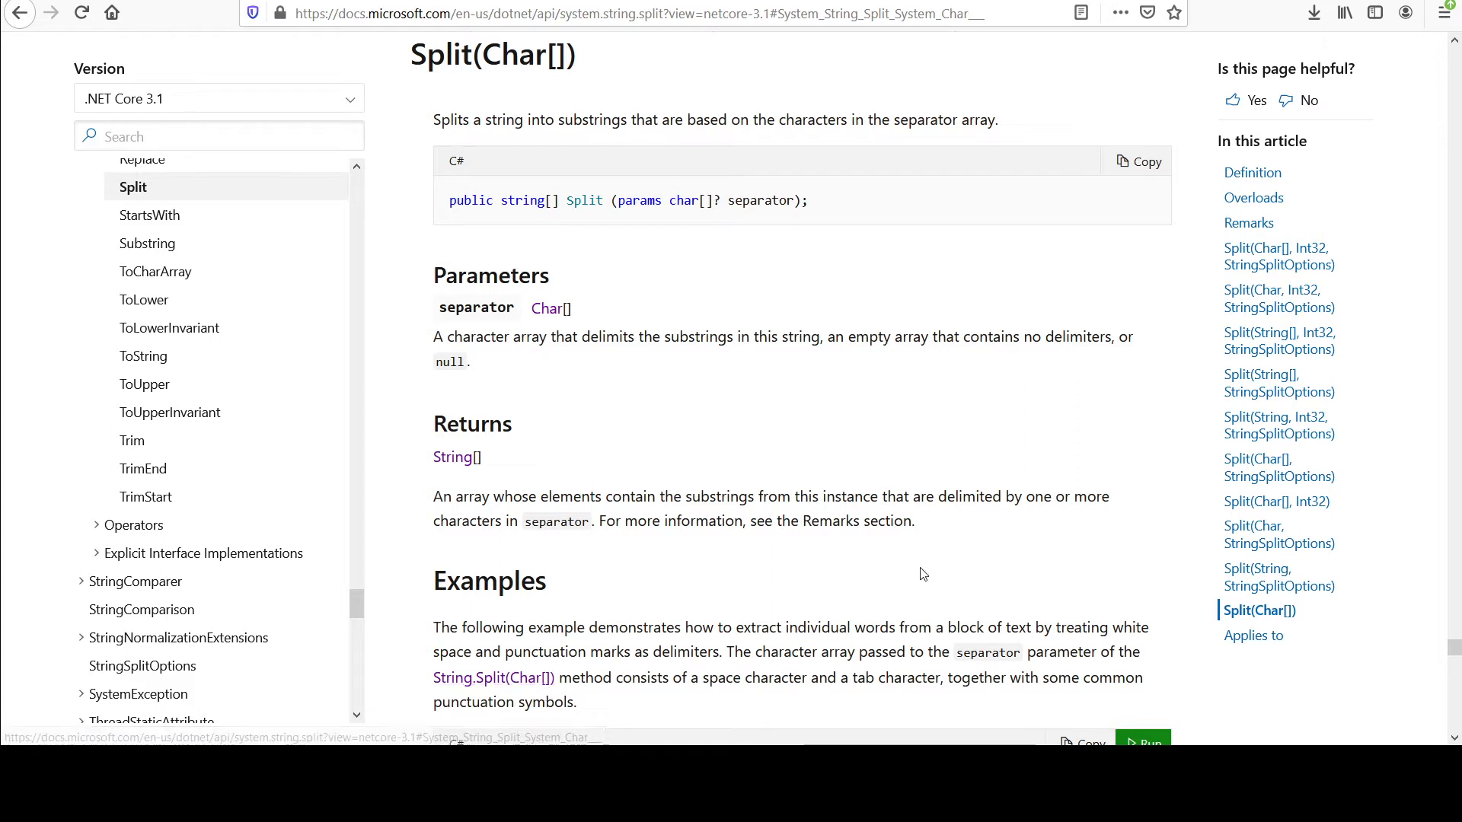
pyautogui.moveTo(1373, 483)
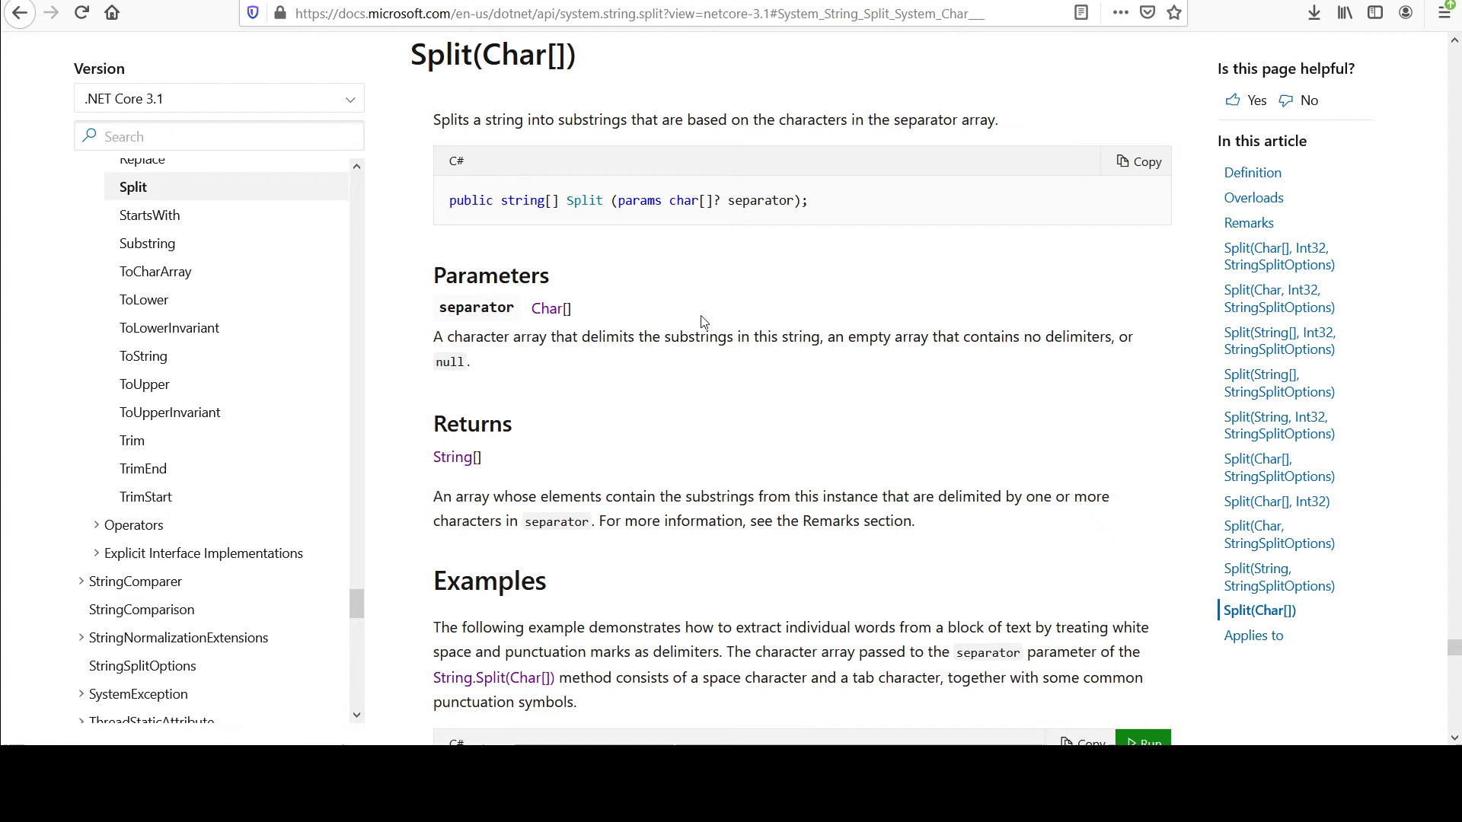
pyautogui.moveTo(631, 227)
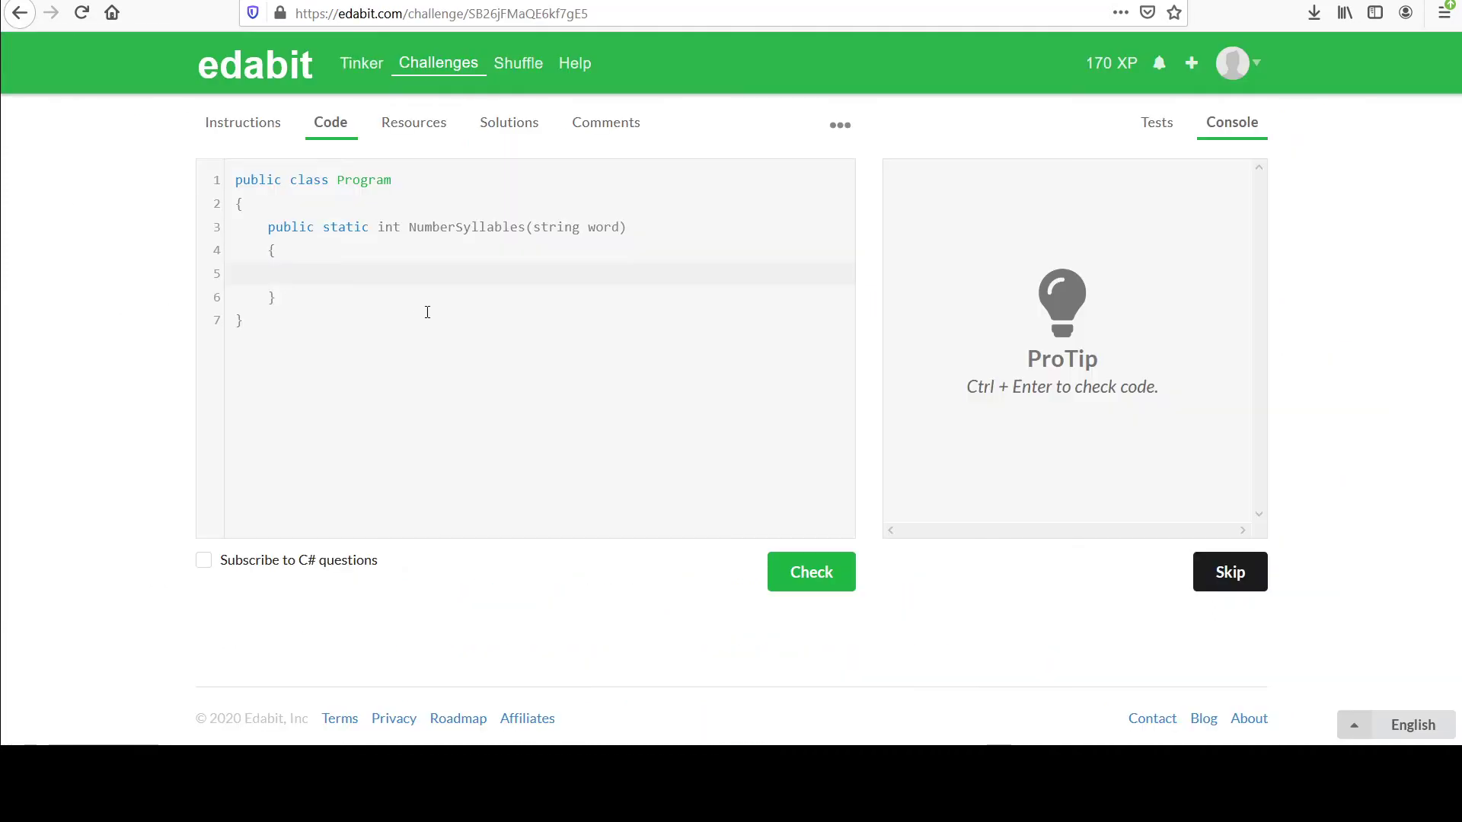
# - Write return word.Split('-'); as the NumberSyllables method body
pyautogui.write('return')
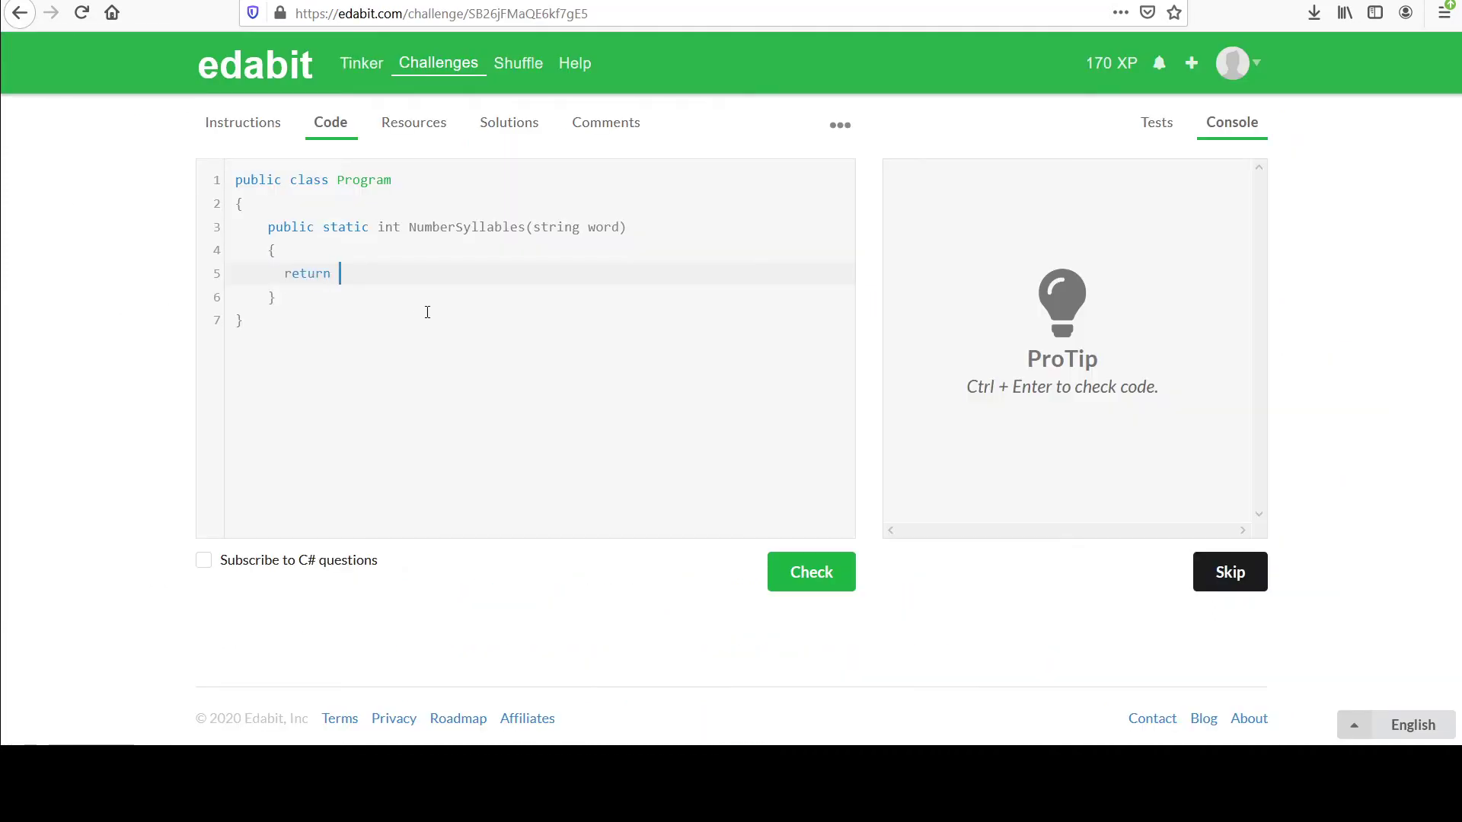
pyautogui.write('word.')
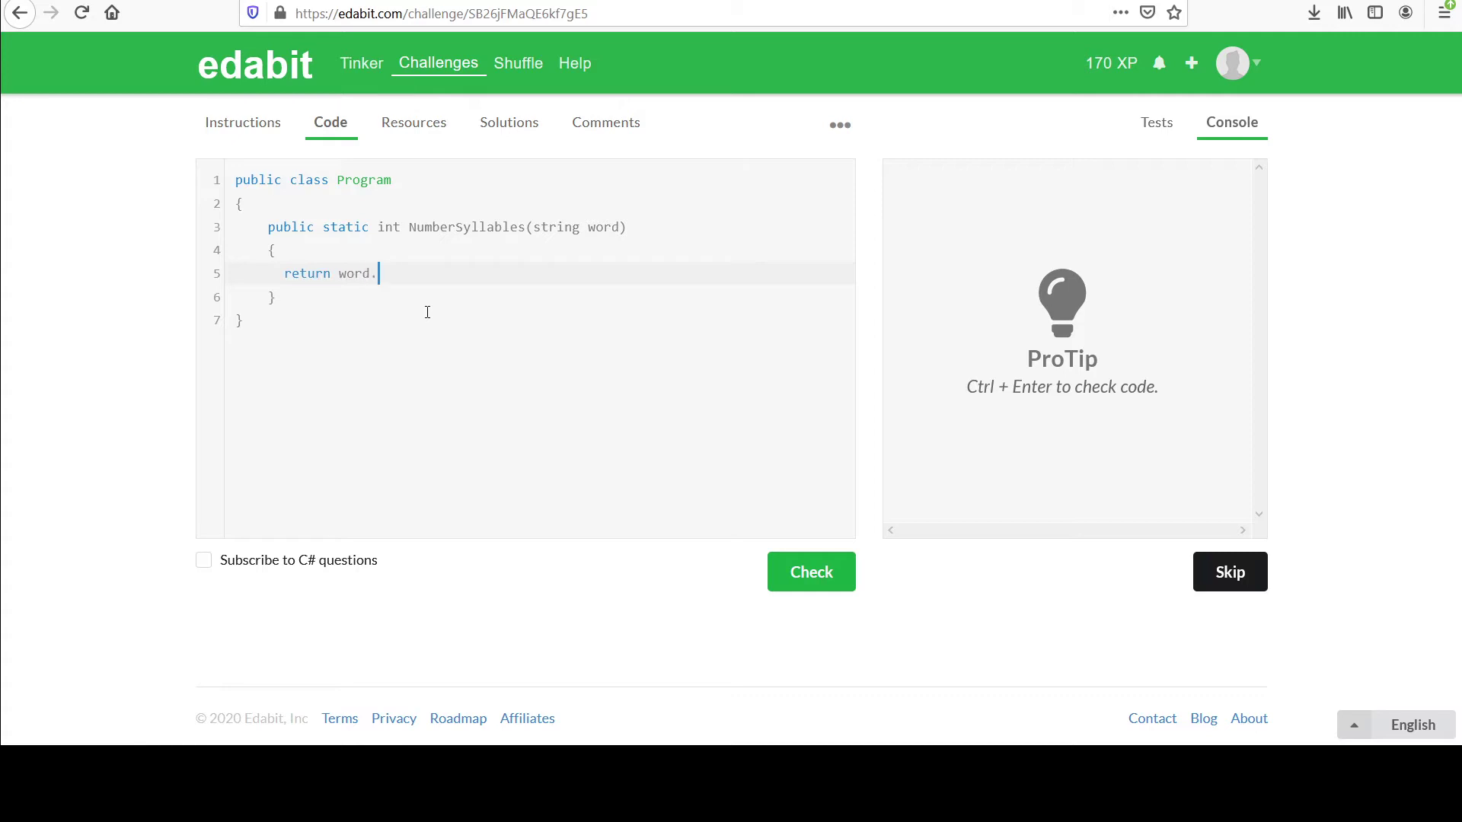
pyautogui.write('Split(')
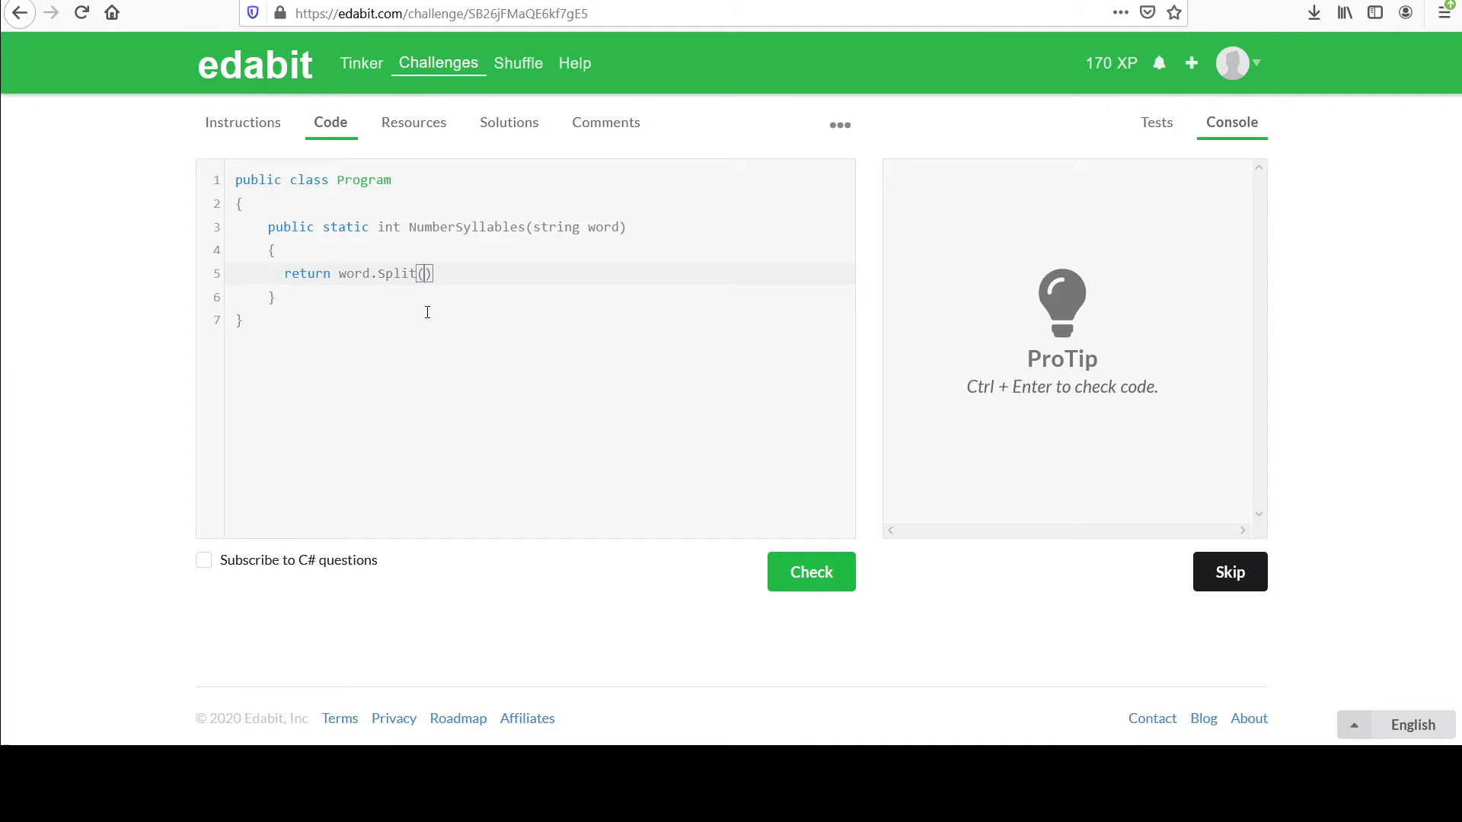
pyautogui.write("''")
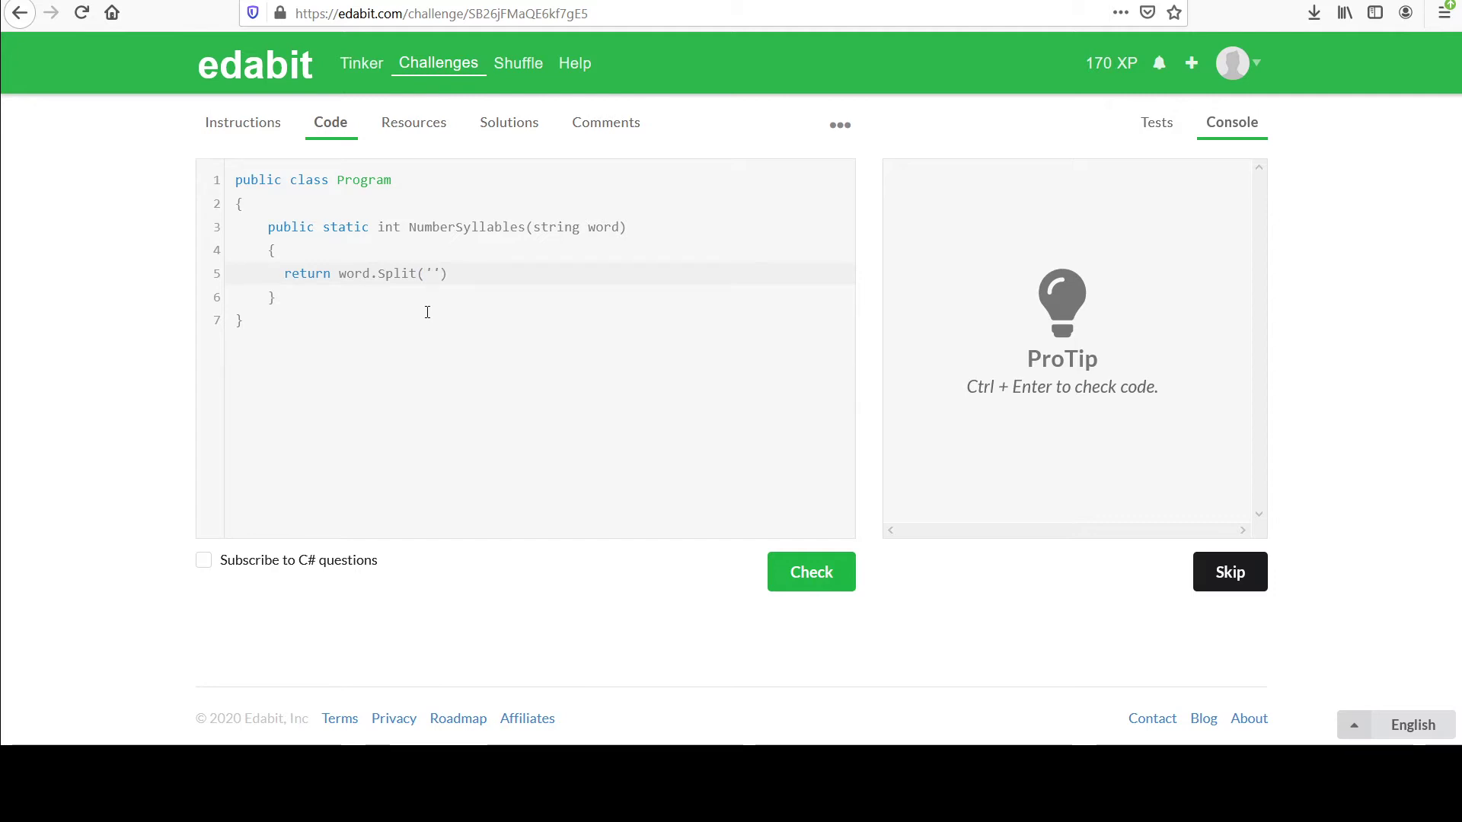
pyautogui.write('-')
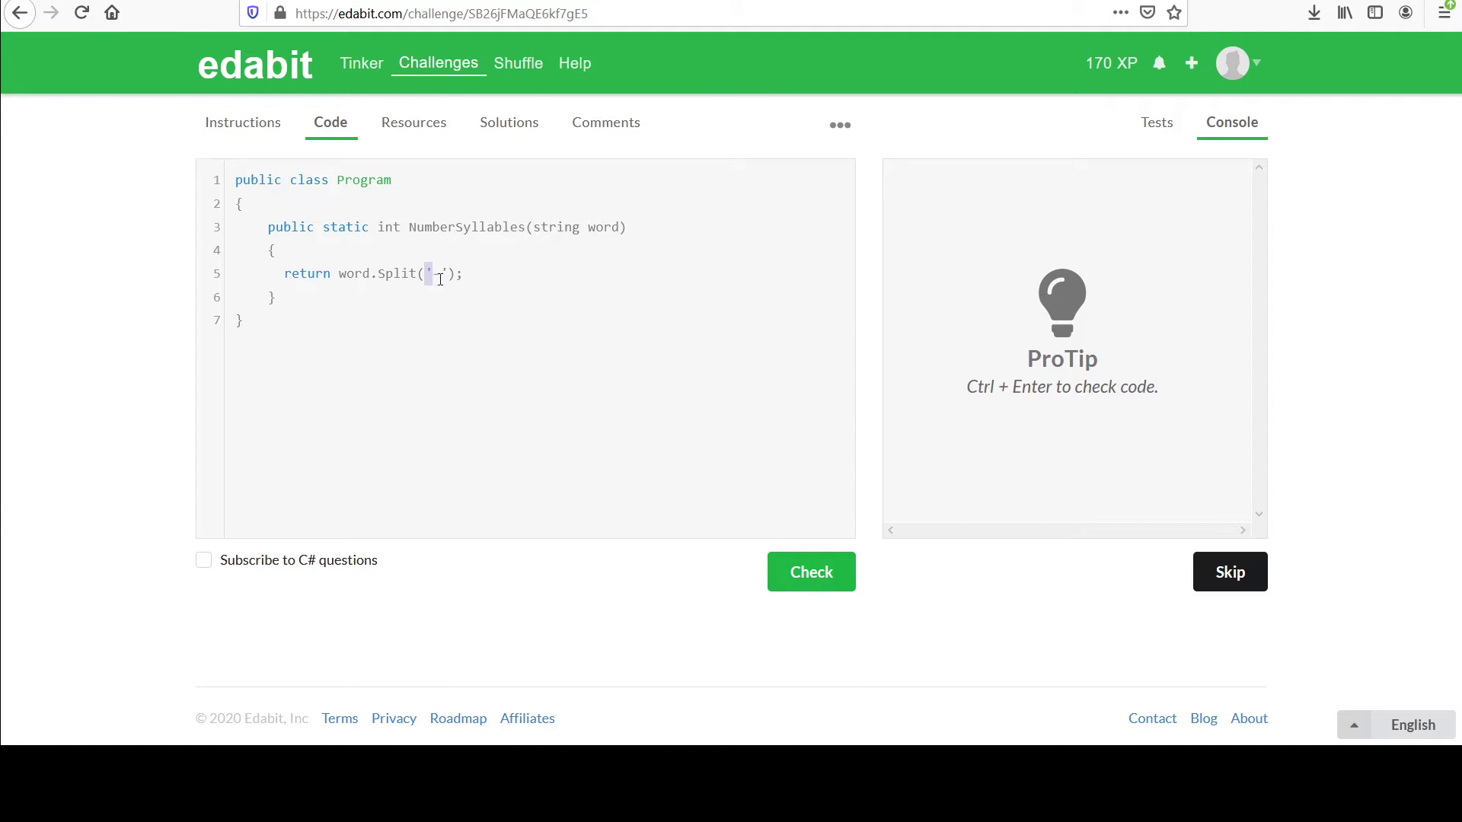
pyautogui.write('-')
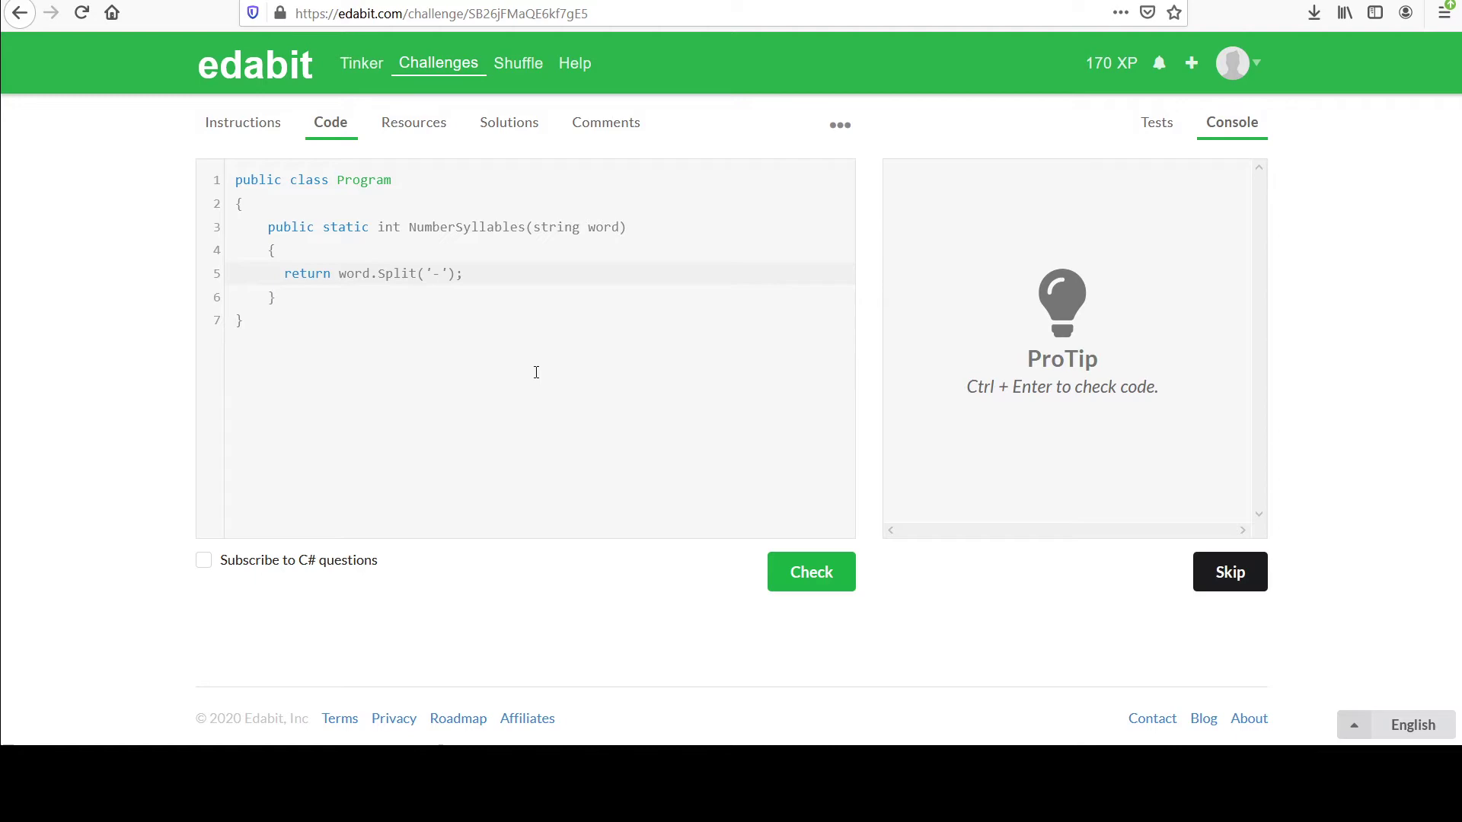
pyautogui.click(448, 272)
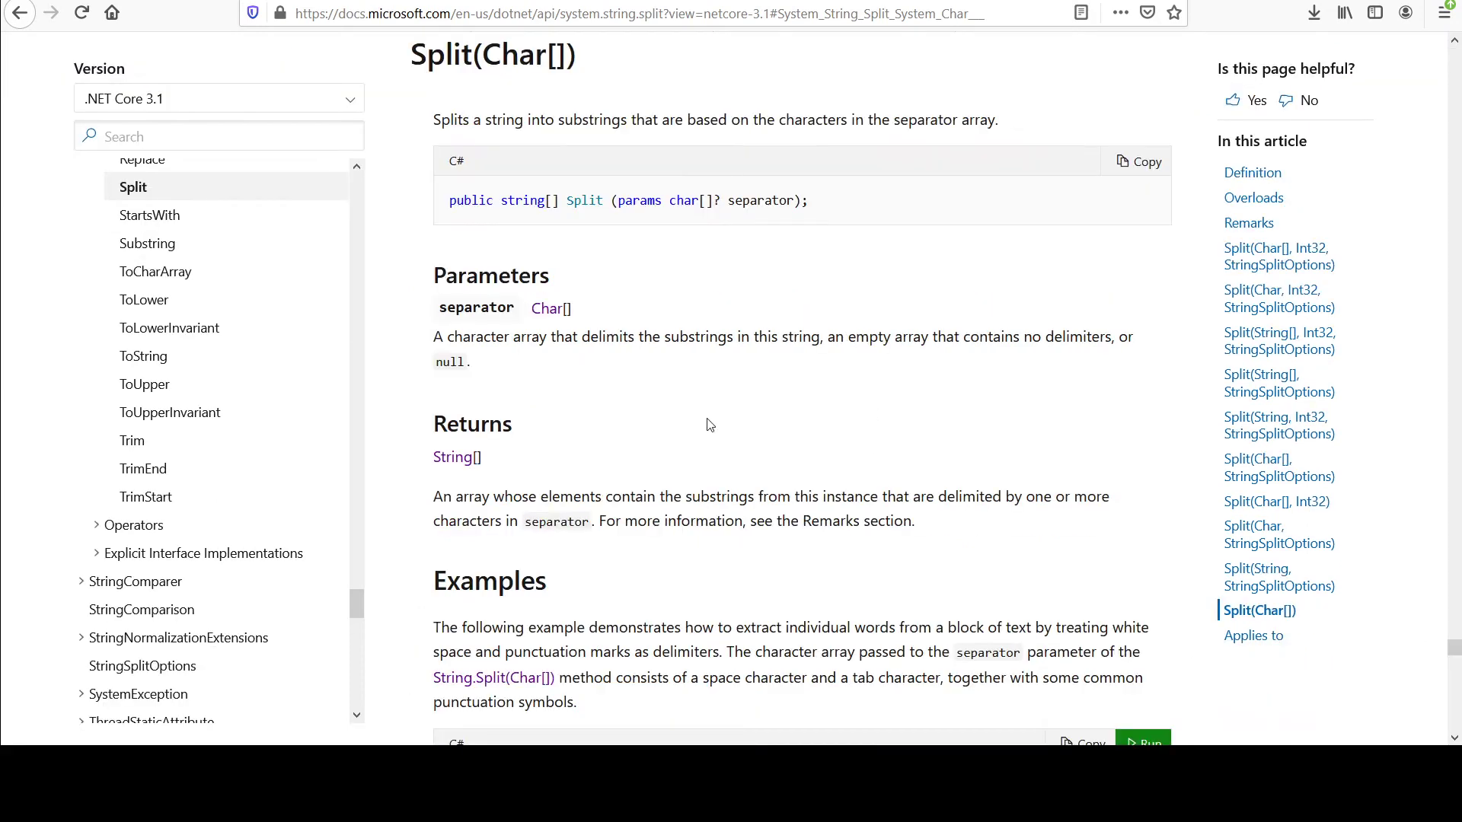
# - Highlight the String[] return type on the Split(Char[]) reference
pyautogui.doubleClick(522, 201)
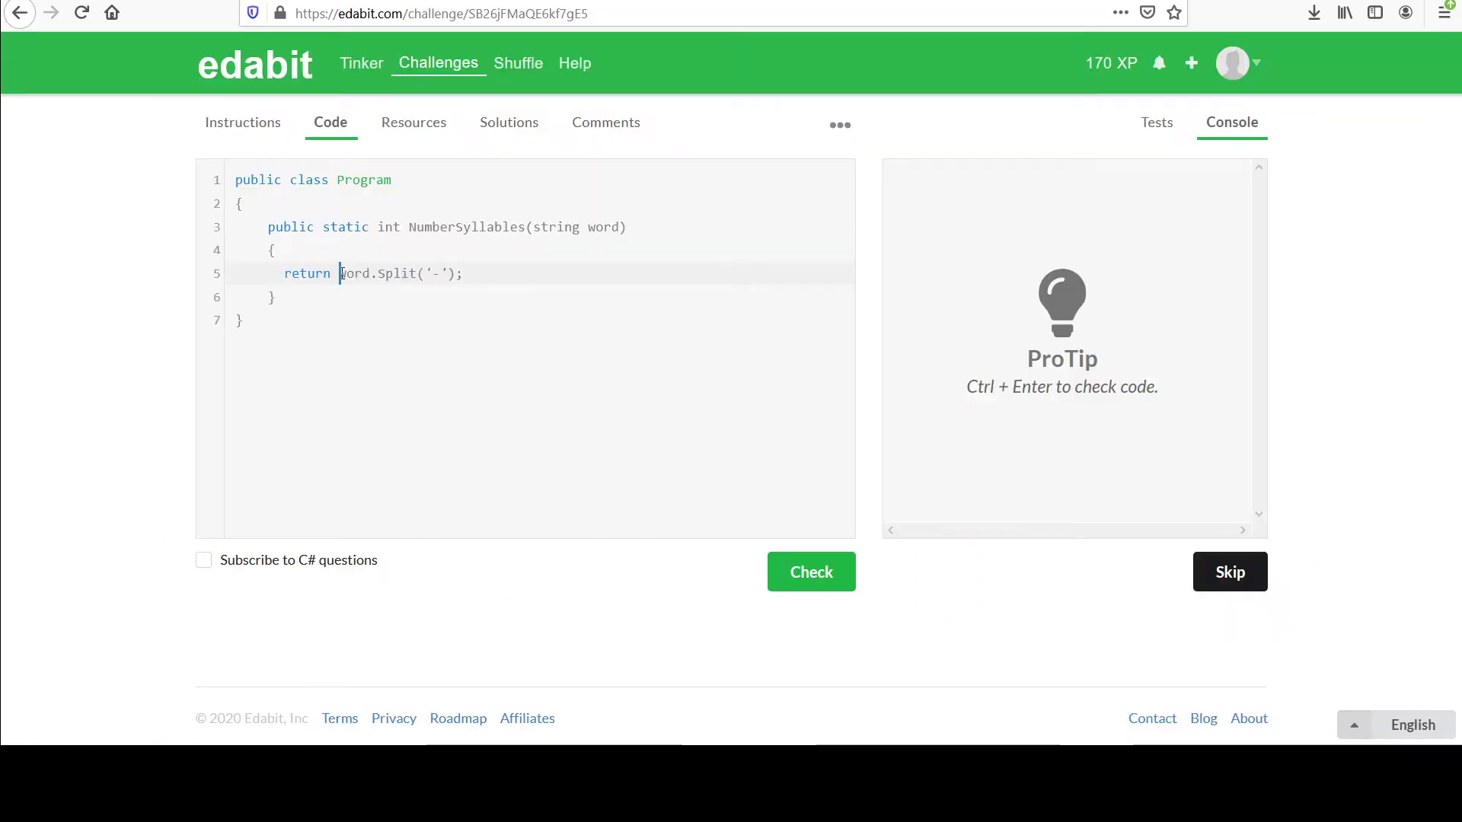
# - Extend the return to word.Split('-').Length; counting the dash-separated parts
pyautogui.moveTo(341, 273); pyautogui.dragTo(454, 273)
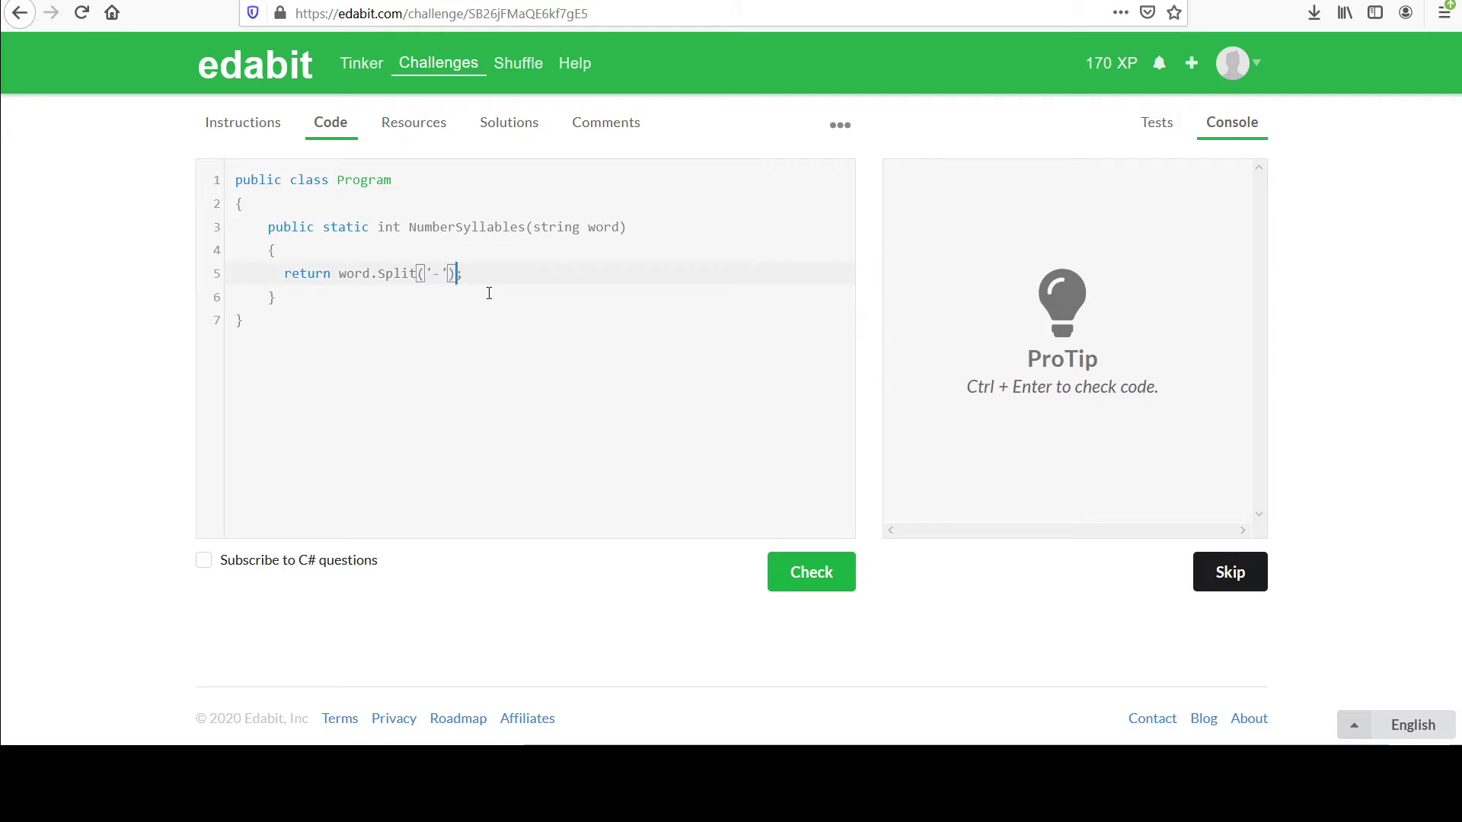
pyautogui.write('.Length')
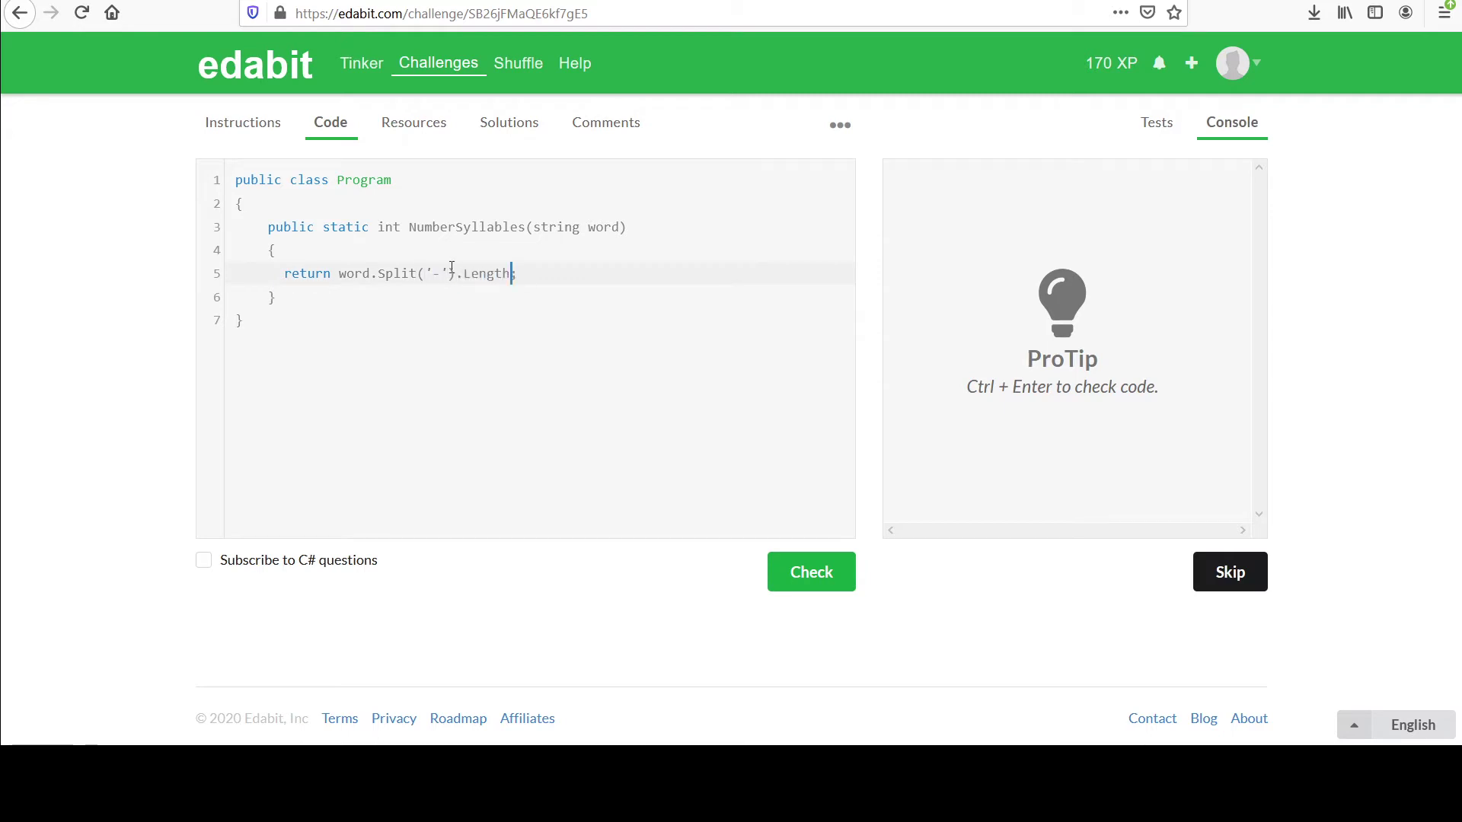
pyautogui.write(';')
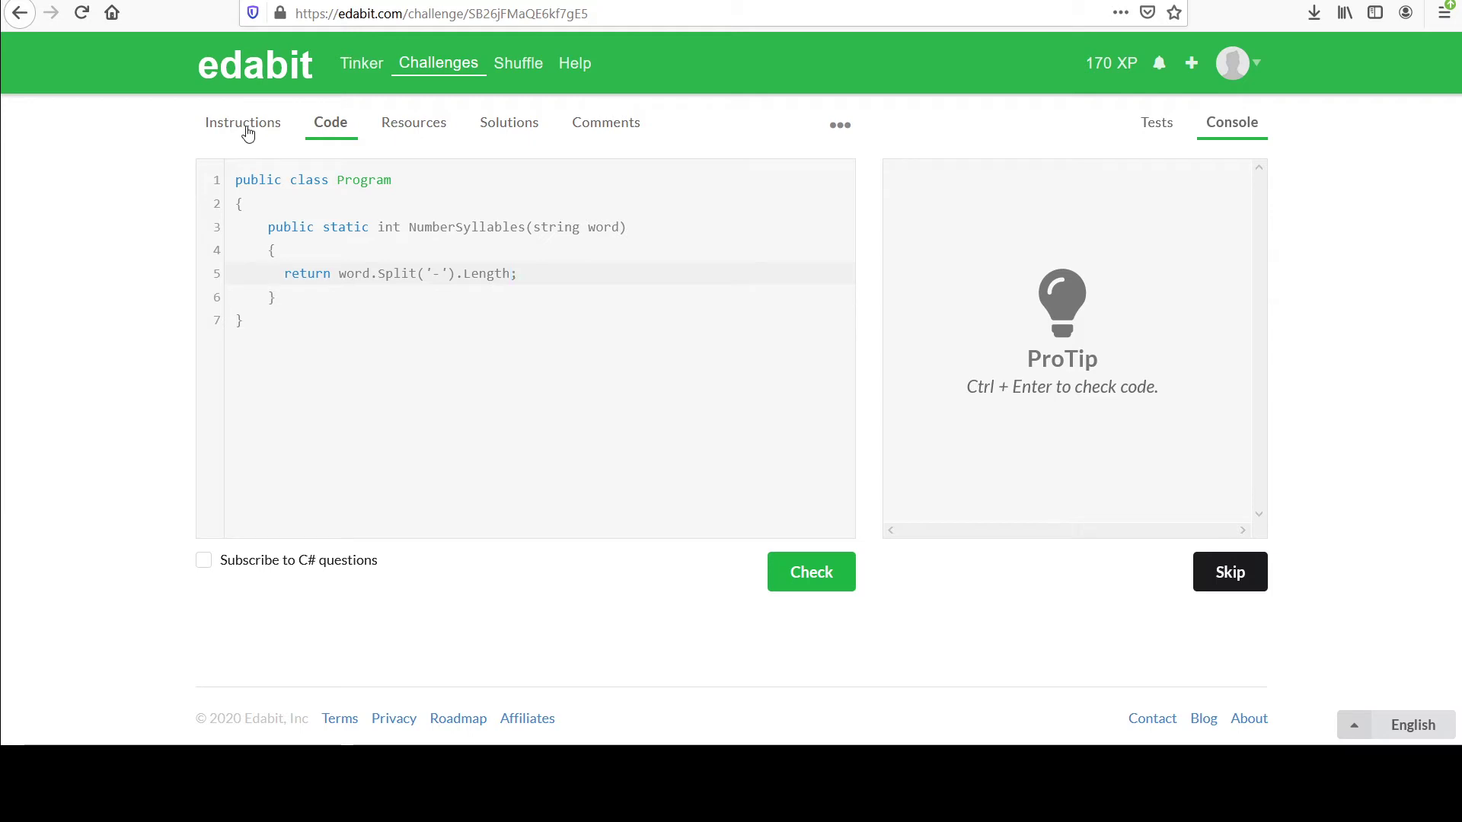
pyautogui.click(242, 121)
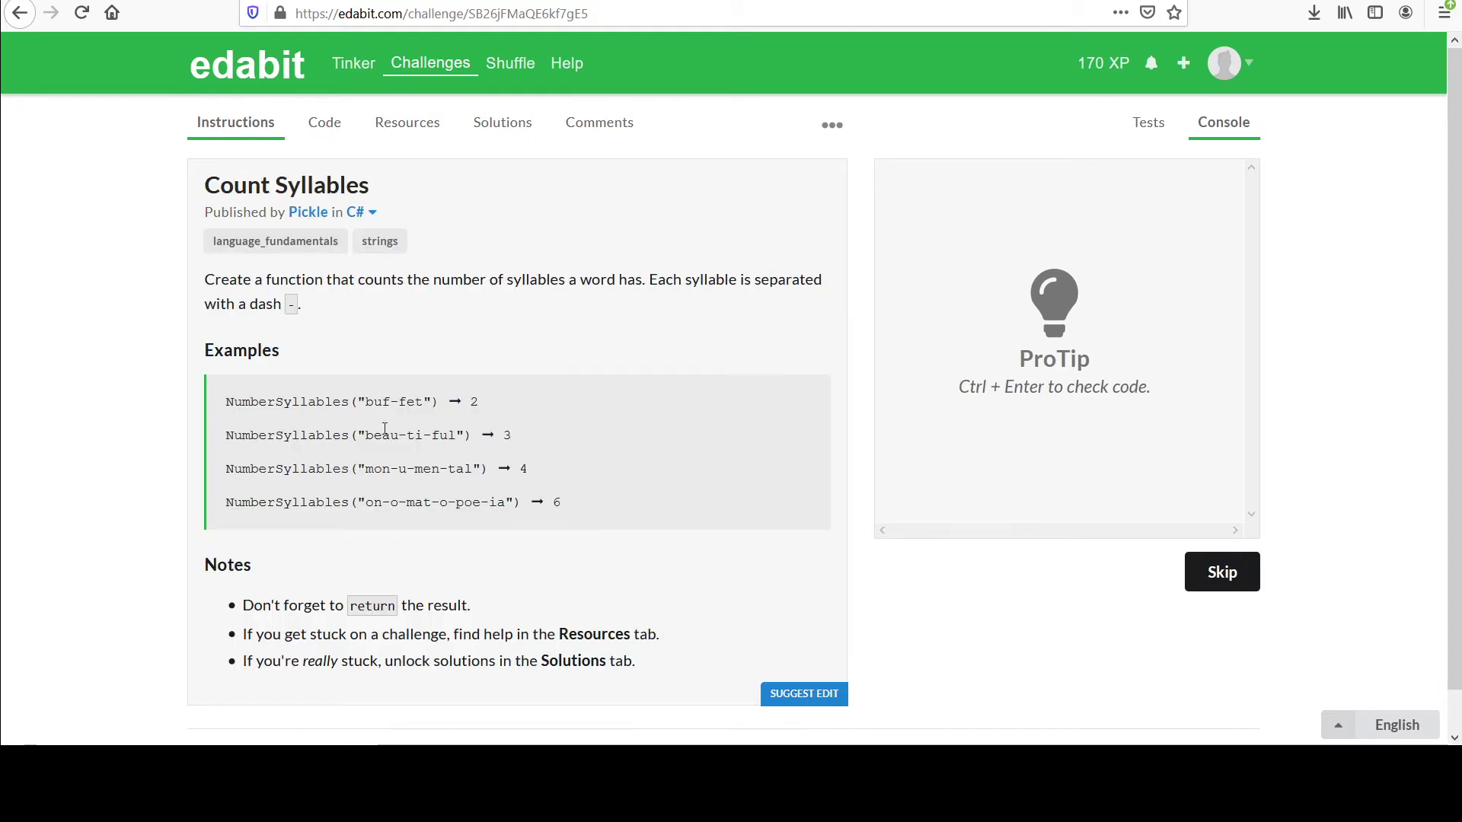
pyautogui.doubleClick(379, 436)
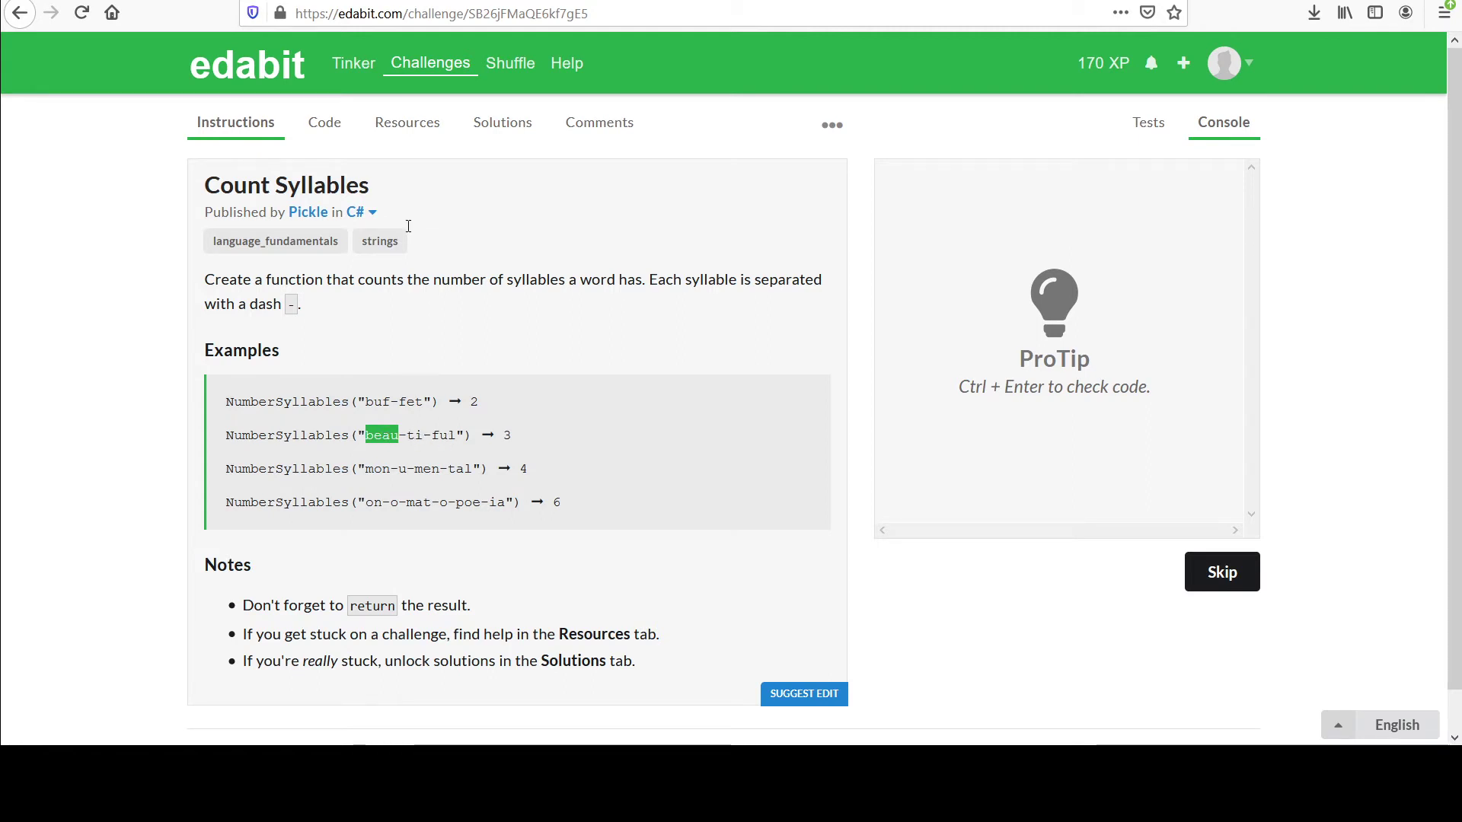
pyautogui.click(331, 122)
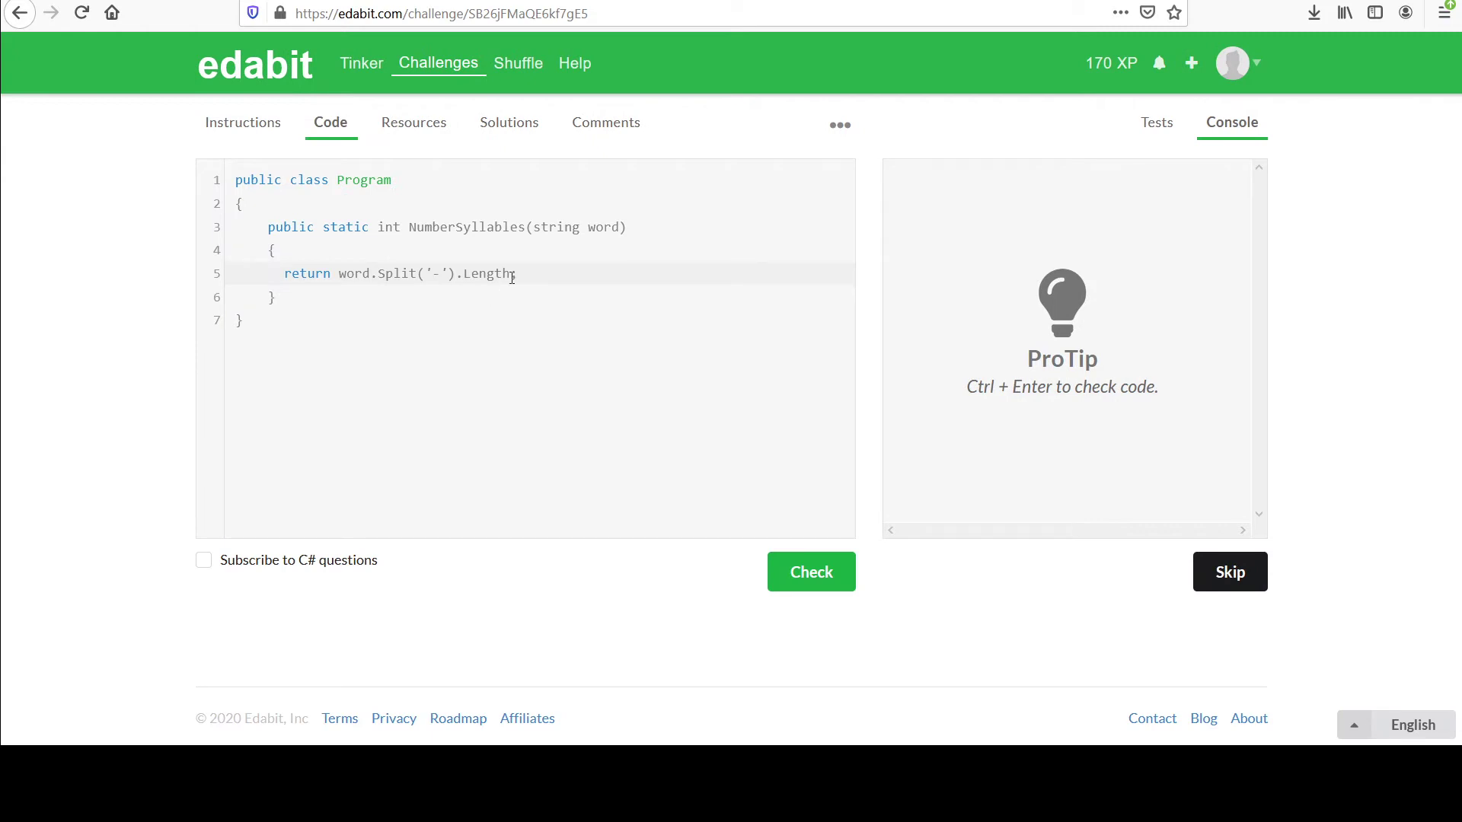
pyautogui.doubleClick(486, 272)
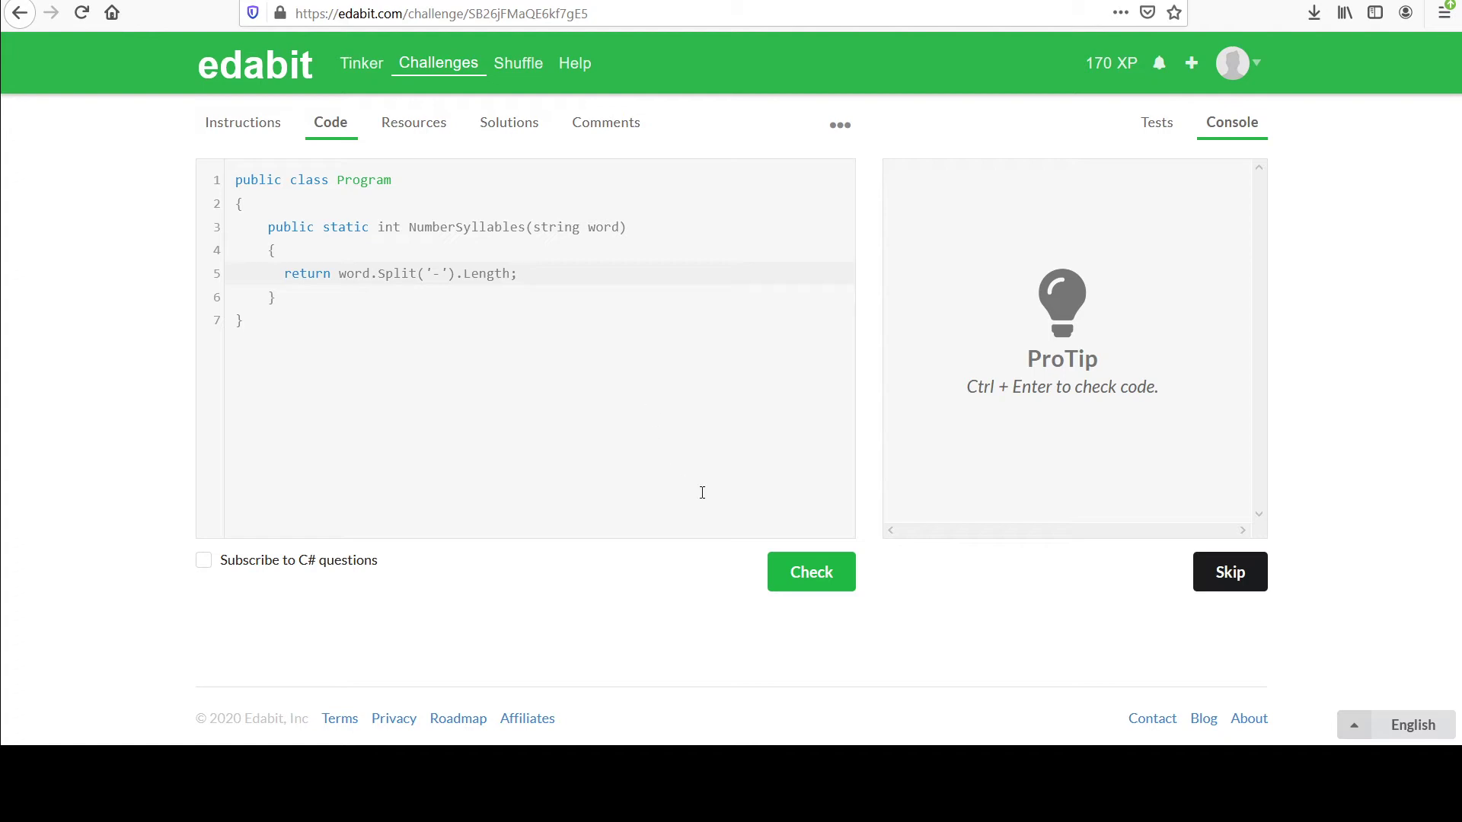
pyautogui.click(811, 572)
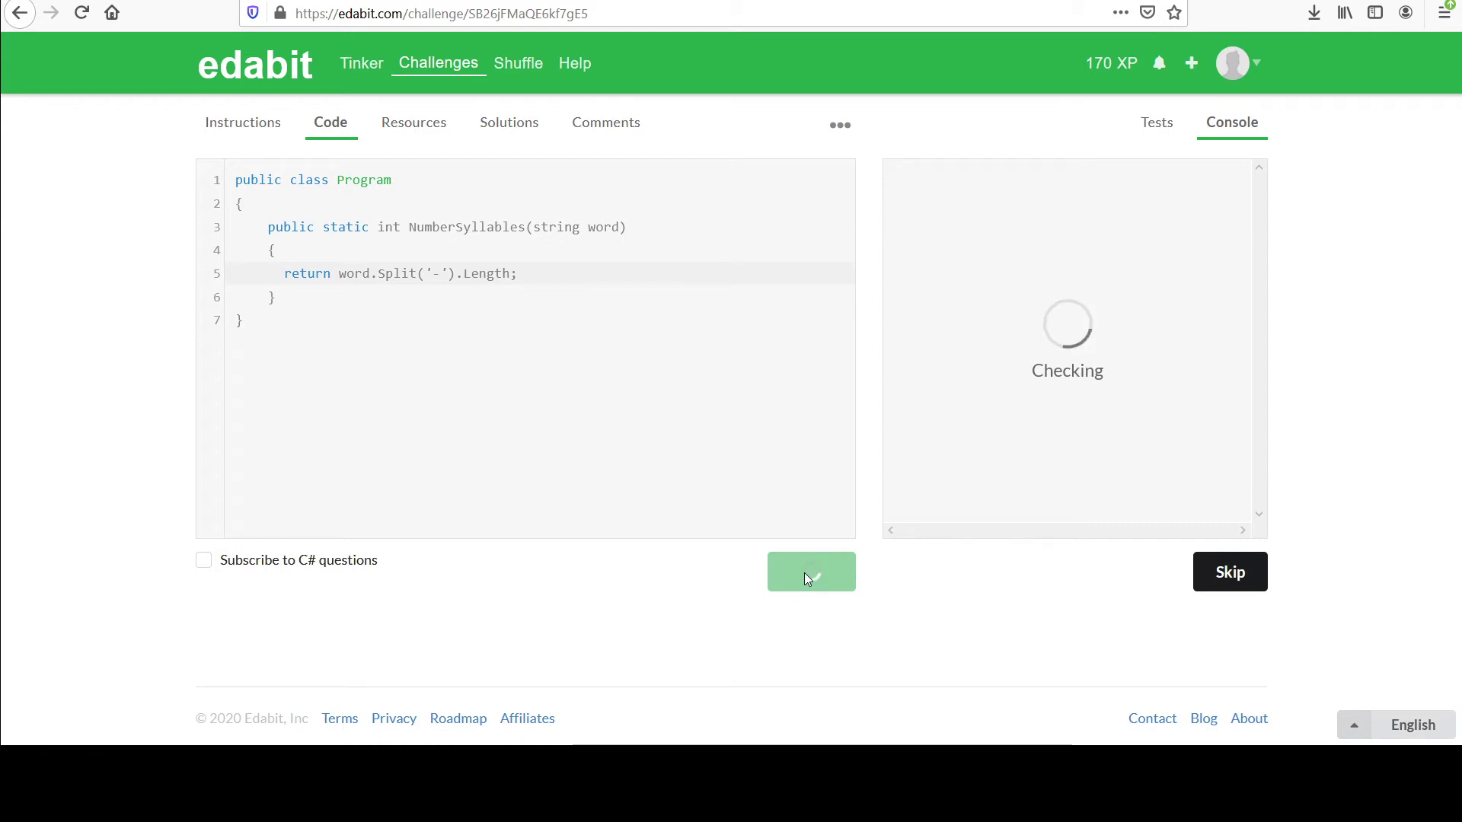
# - Run the tests on the Split solution, see them pass, then reload the challenge page
pyautogui.click(811, 571)
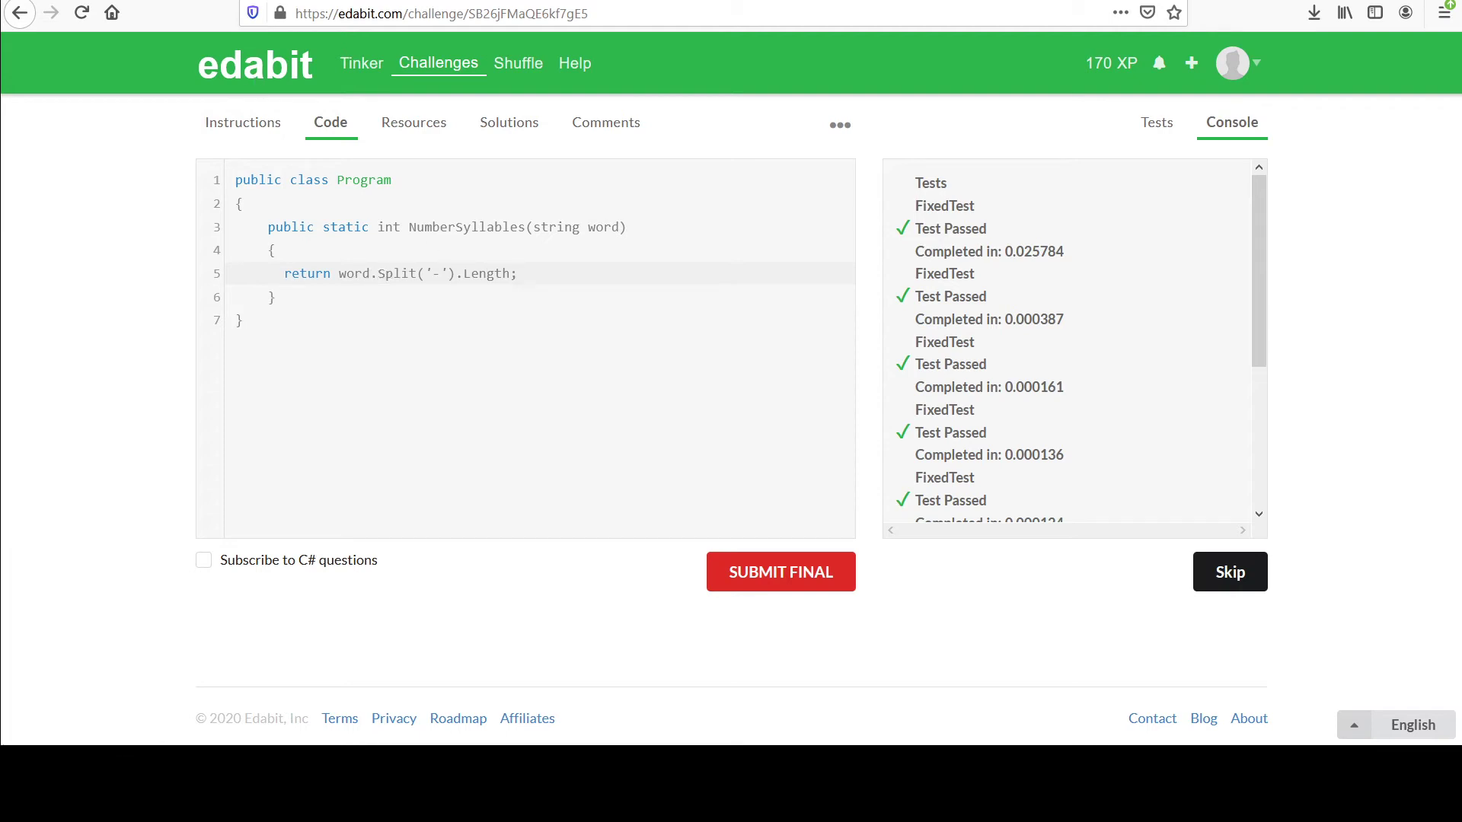
pyautogui.click(519, 272)
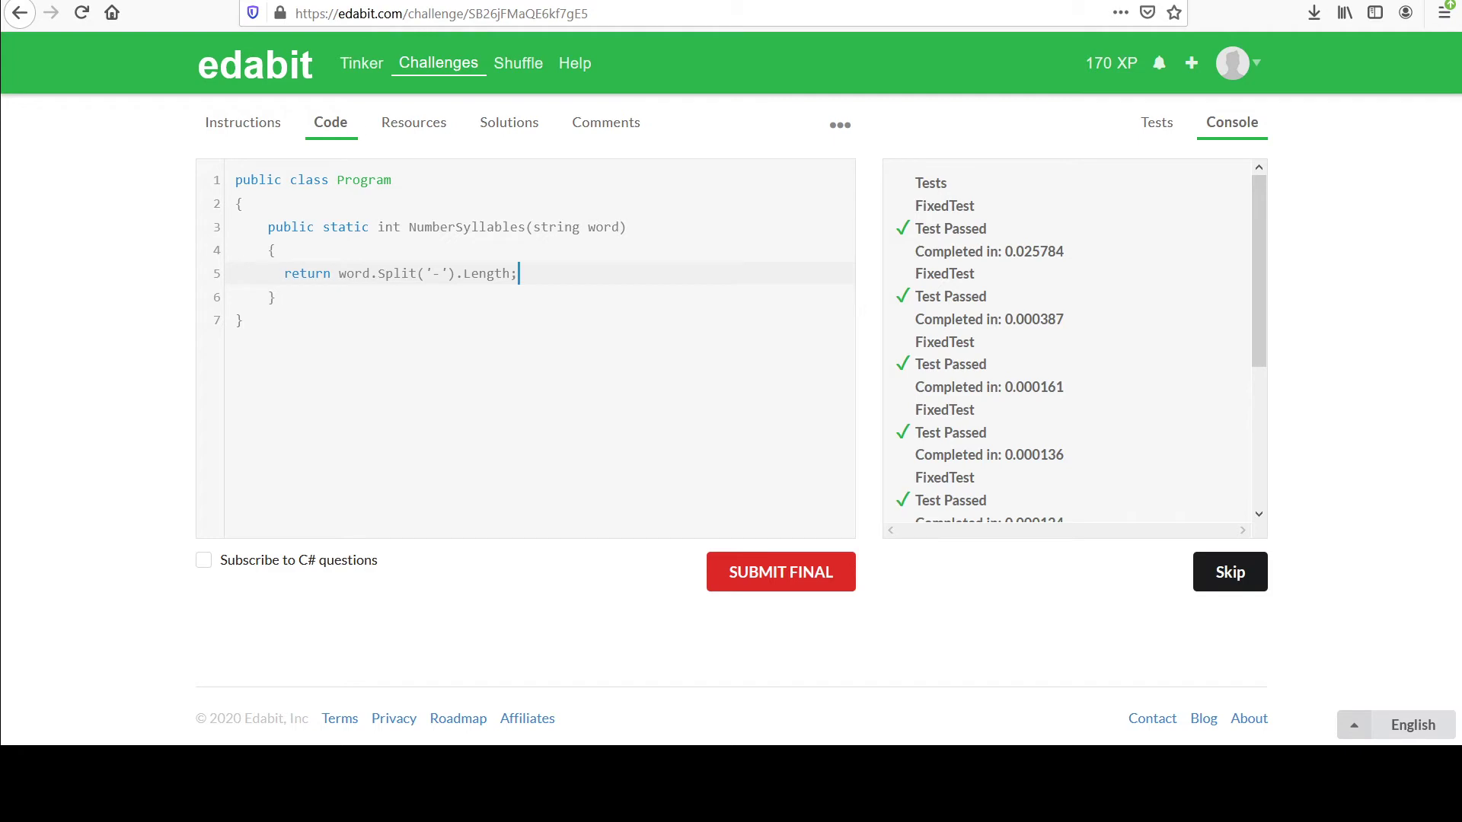
pyautogui.click(80, 13)
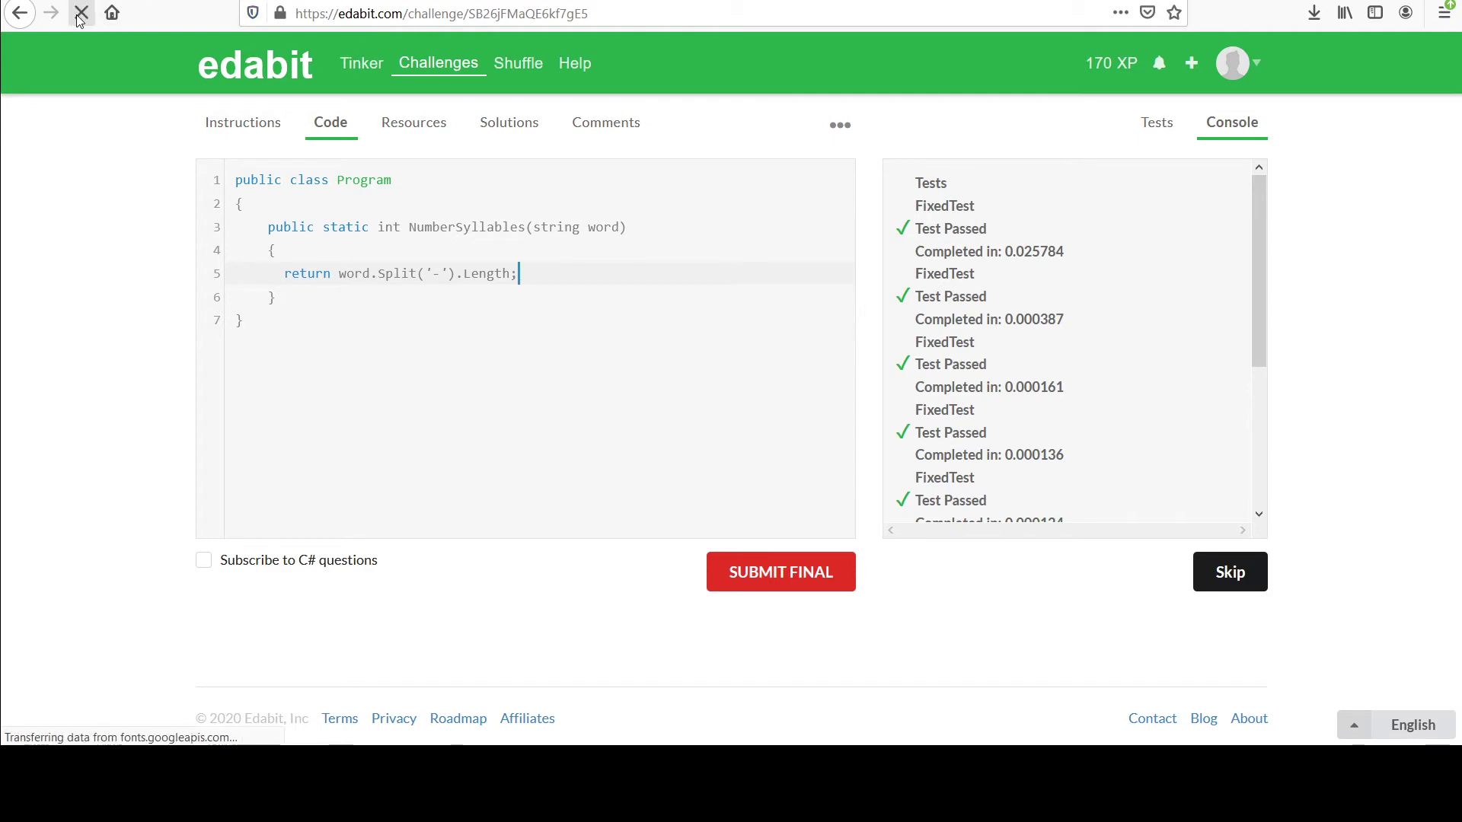
pyautogui.click(81, 13)
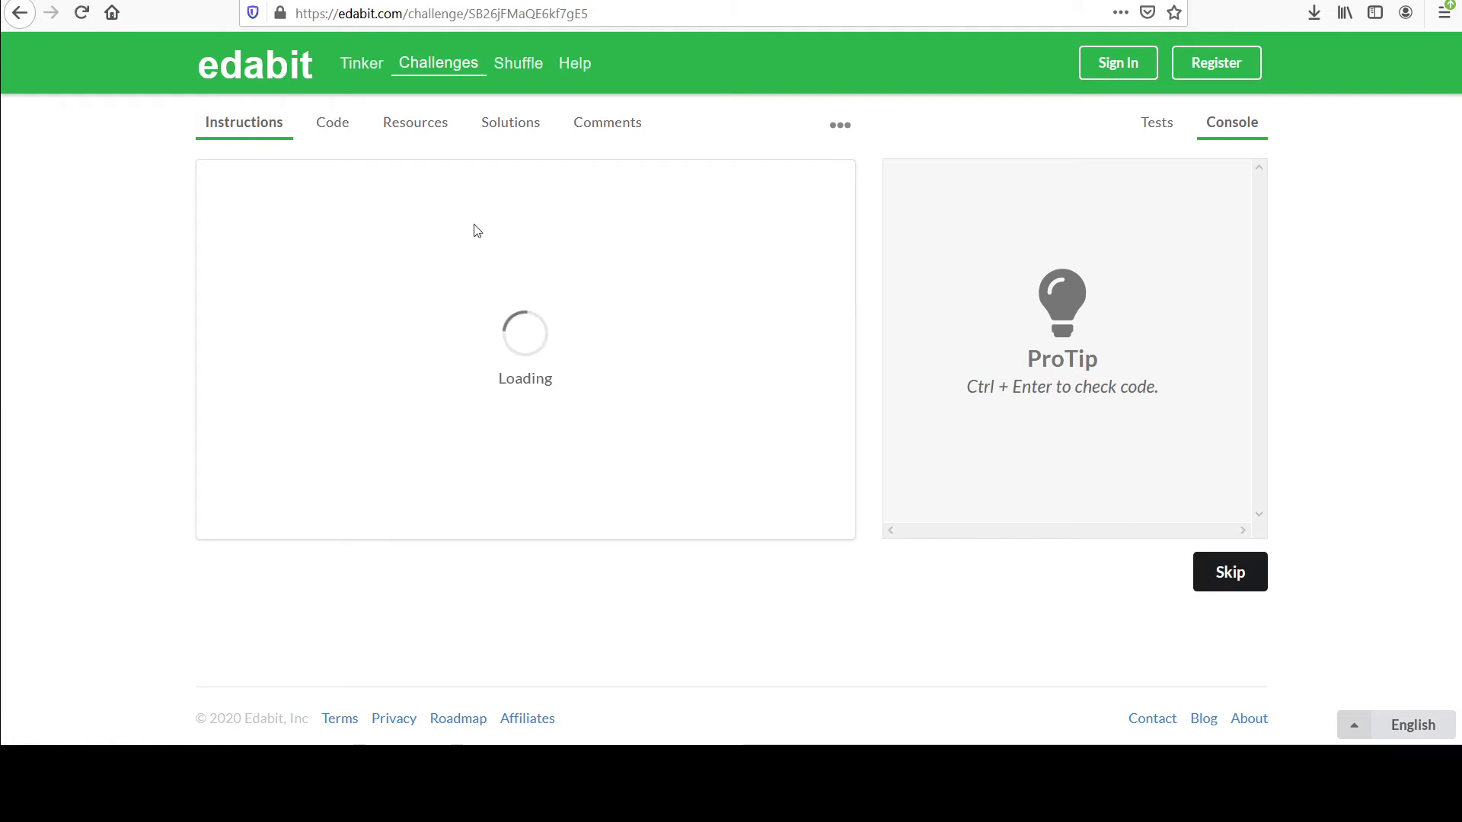
pyautogui.moveTo(655, 289)
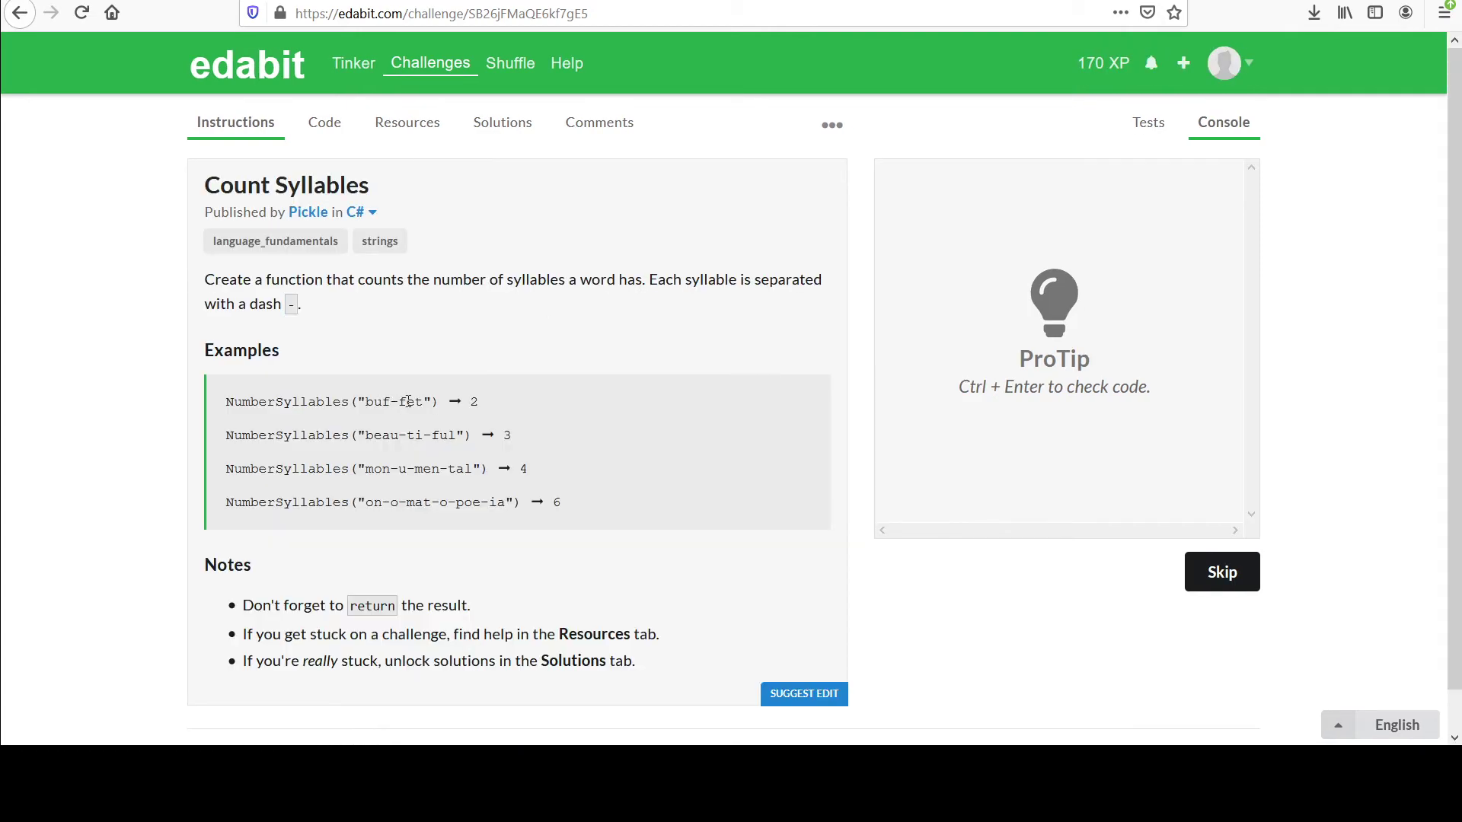
# - Highlight the dash in 'buf-fet' in the examples, then return to the now-empty code editor
pyautogui.doubleClick(408, 400)
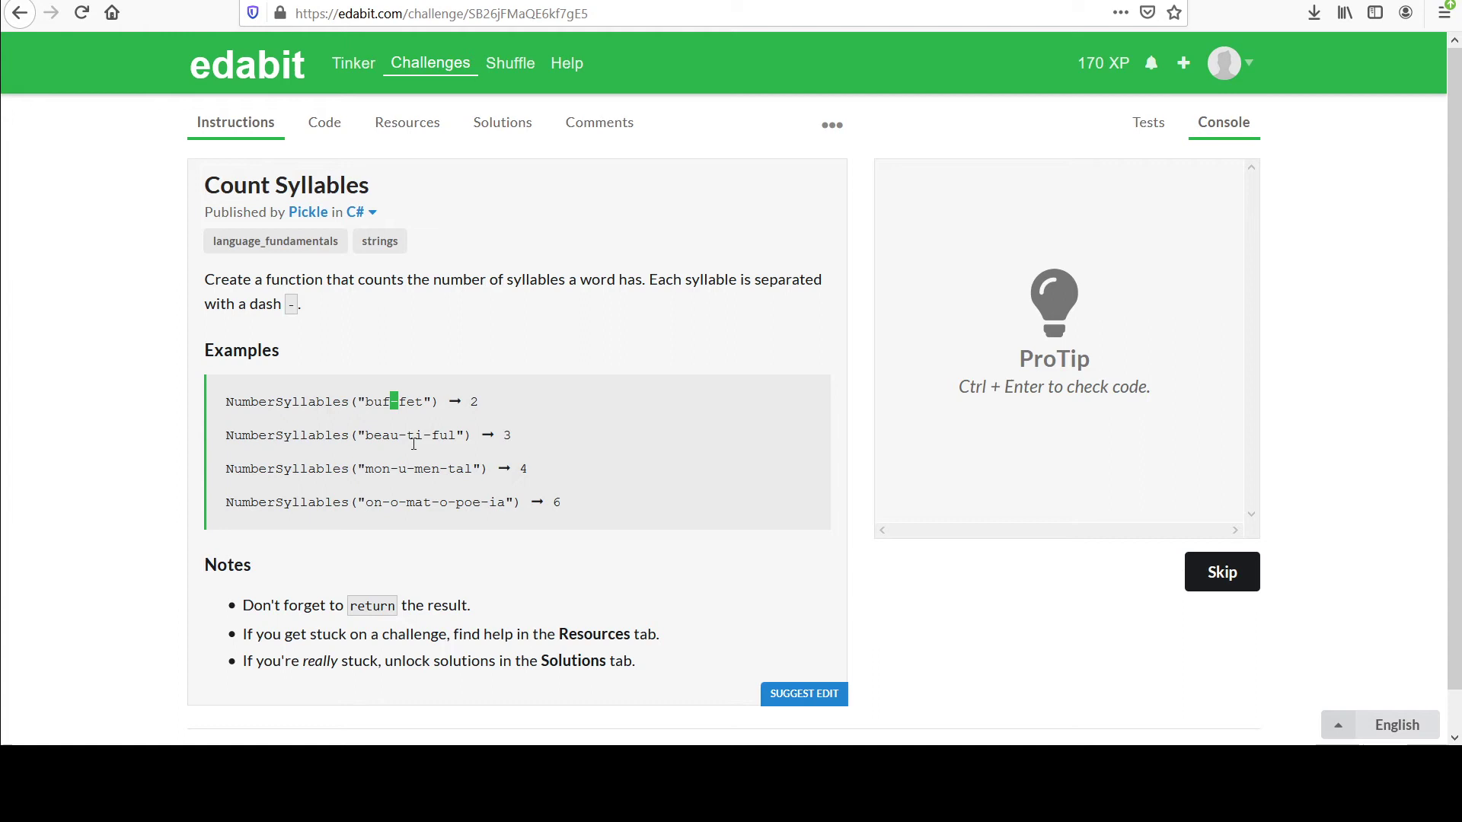
pyautogui.moveTo(381, 469)
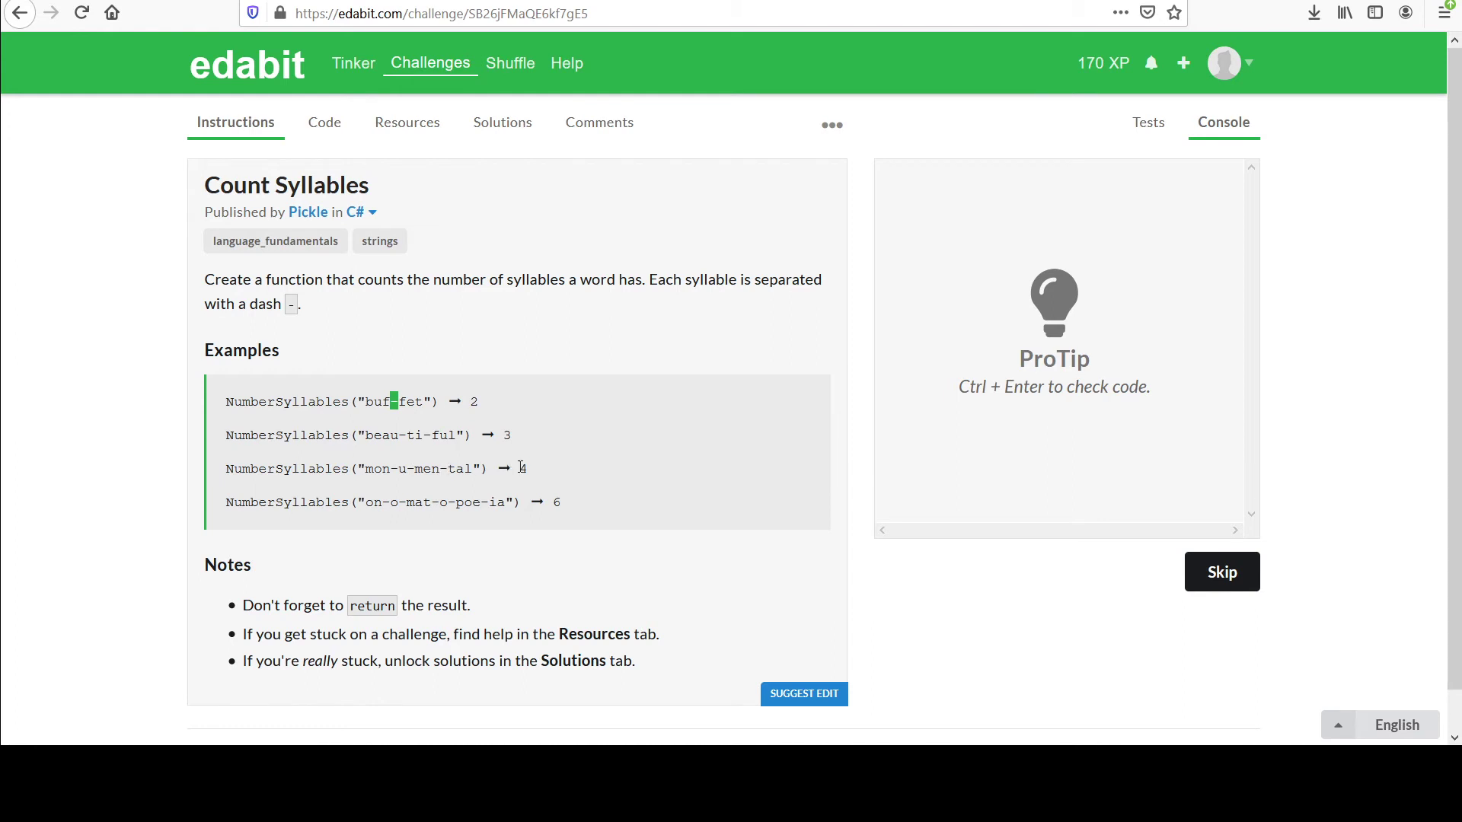
pyautogui.moveTo(416, 417)
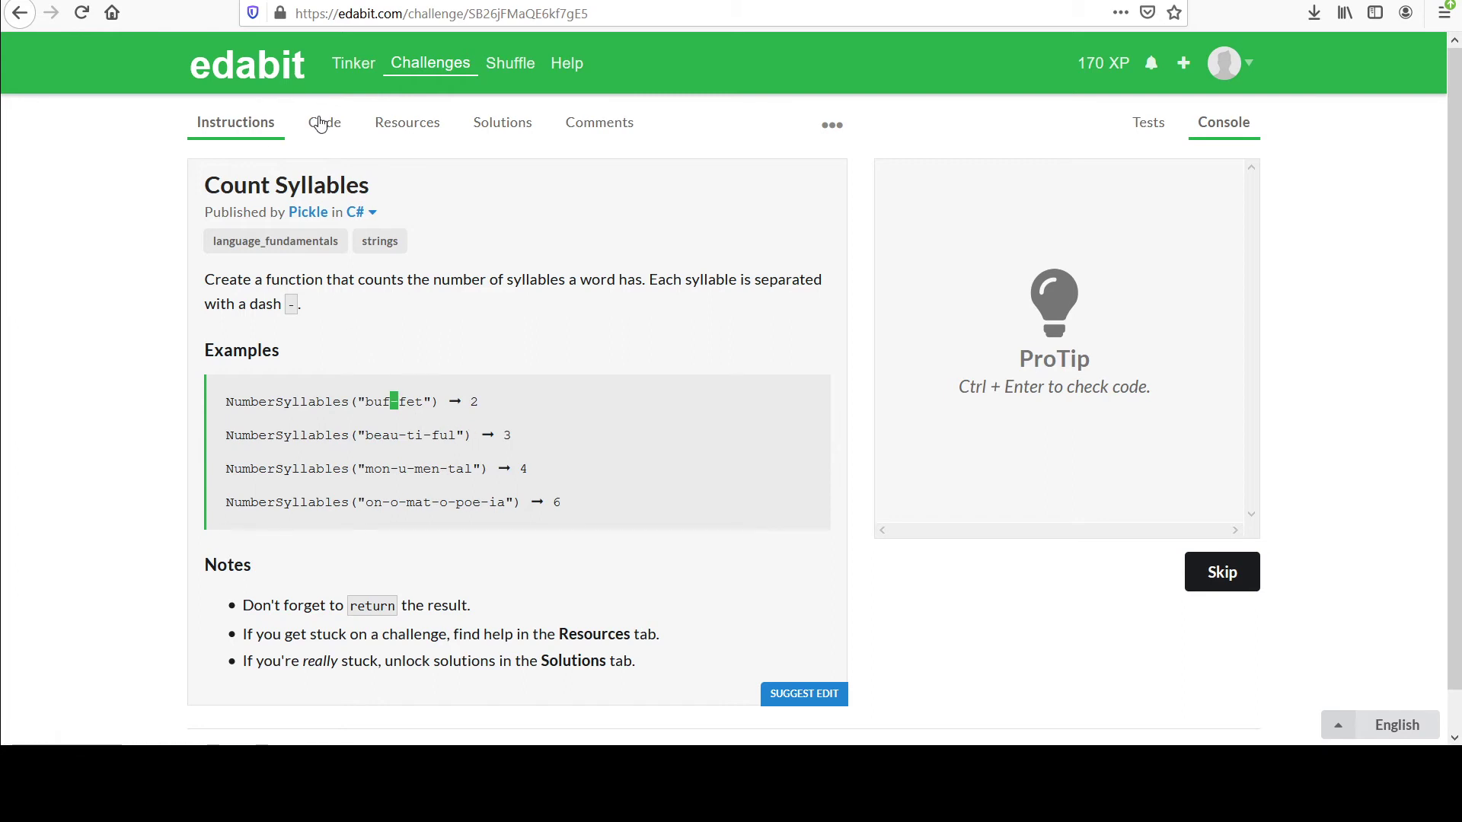
pyautogui.click(331, 122)
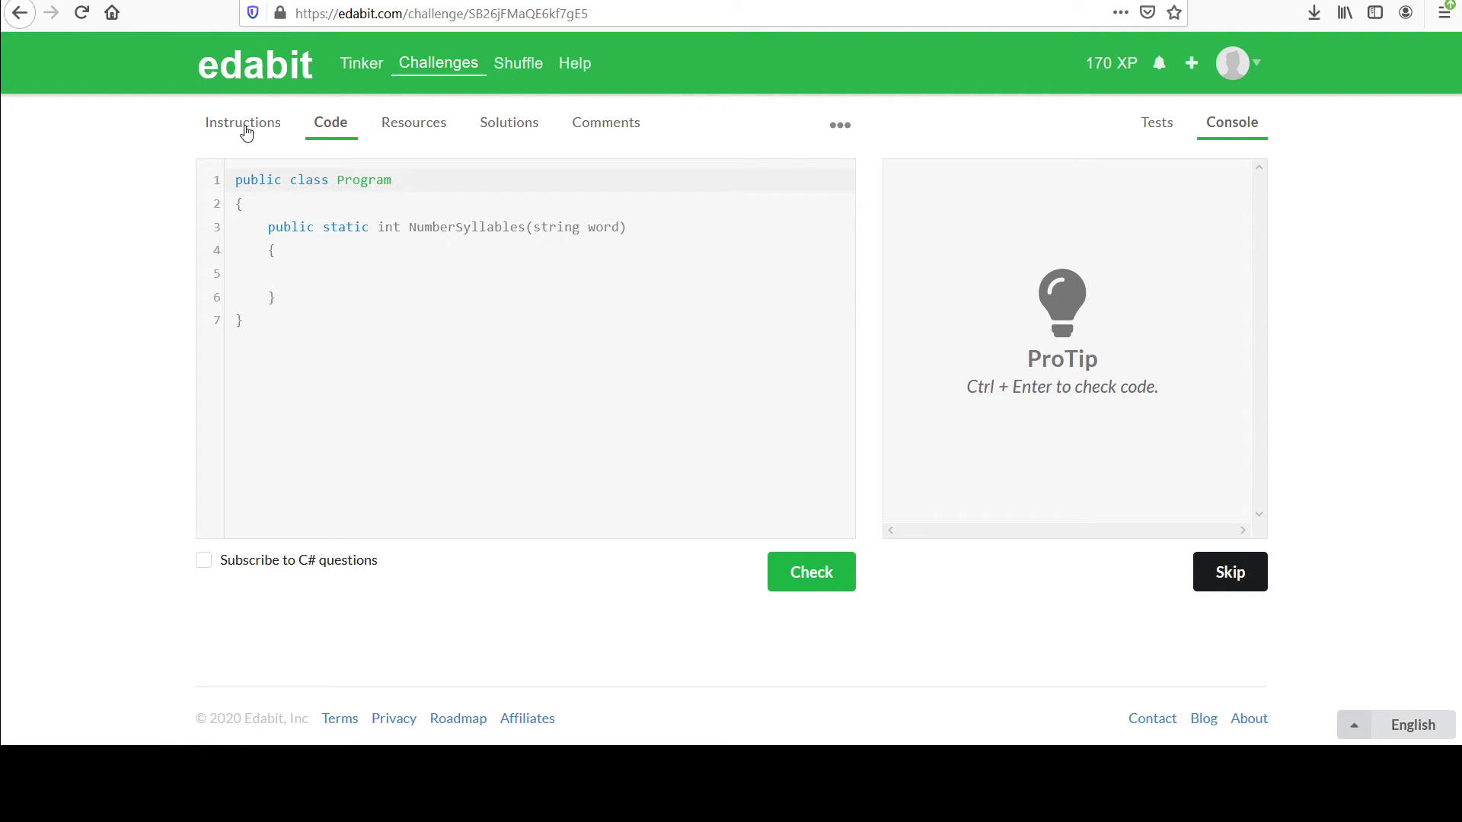
# - View the Count Syllables instructions and examples again
pyautogui.click(243, 122)
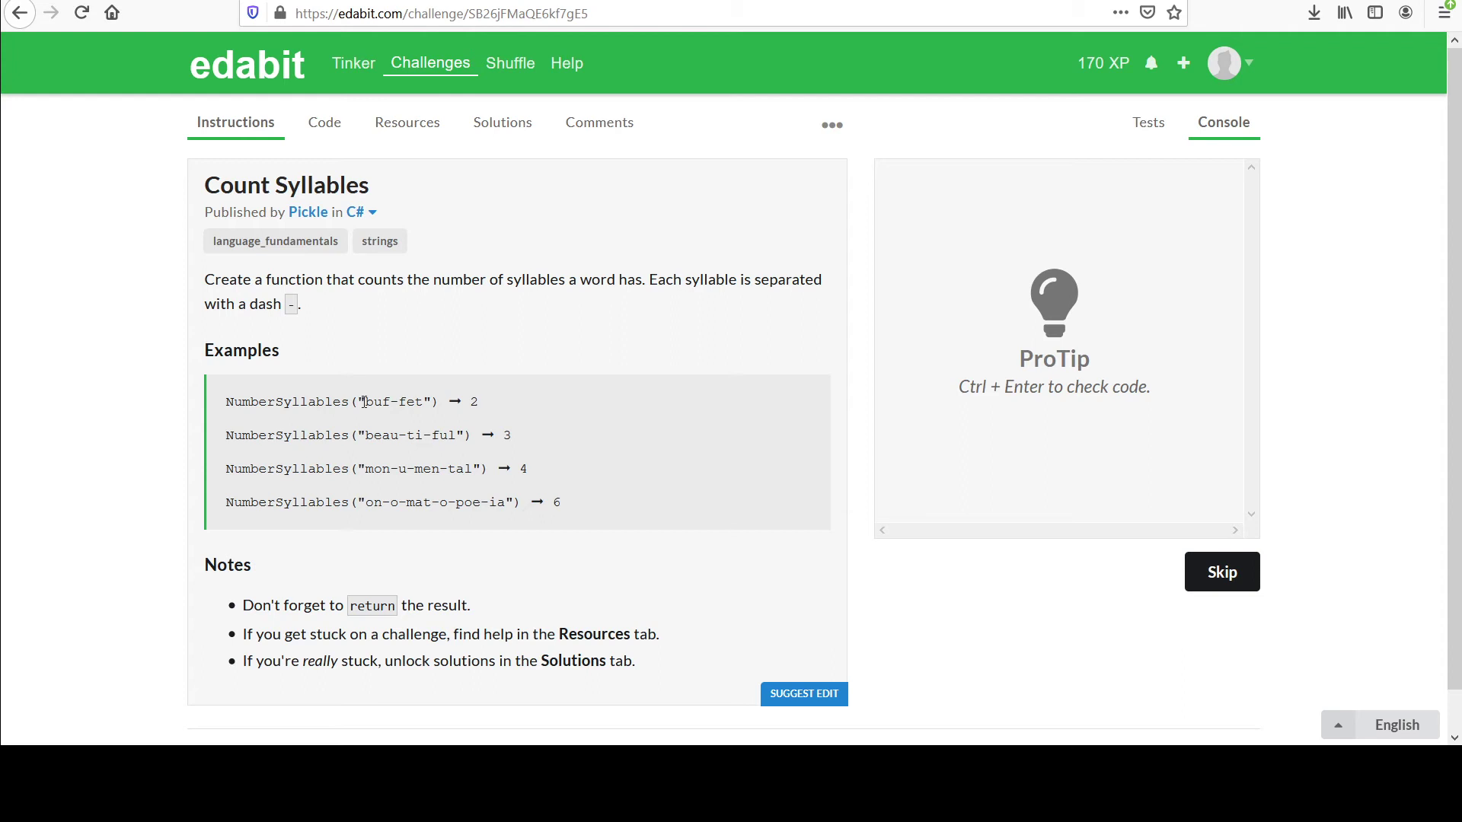
pyautogui.moveTo(379, 409)
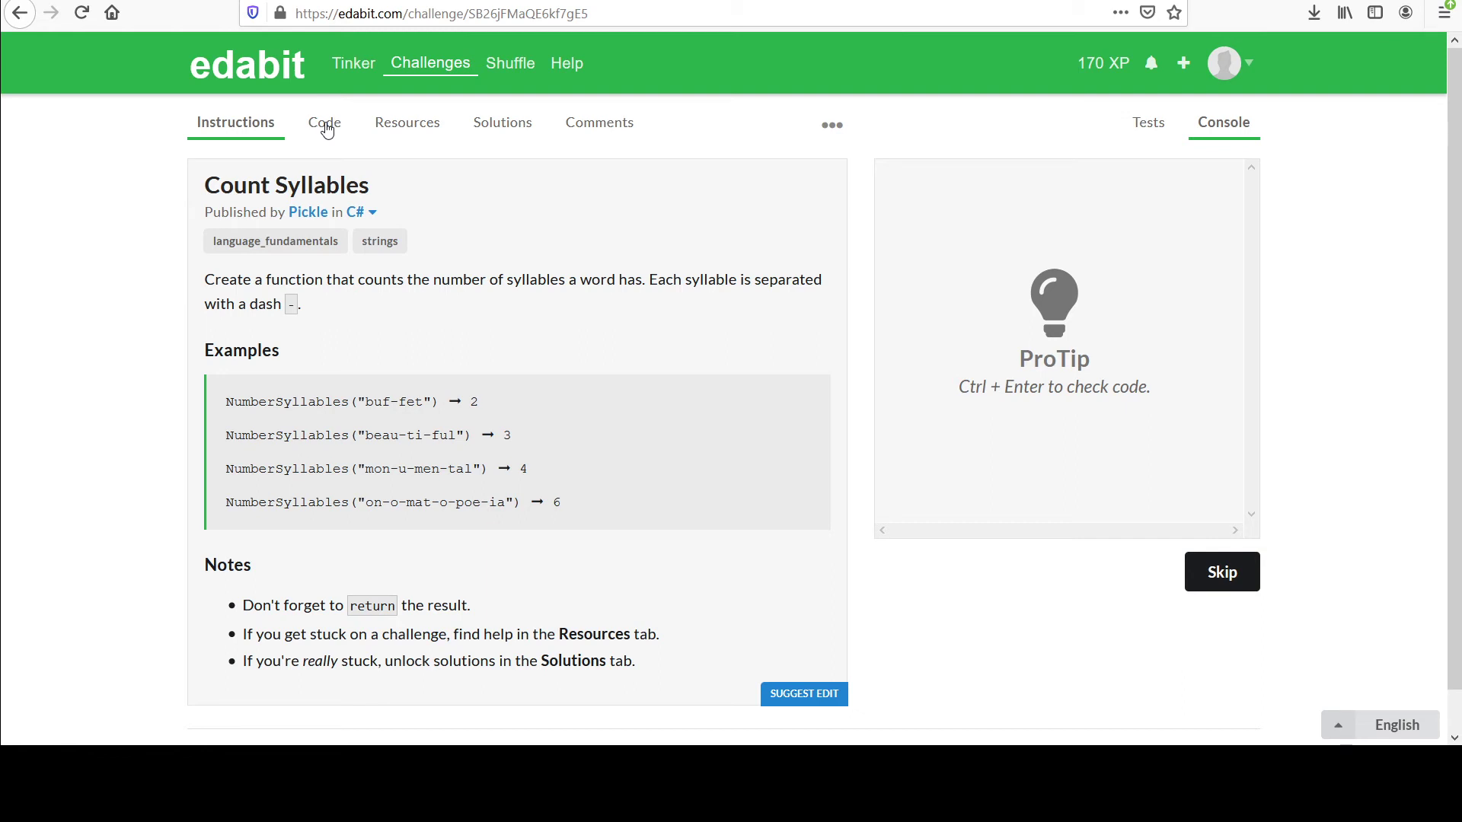
# - Write return word.Count() + 1; inside the empty method body
pyautogui.click(330, 122)
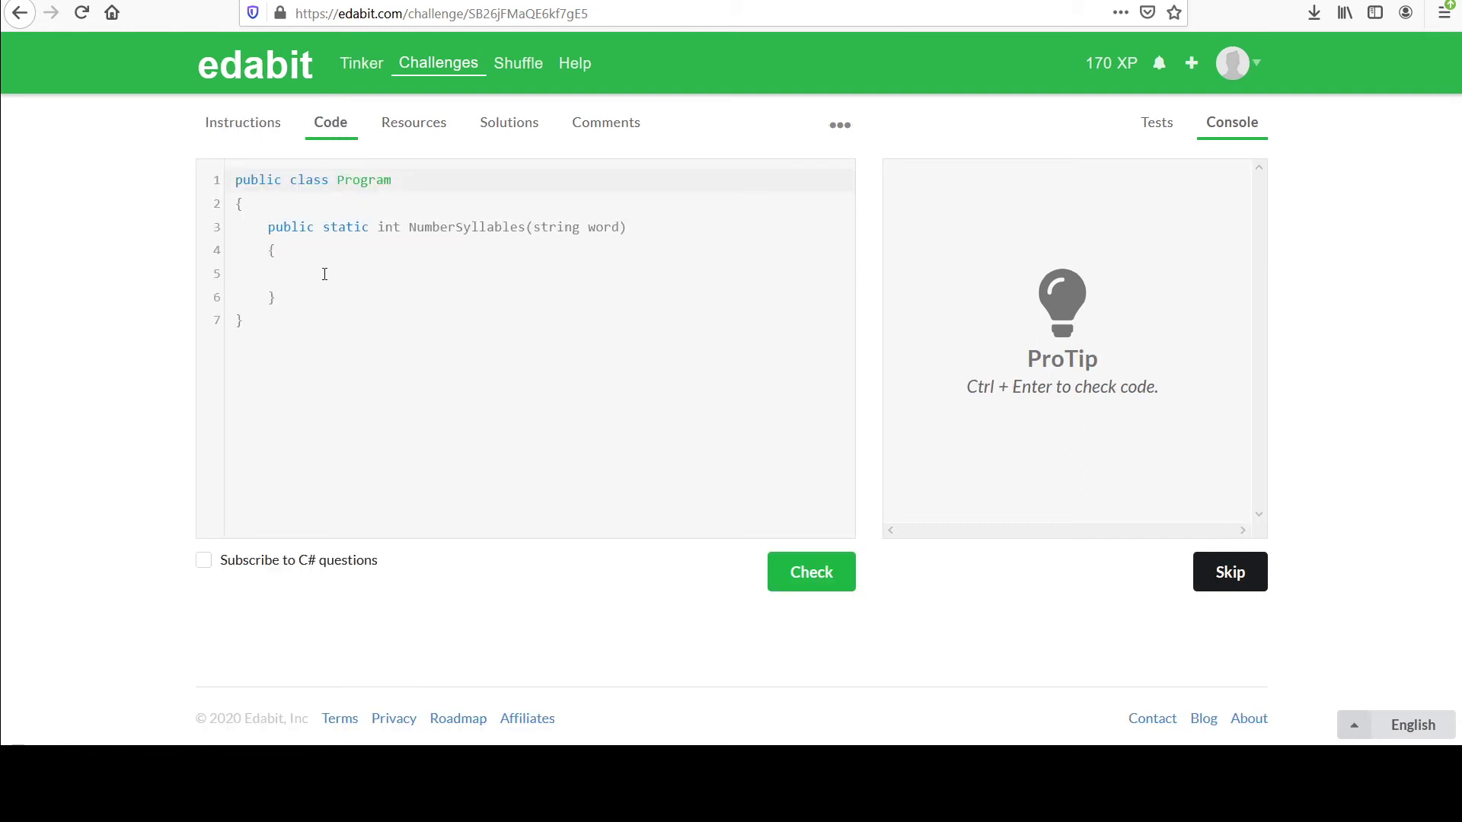
pyautogui.click(323, 273)
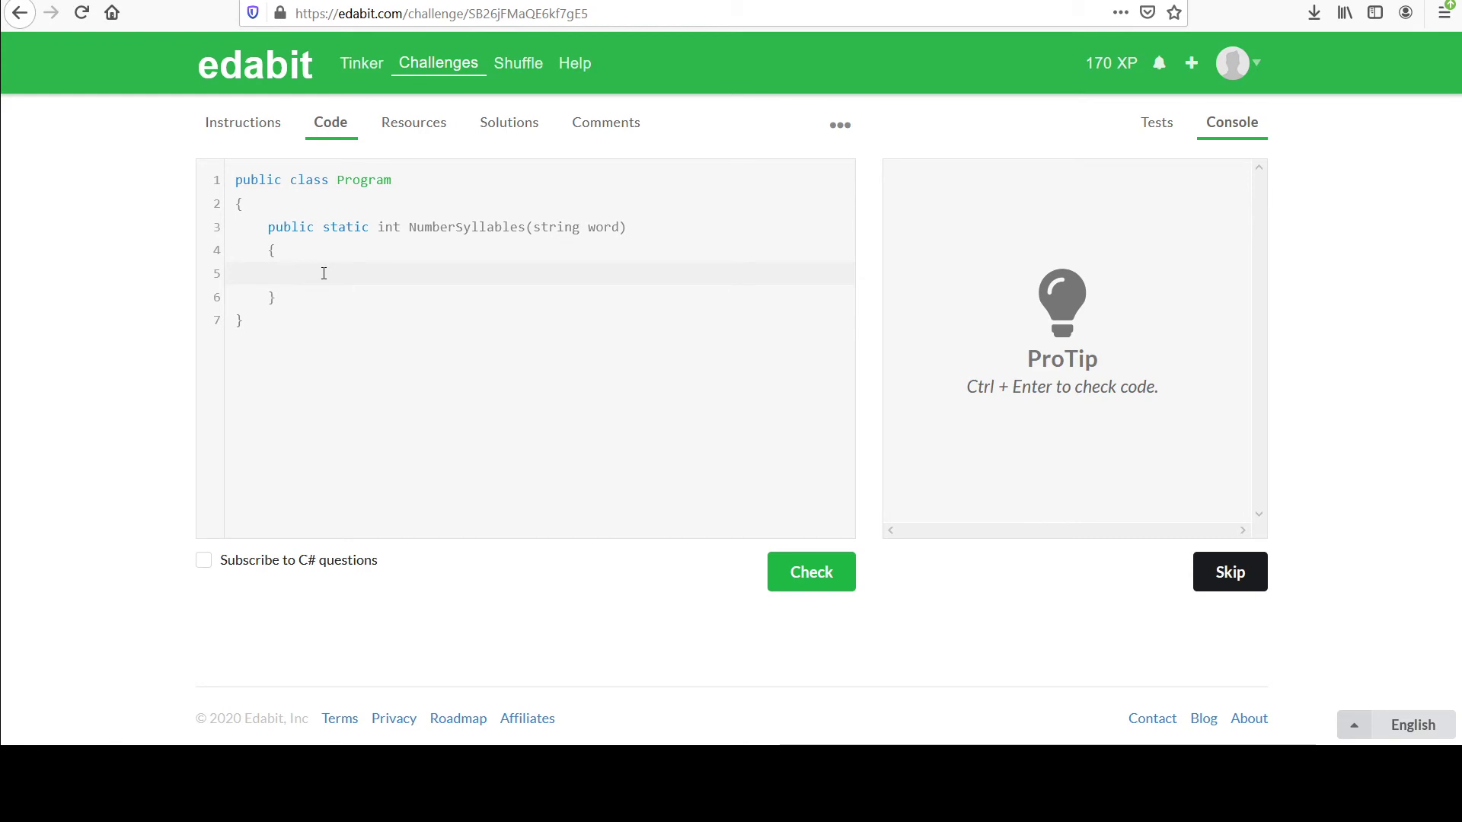
pyautogui.click(286, 273)
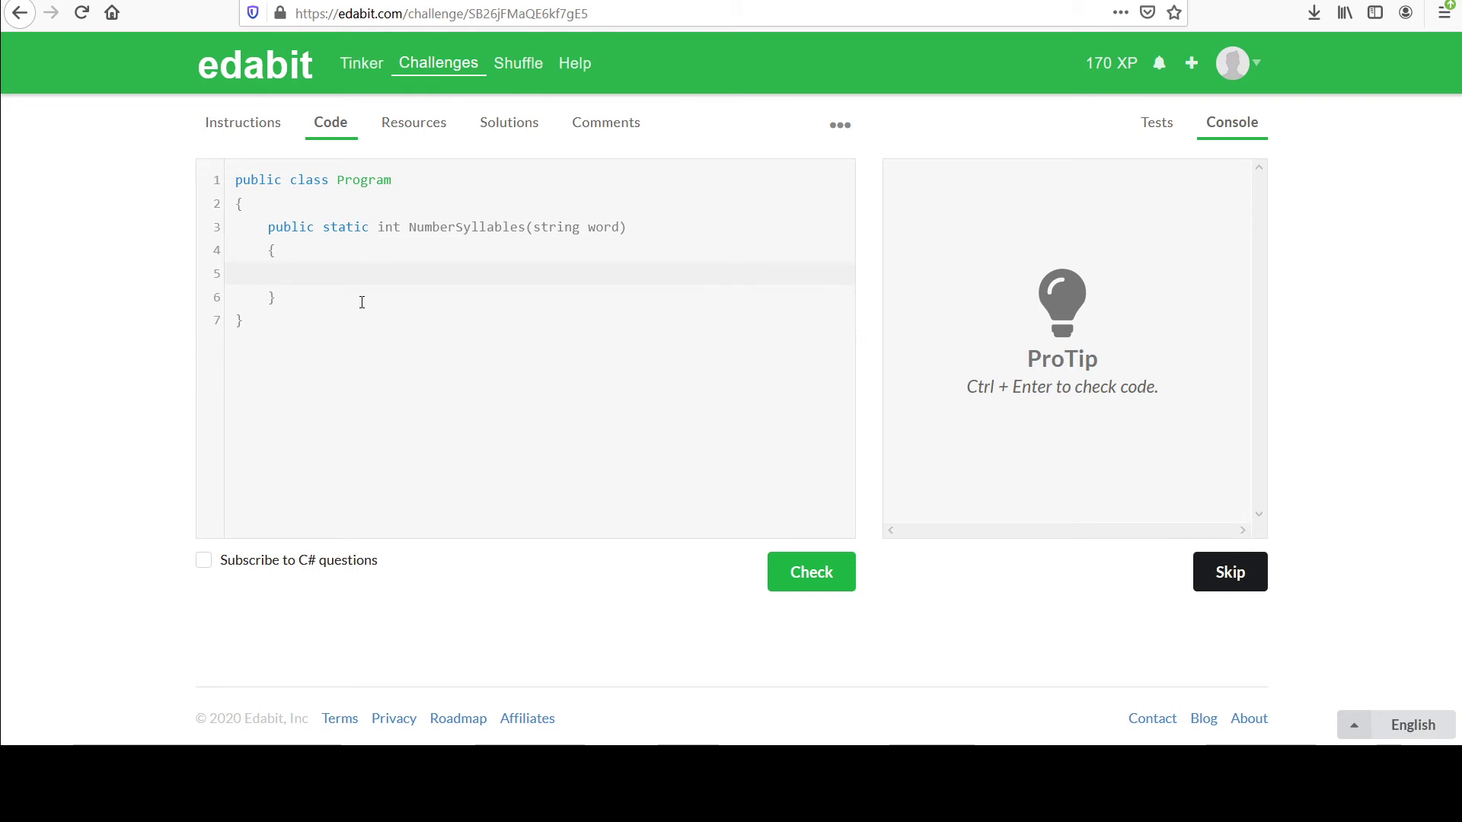
pyautogui.write('return')
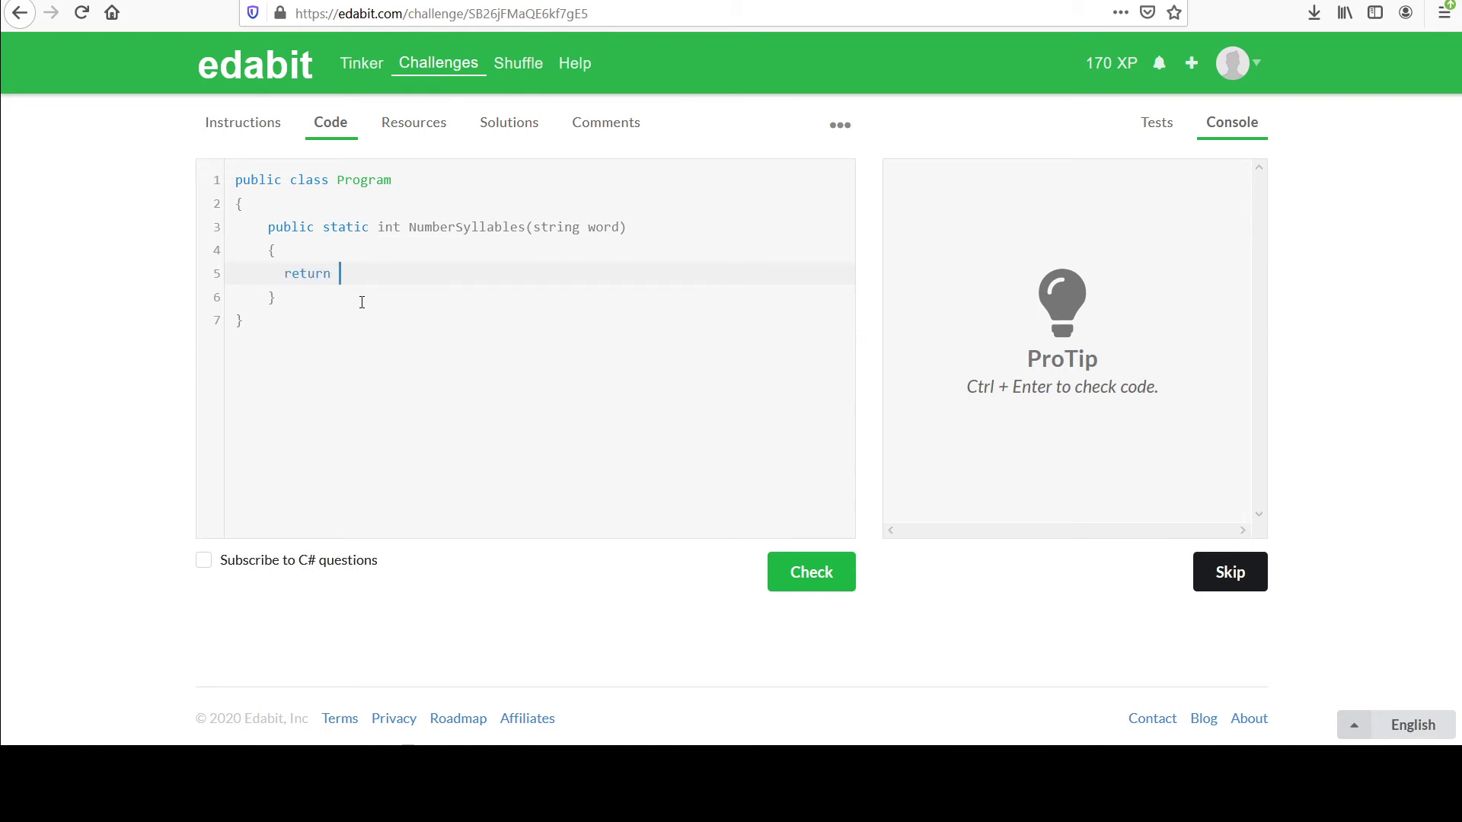
pyautogui.write('word.')
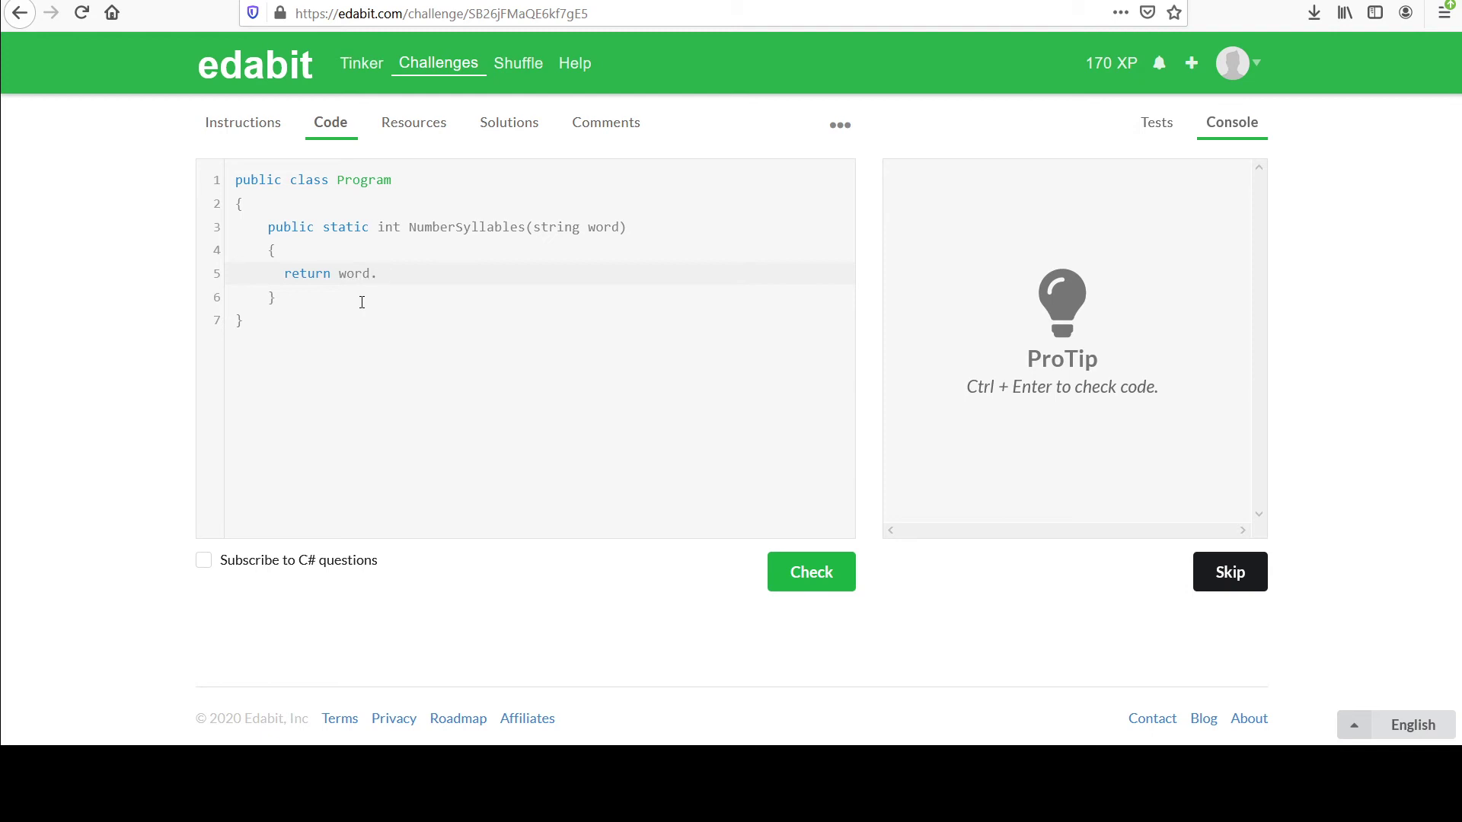
pyautogui.write('Count(')
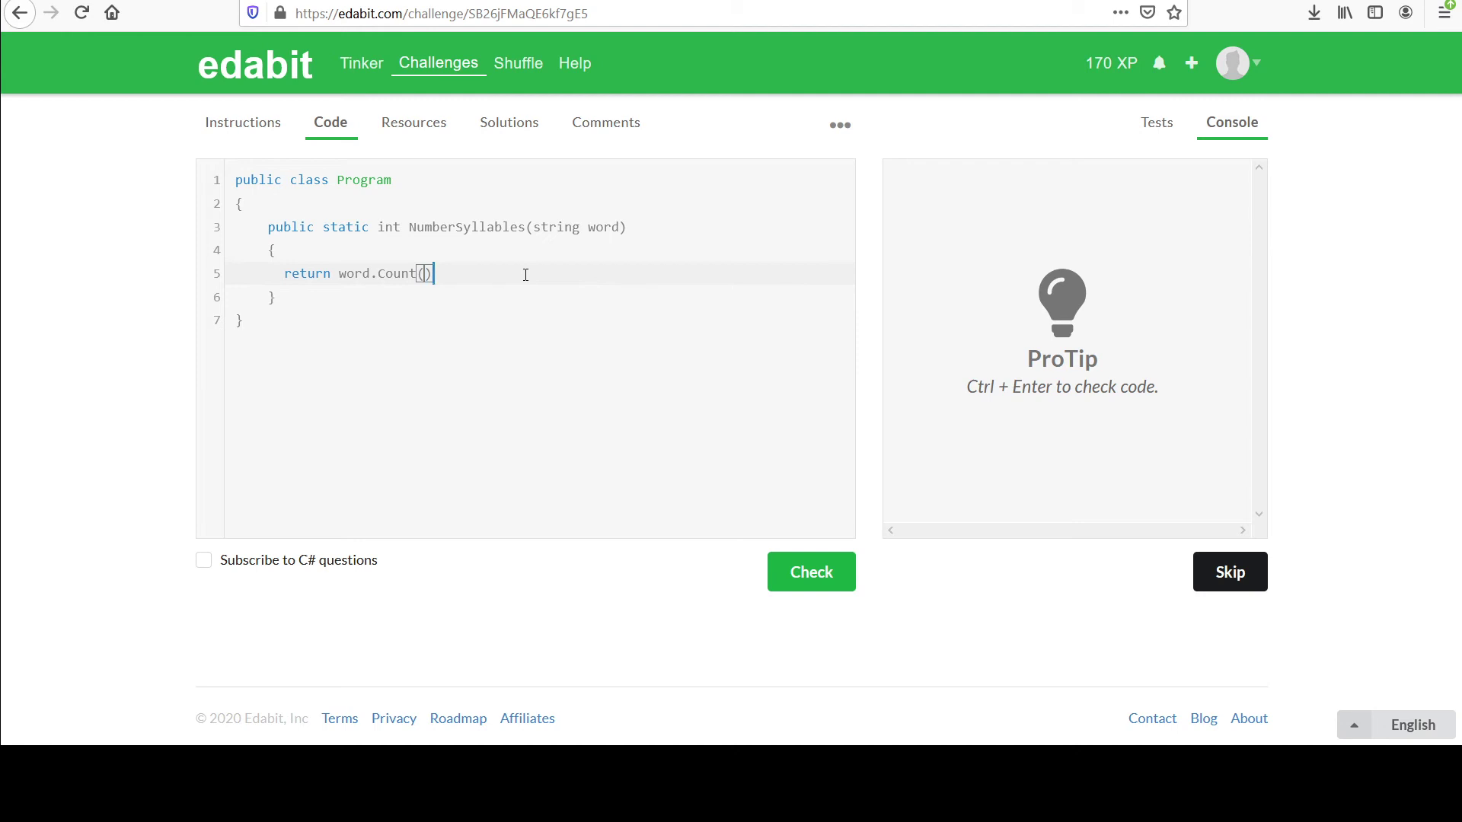
pyautogui.write('+ 1')
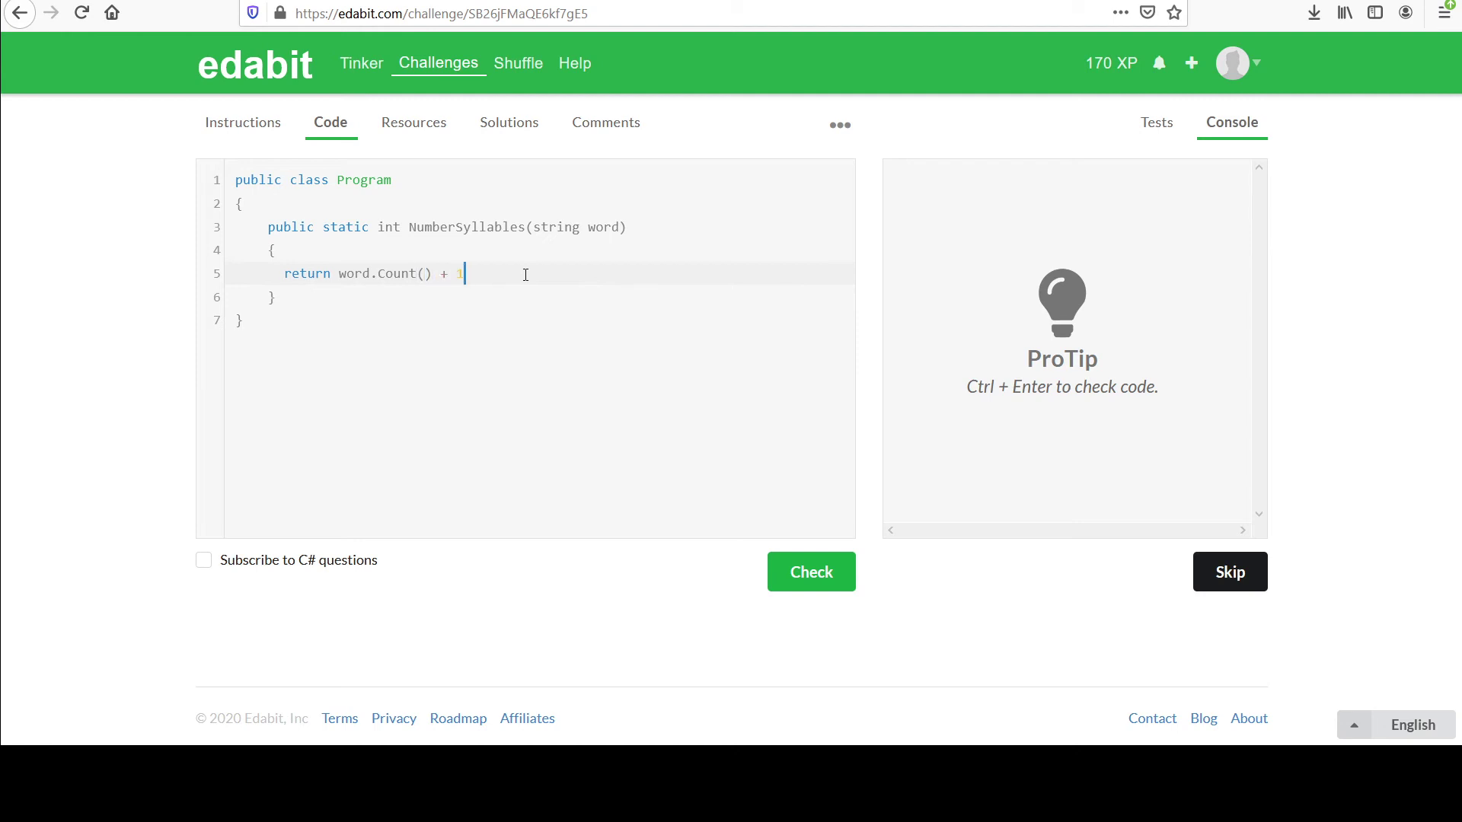
pyautogui.write('();')
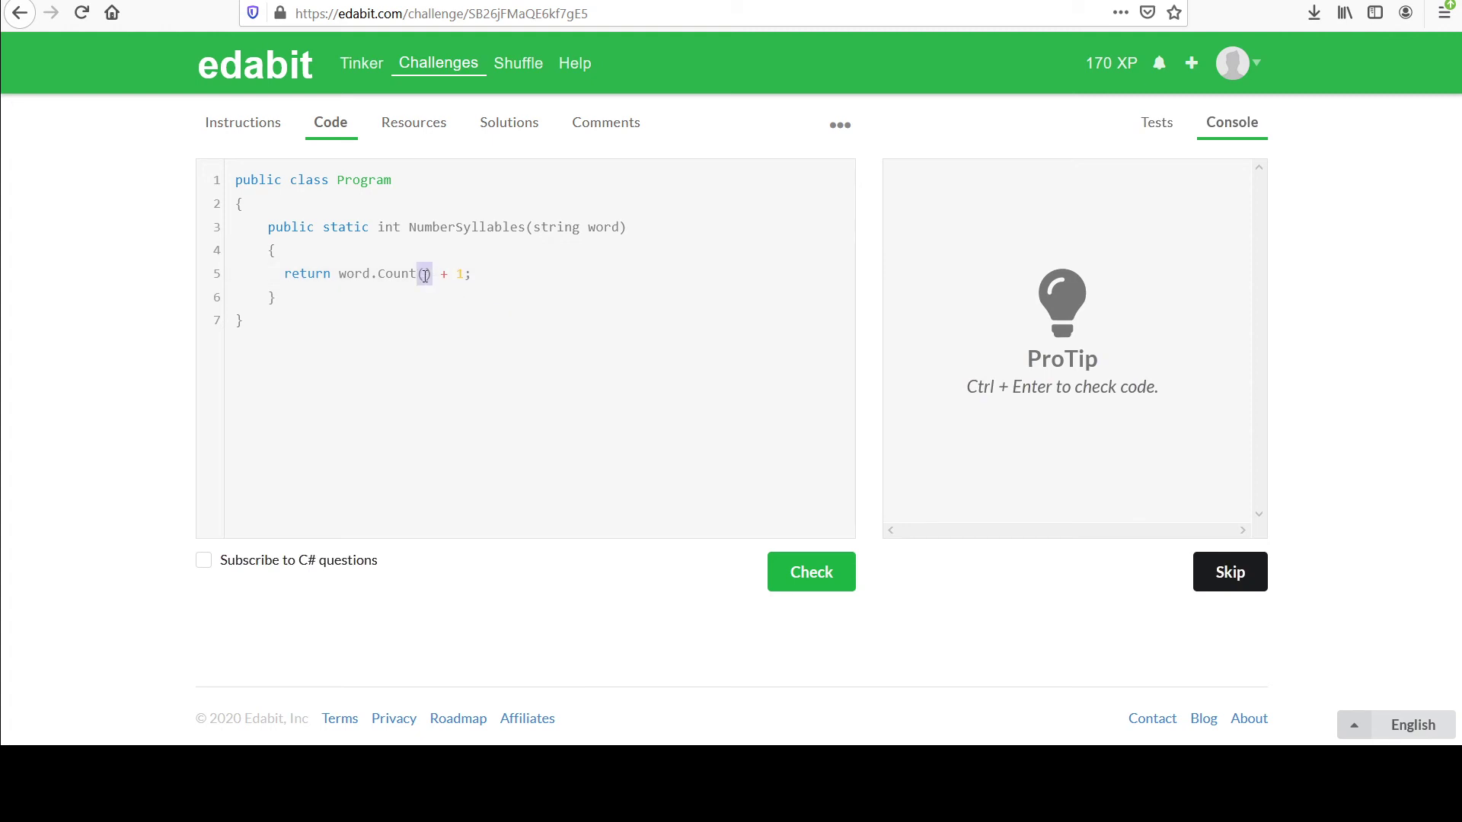
# - Start the Count argument with the lambda parameter ch
pyautogui.click(425, 272)
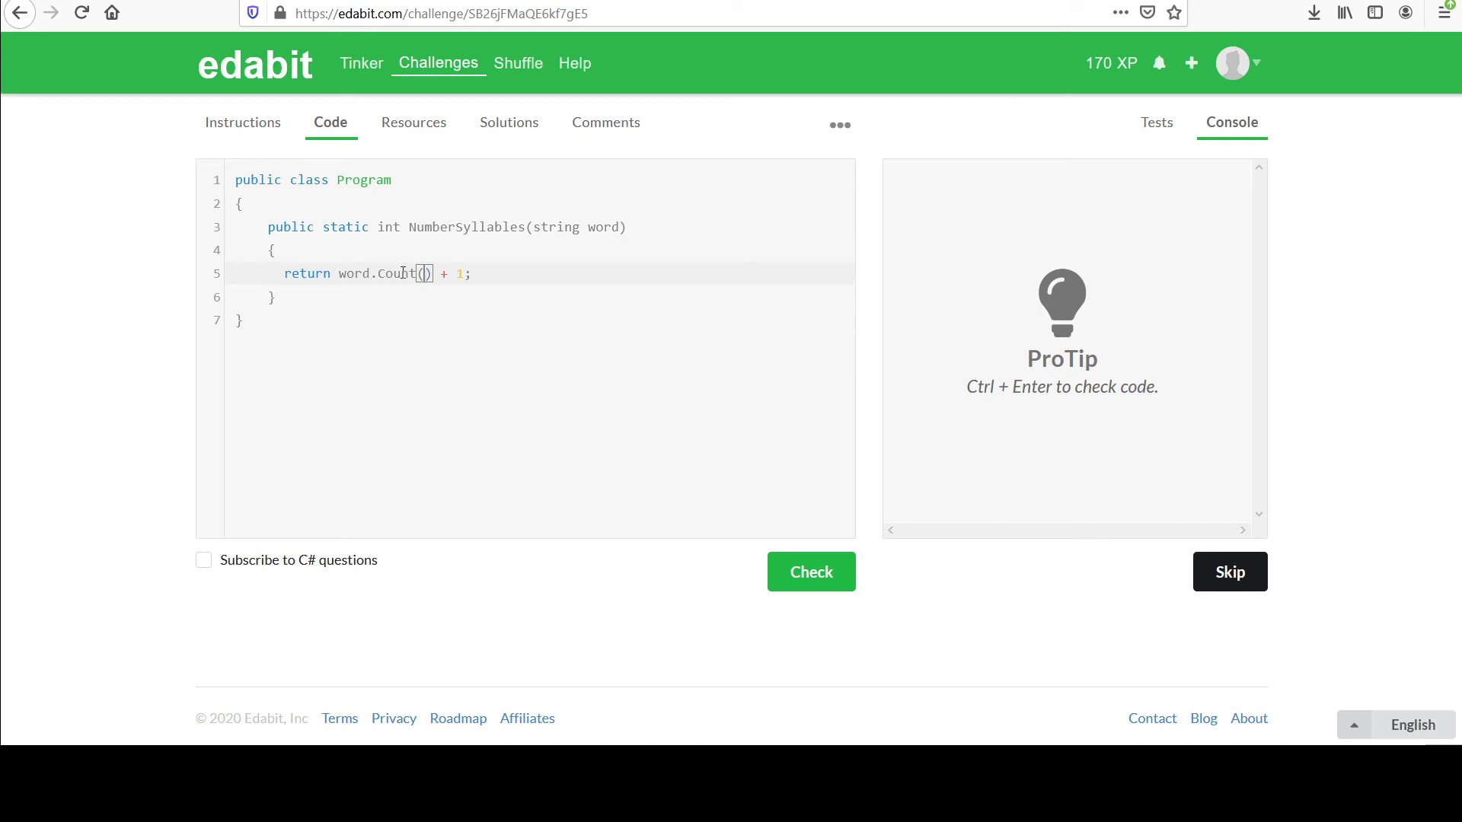
pyautogui.write('count')
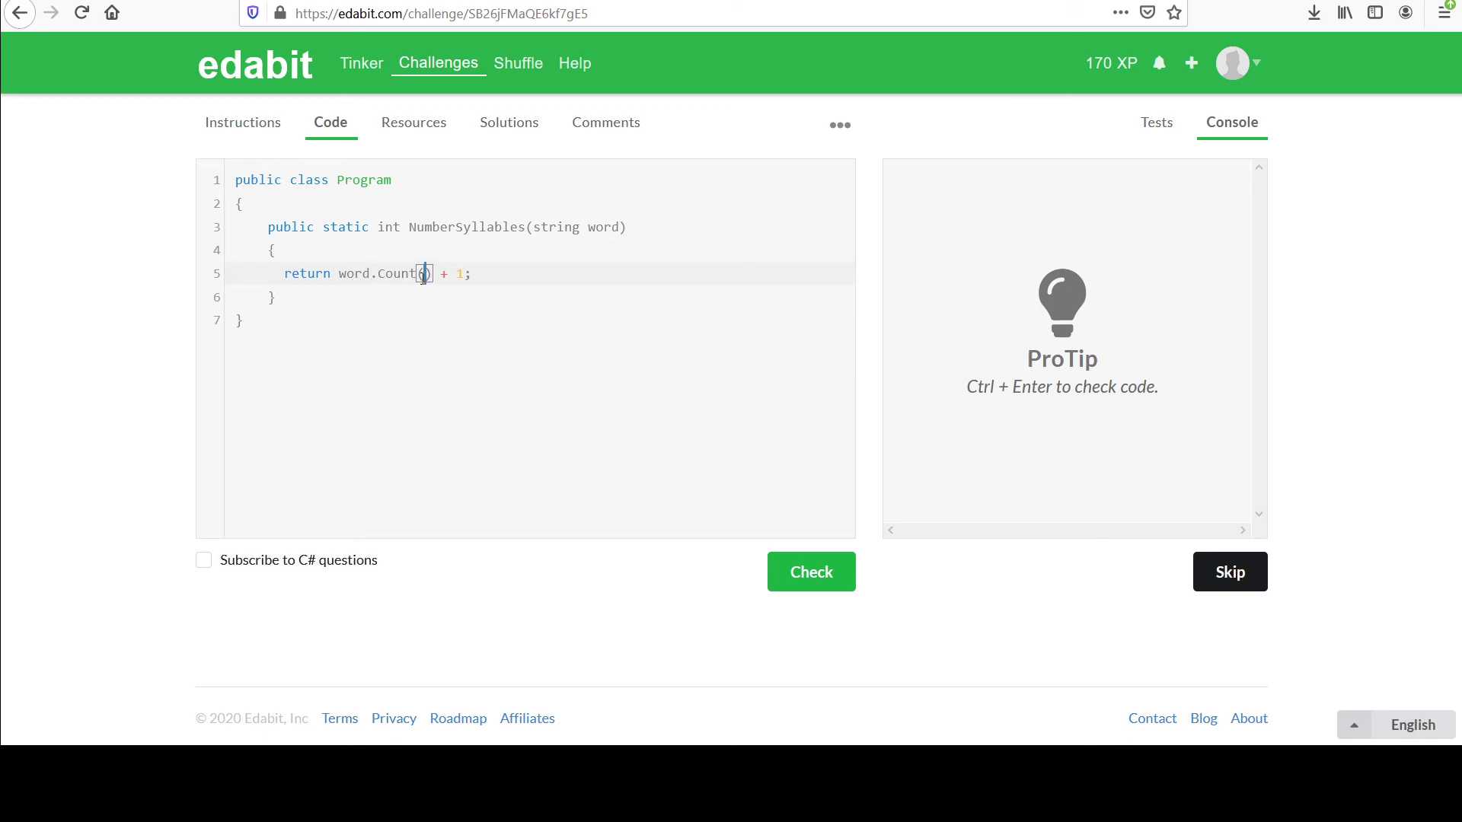
pyautogui.write('ch =>')
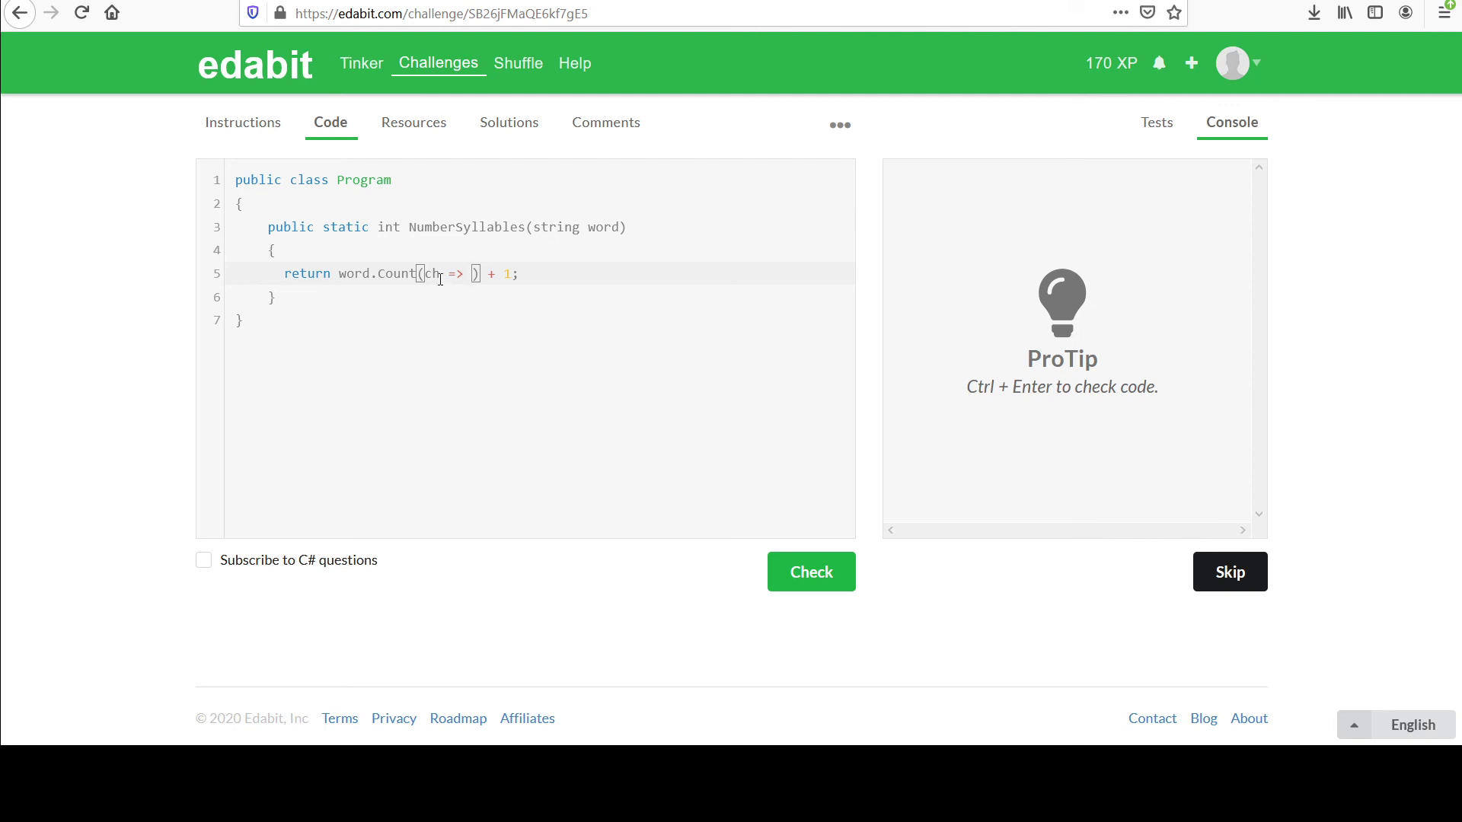
# - Complete the lambda so the method returns word.Count(ch => ch == '-') + 1;
pyautogui.doubleClick(431, 273)
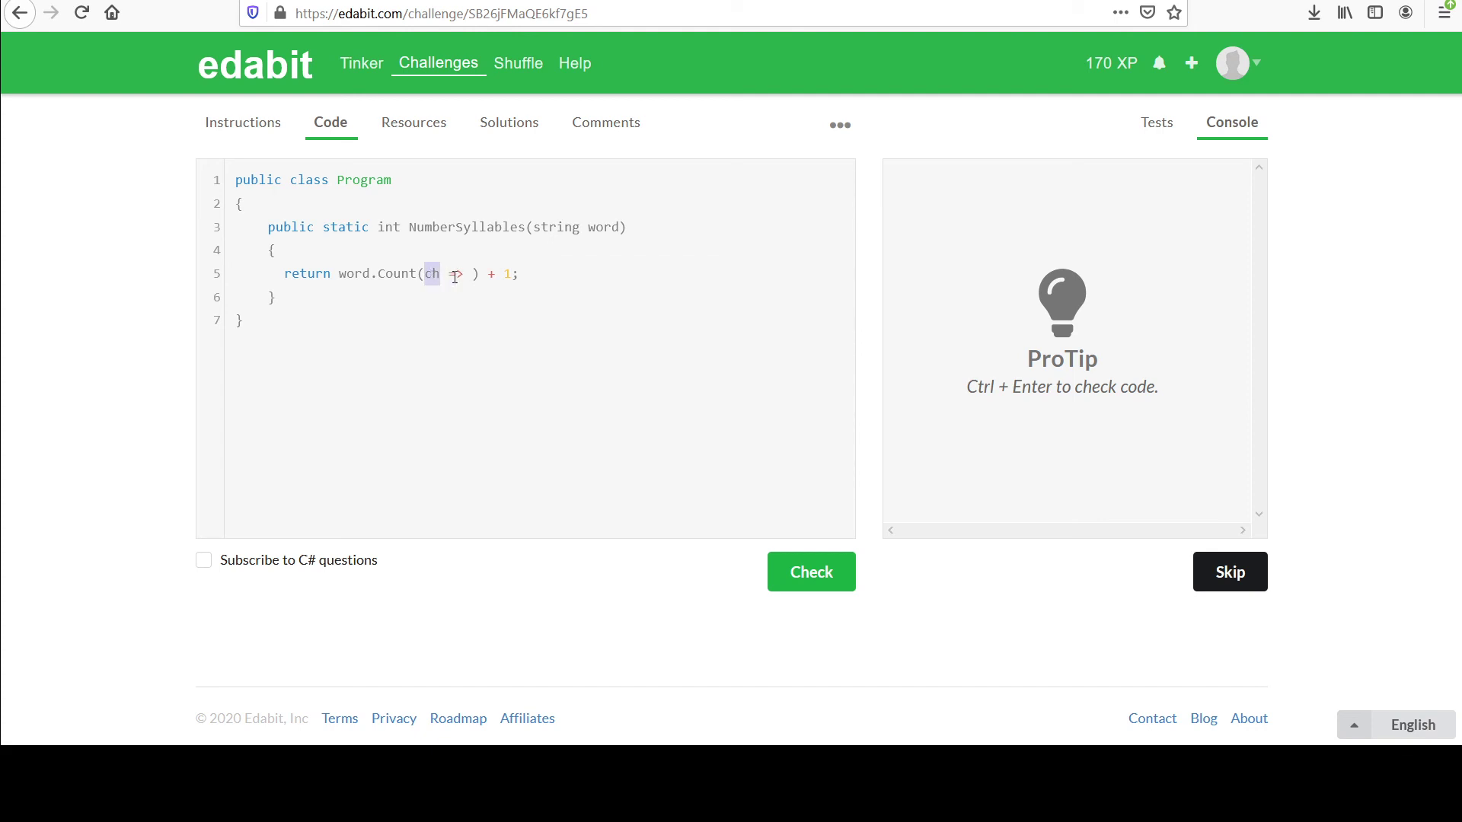
pyautogui.write('=>')
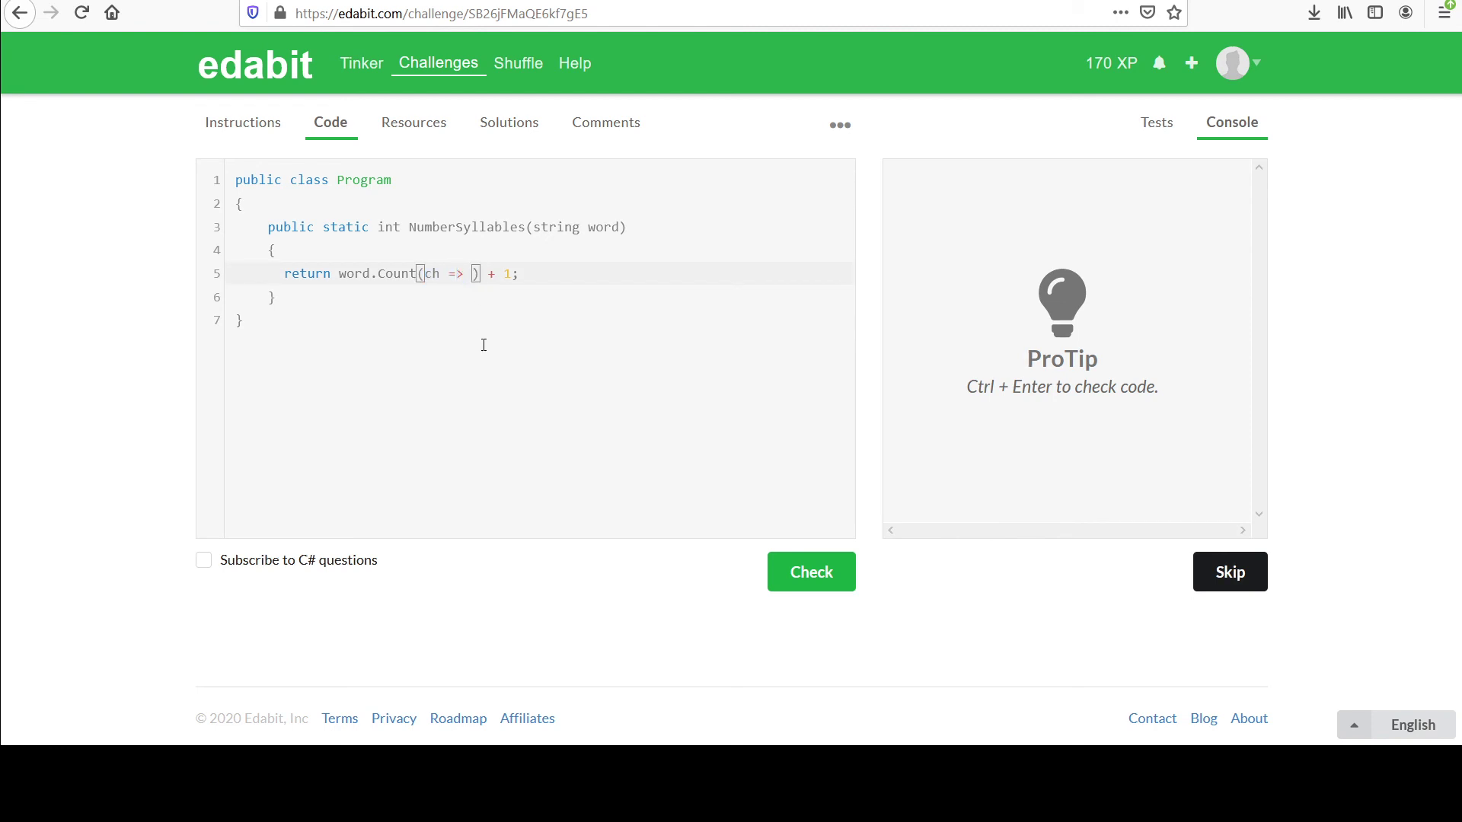
pyautogui.write('char')
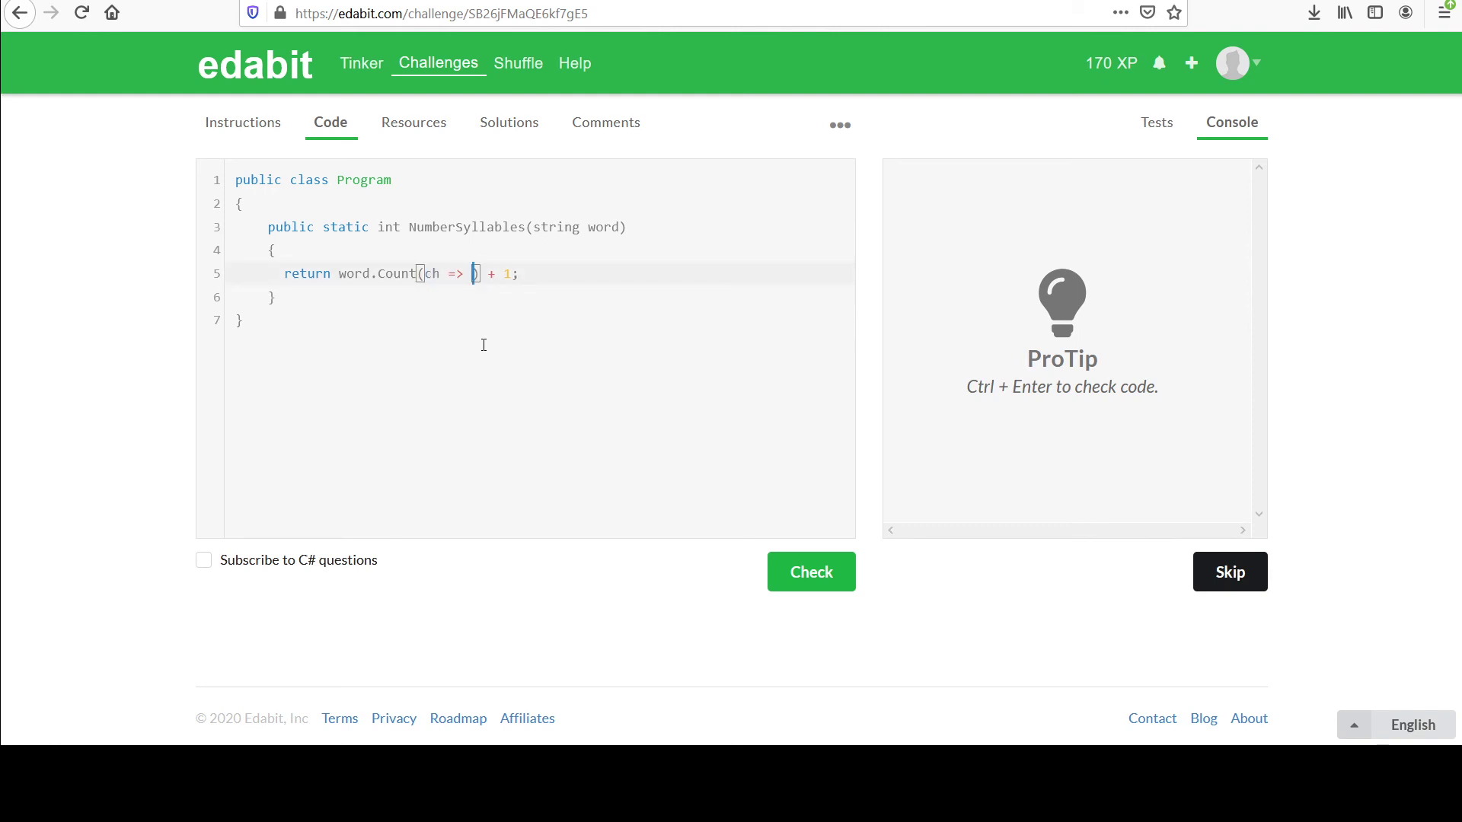
pyautogui.write('ch =')
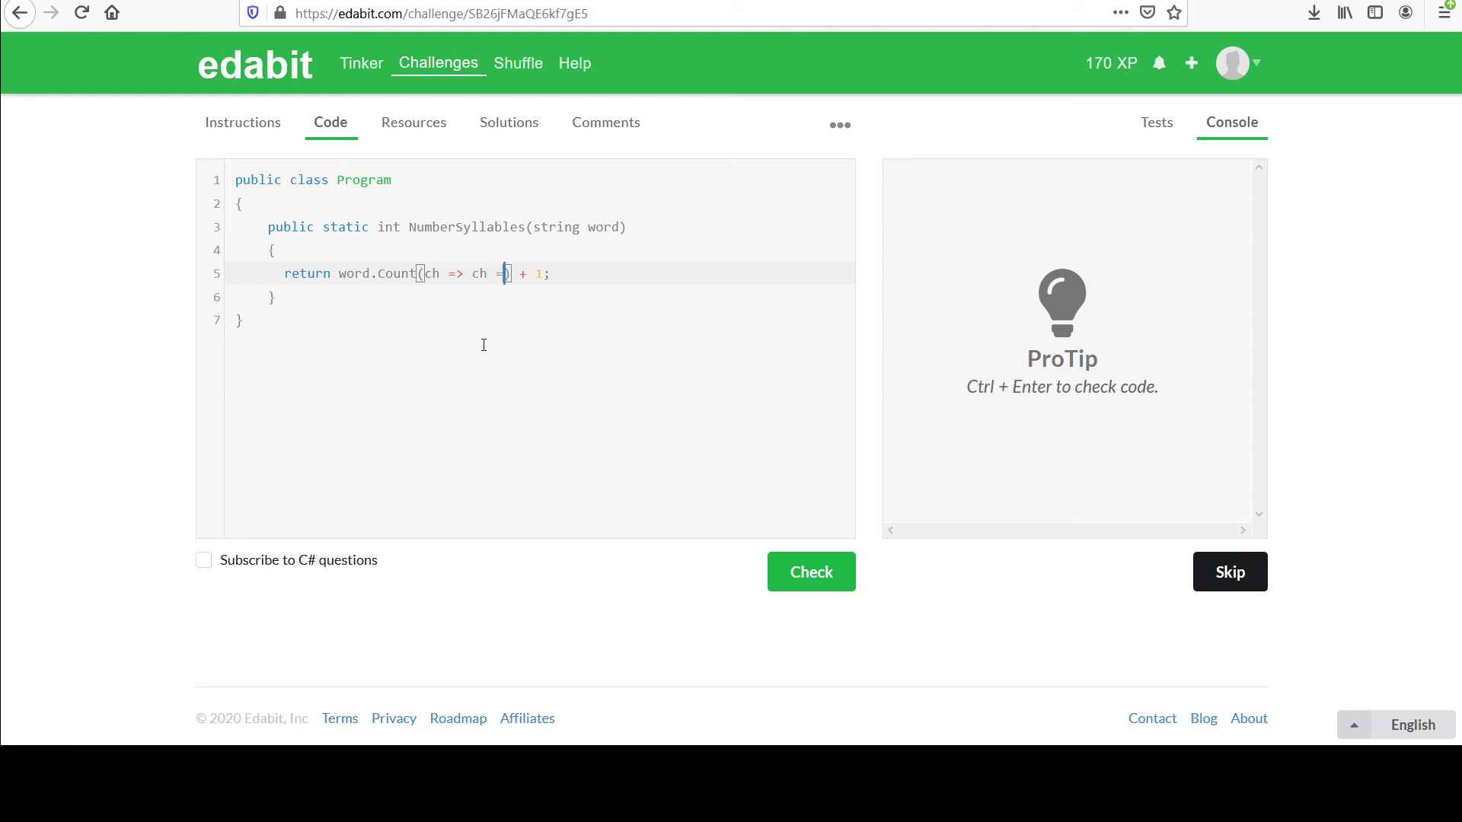
pyautogui.write("= ''")
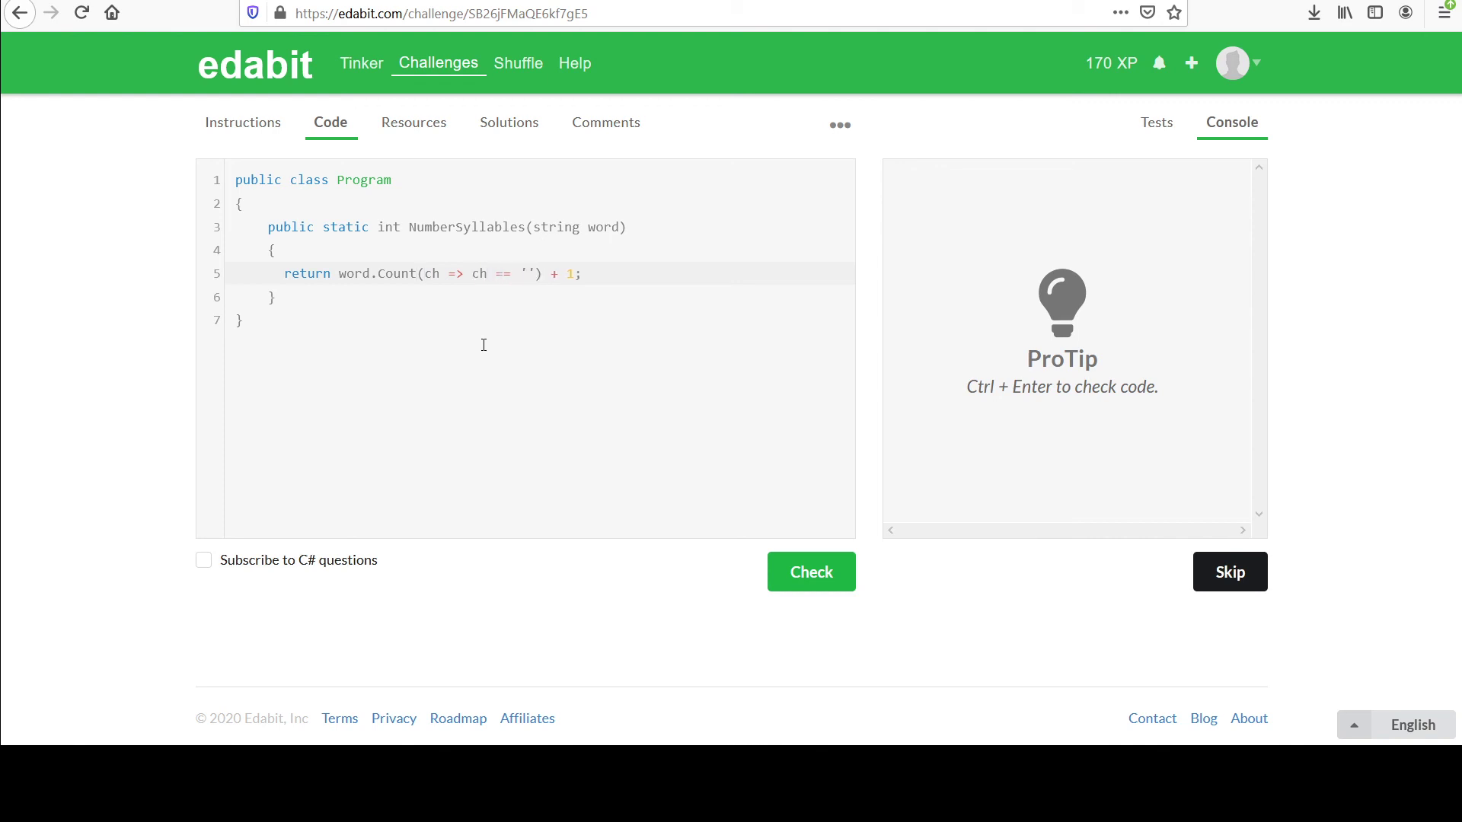
pyautogui.write('-')
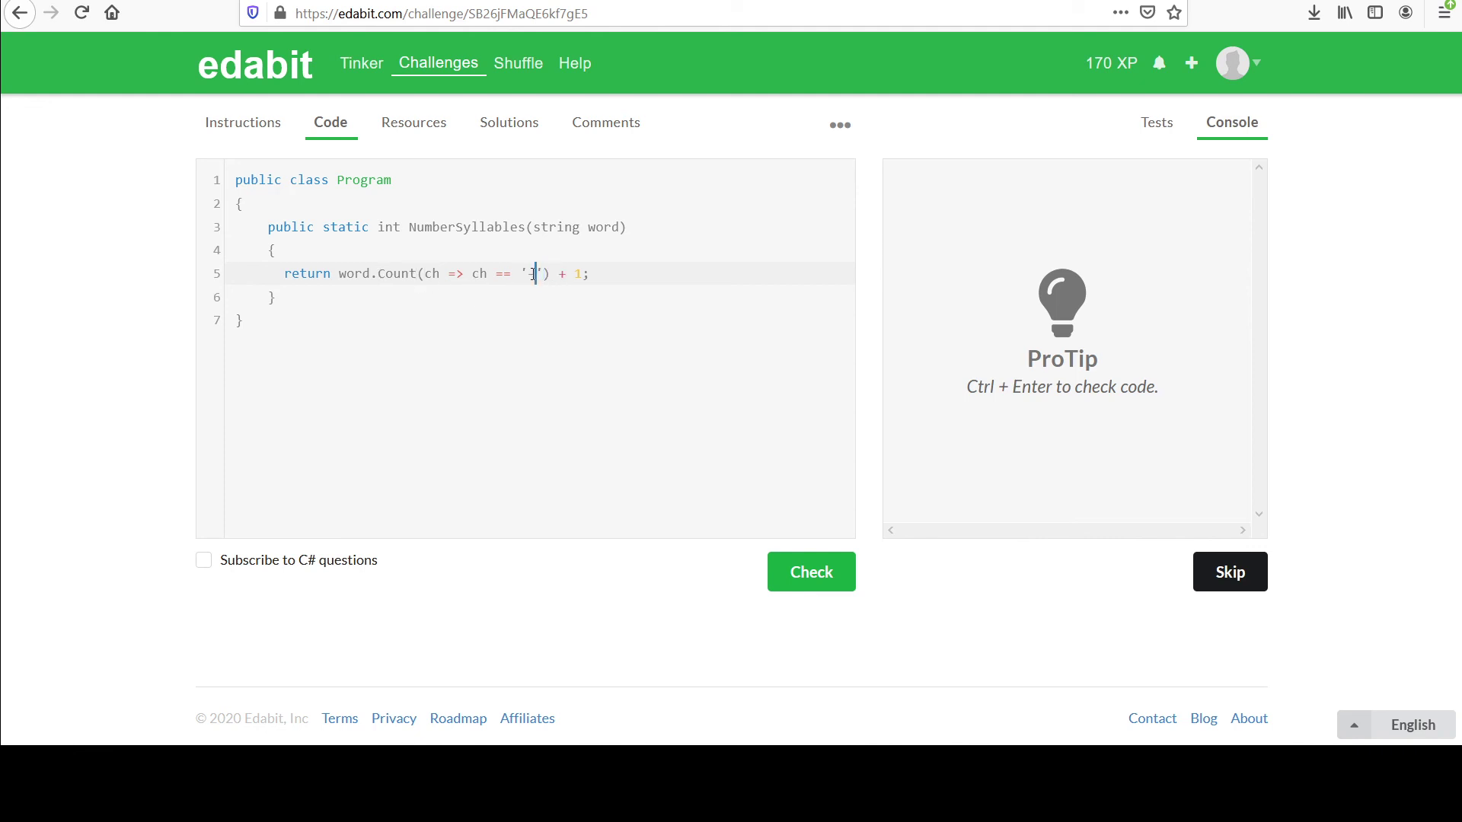
pyautogui.write('-')
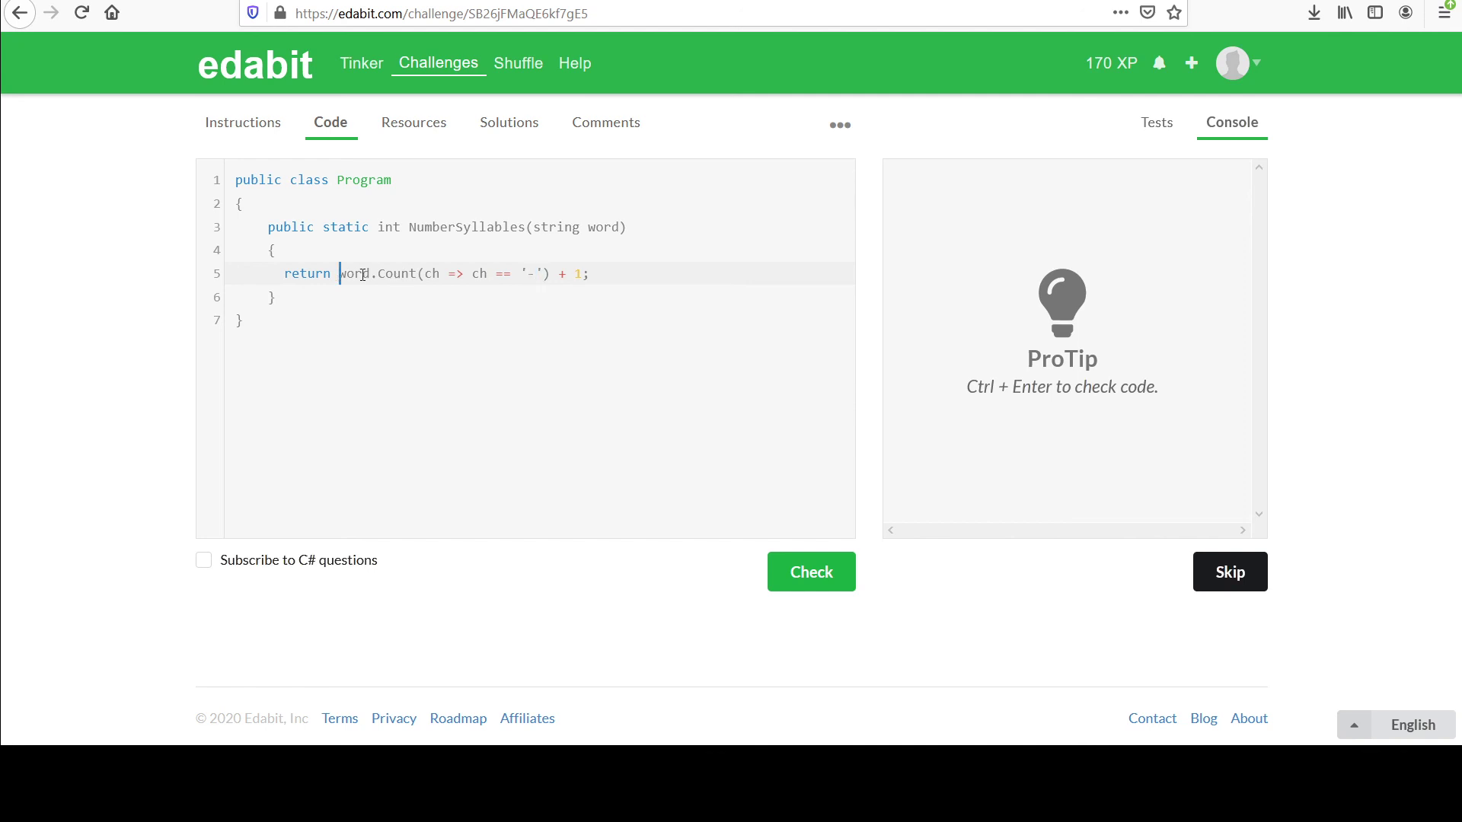
pyautogui.moveTo(338, 273); pyautogui.dragTo(550, 272)
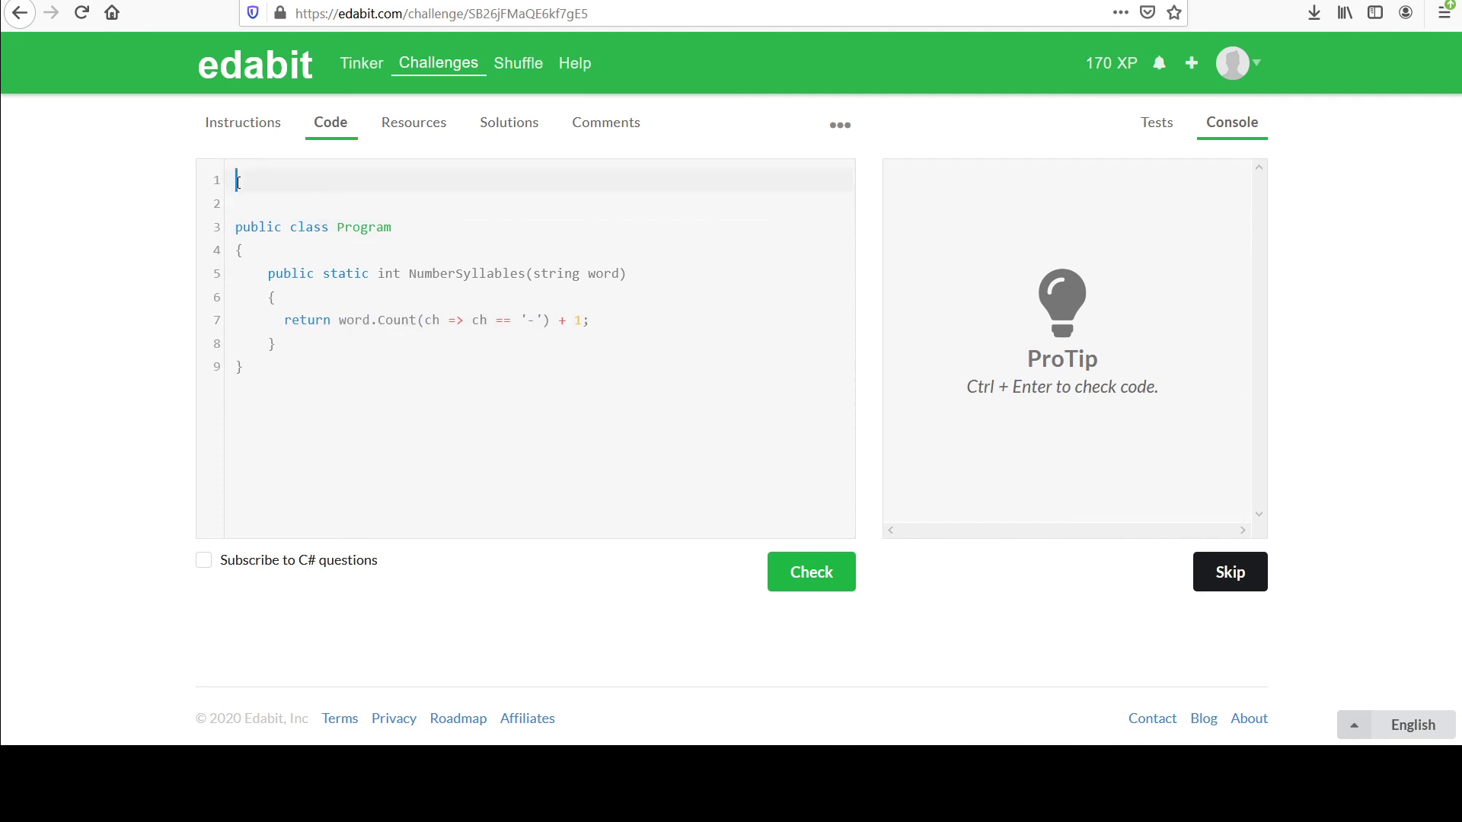
# - Add the directive using System.Linq; at the top of the solution above the class
pyautogui.write('using Systme')
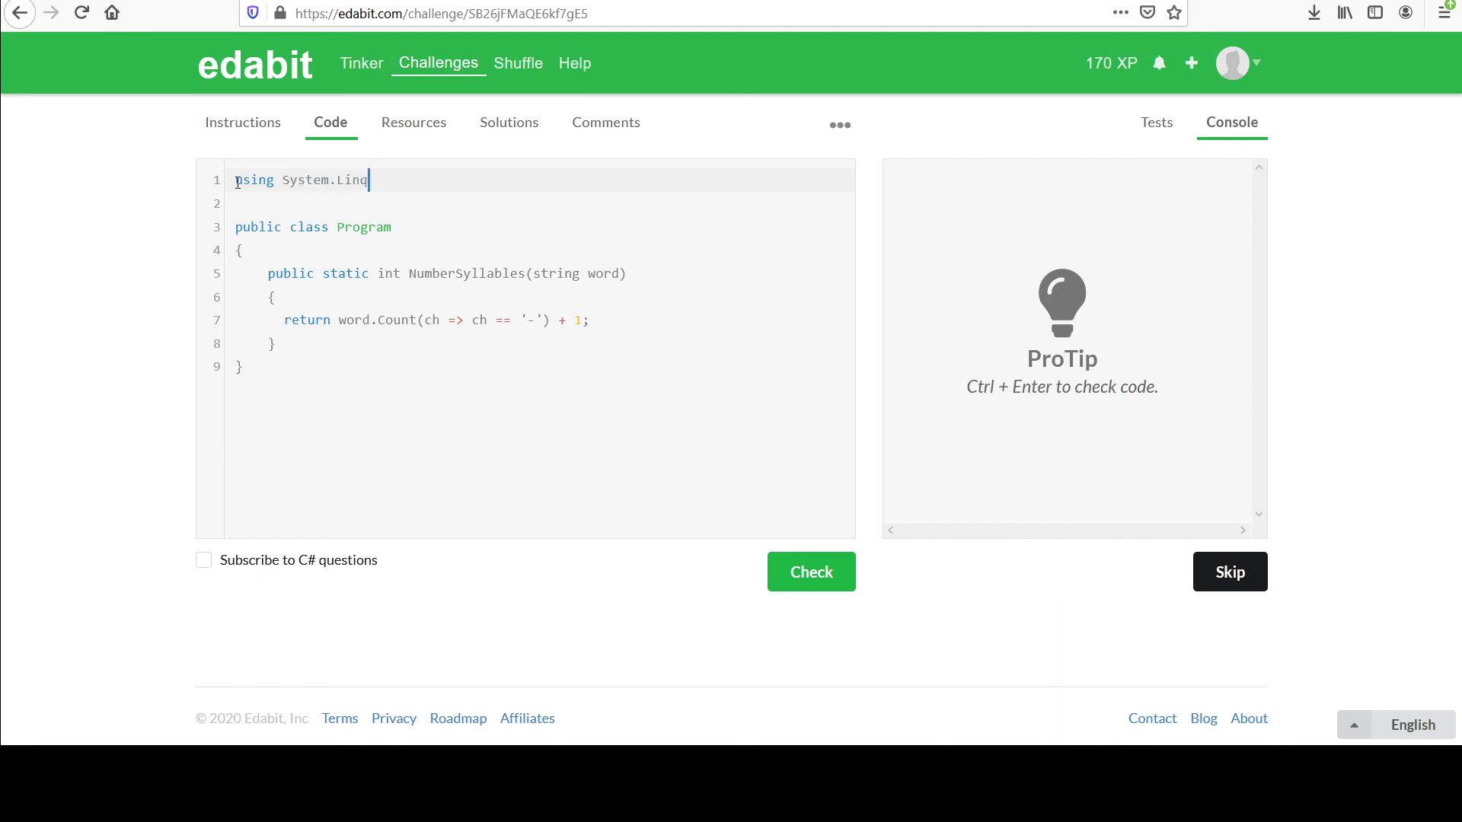
pyautogui.write(';')
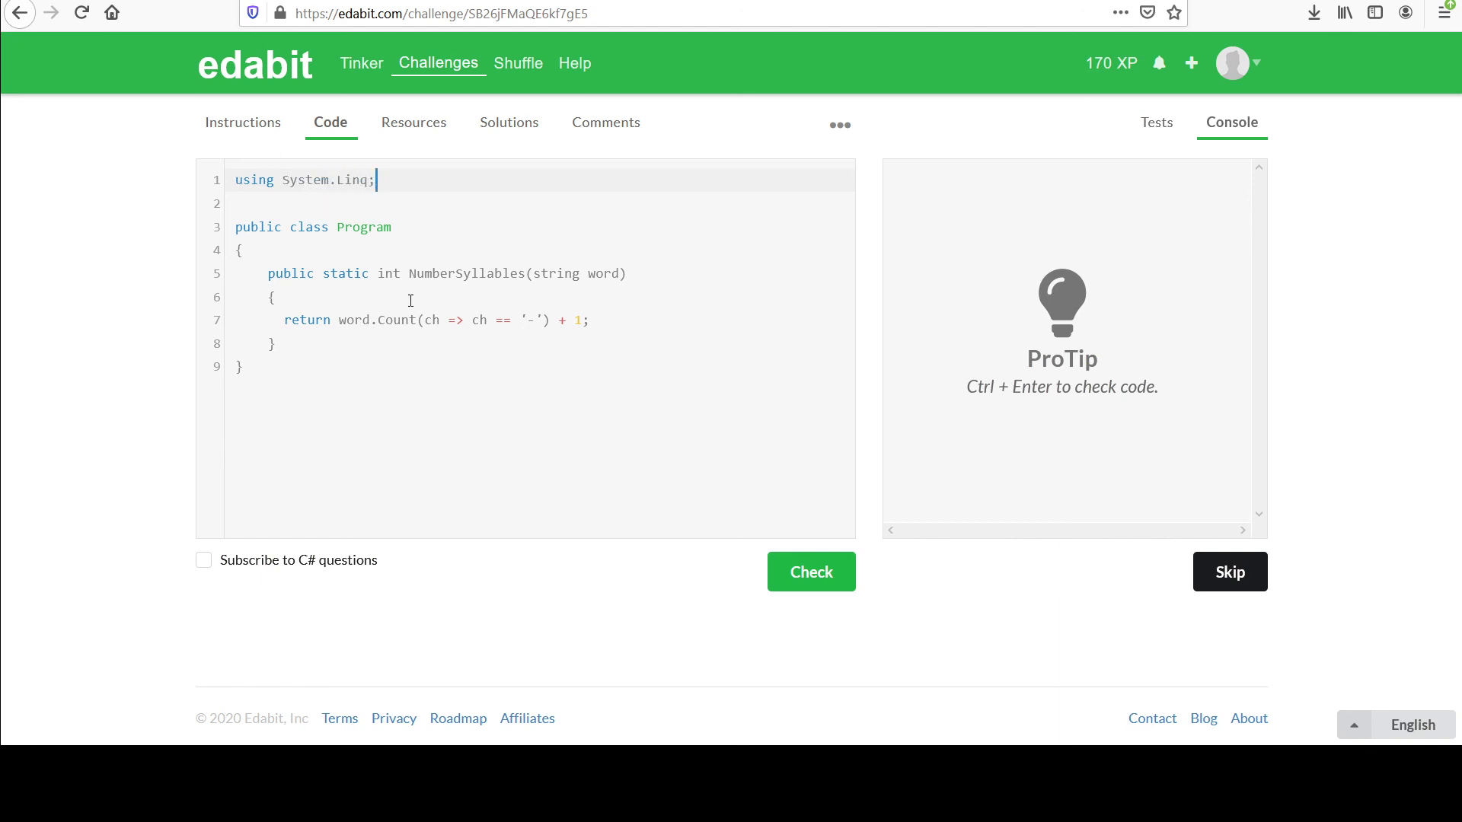
pyautogui.moveTo(425, 320); pyautogui.dragTo(539, 319)
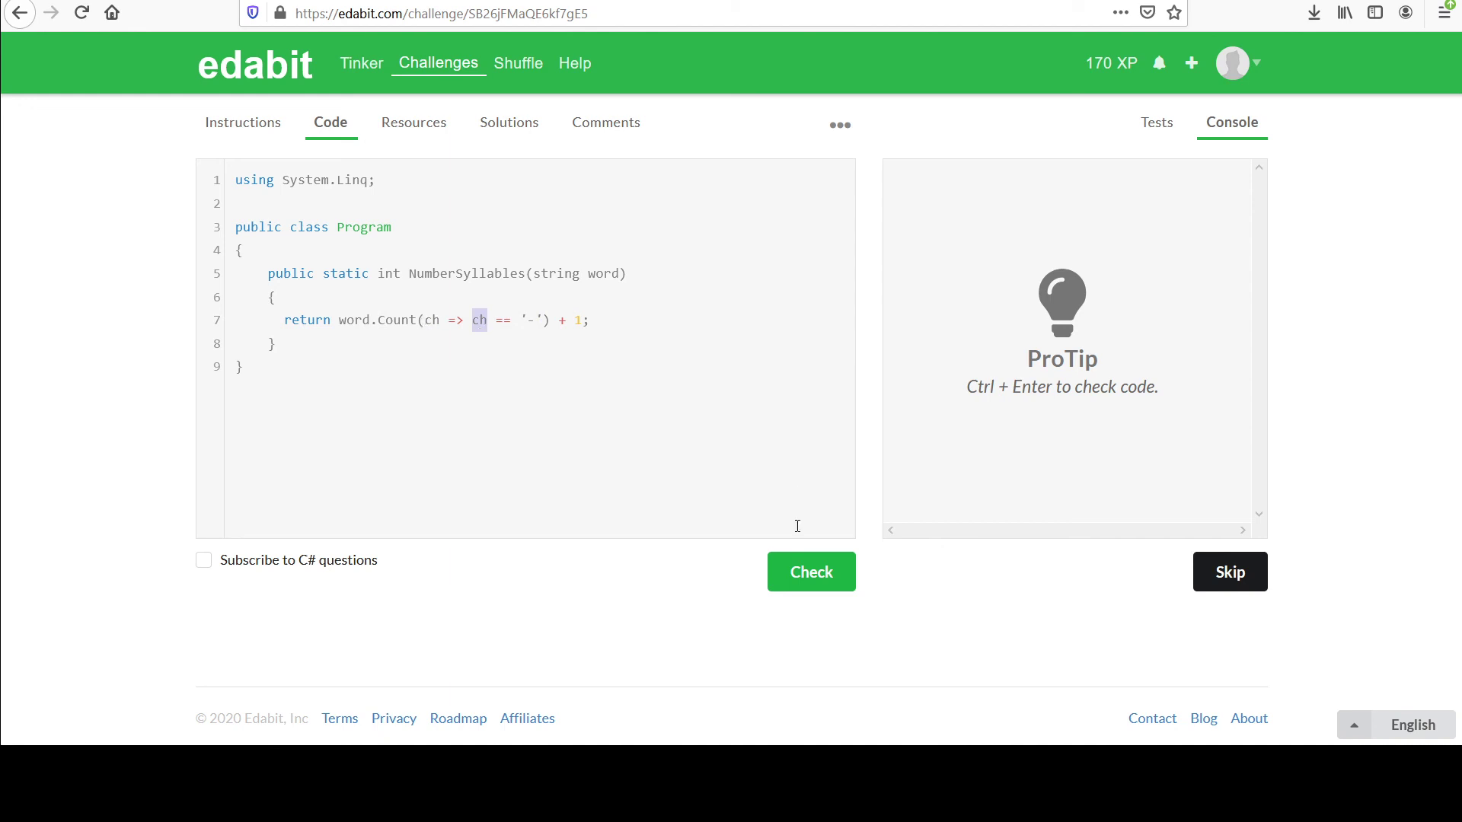
# - Run the tests, confirm all pass for the hyphen-counting solution, and submit it as final
pyautogui.click(810, 571)
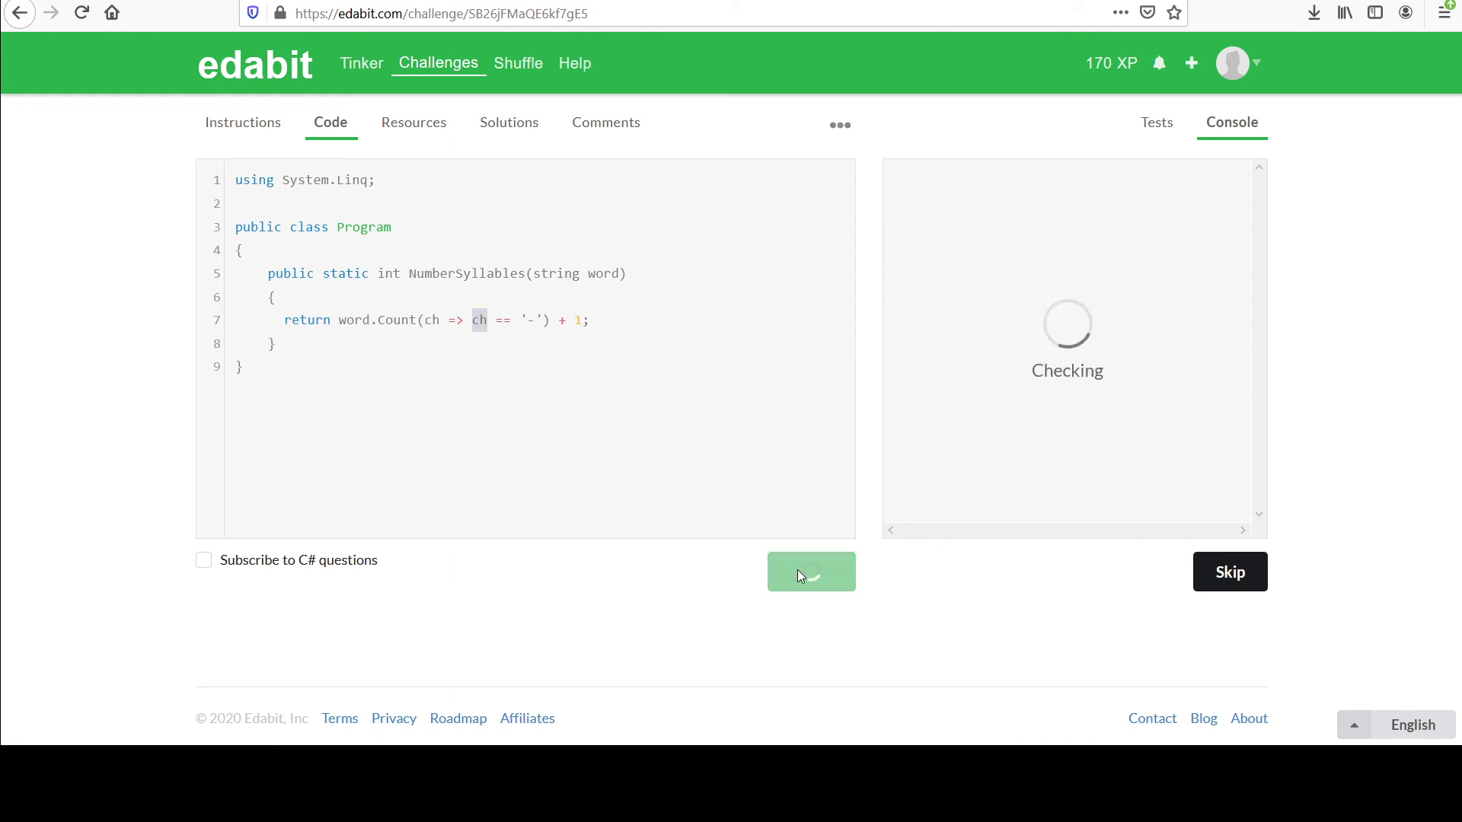
pyautogui.click(809, 571)
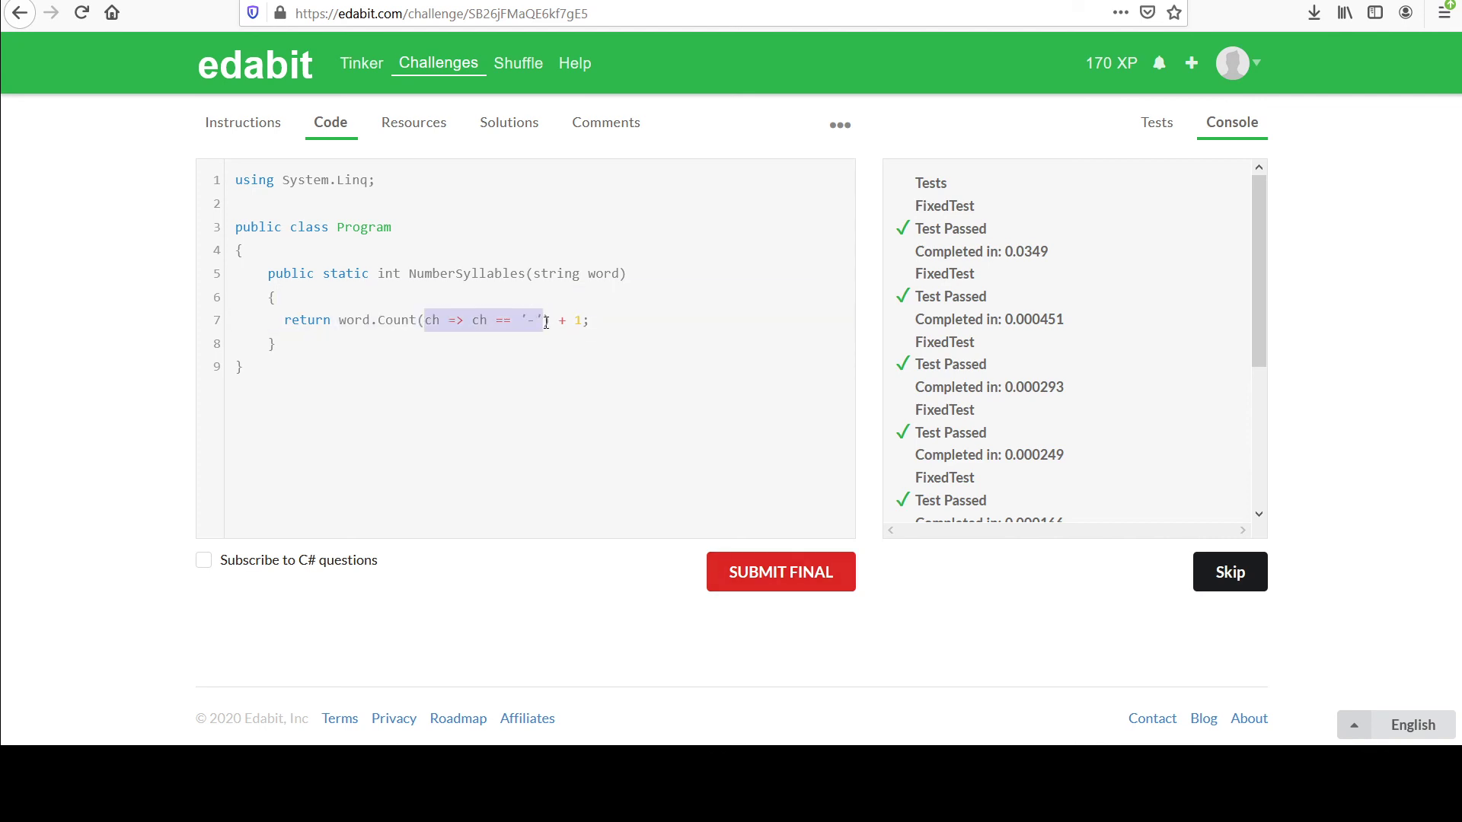
pyautogui.click(298, 343)
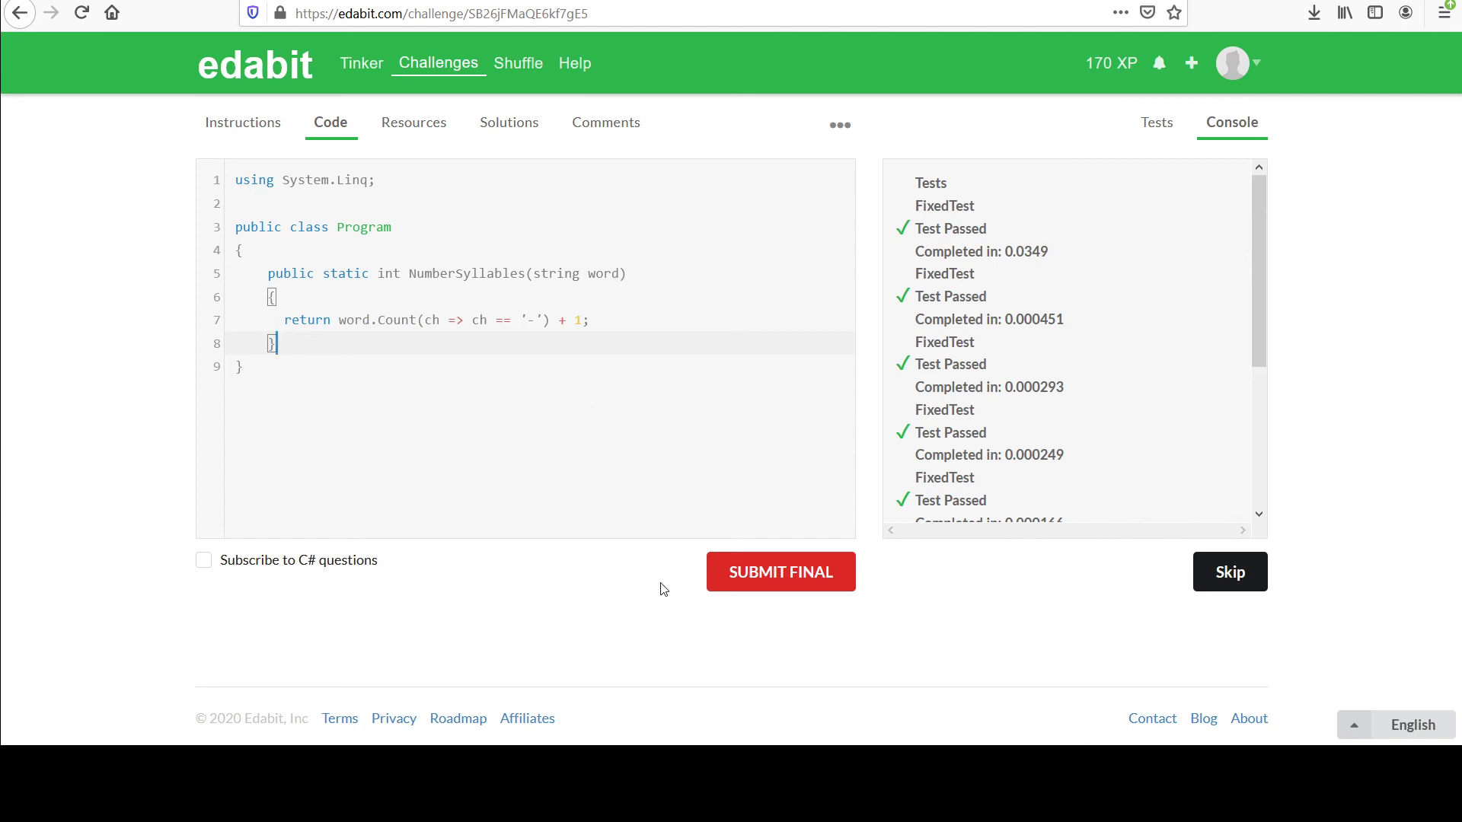
pyautogui.click(780, 571)
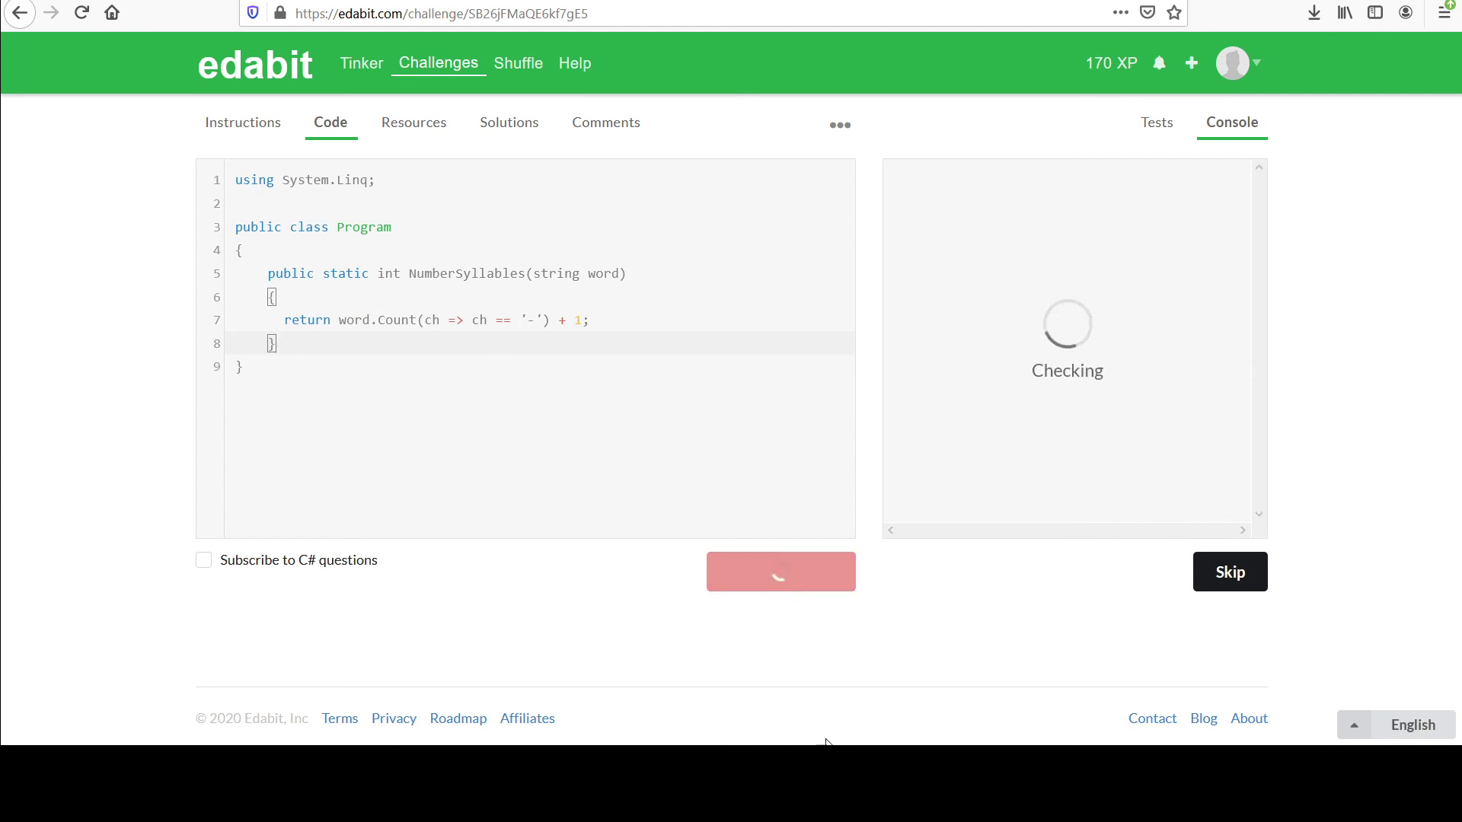